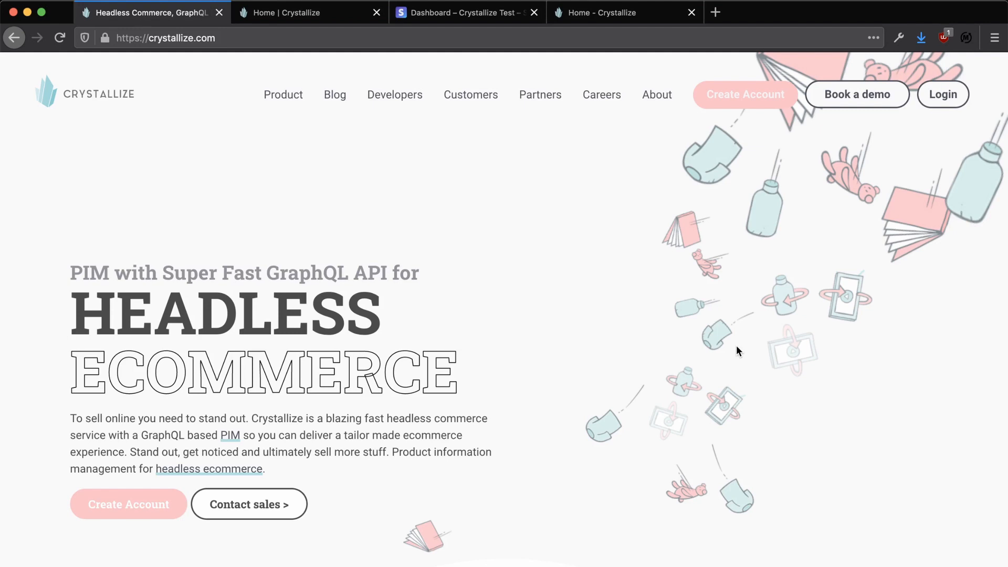
mouse_move(752, 311)
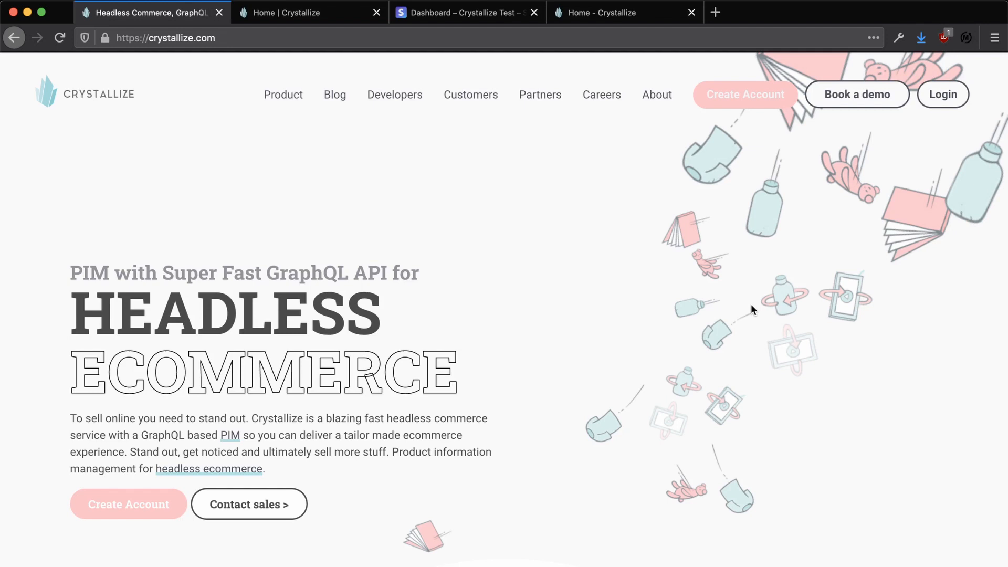
mouse_move(541, 263)
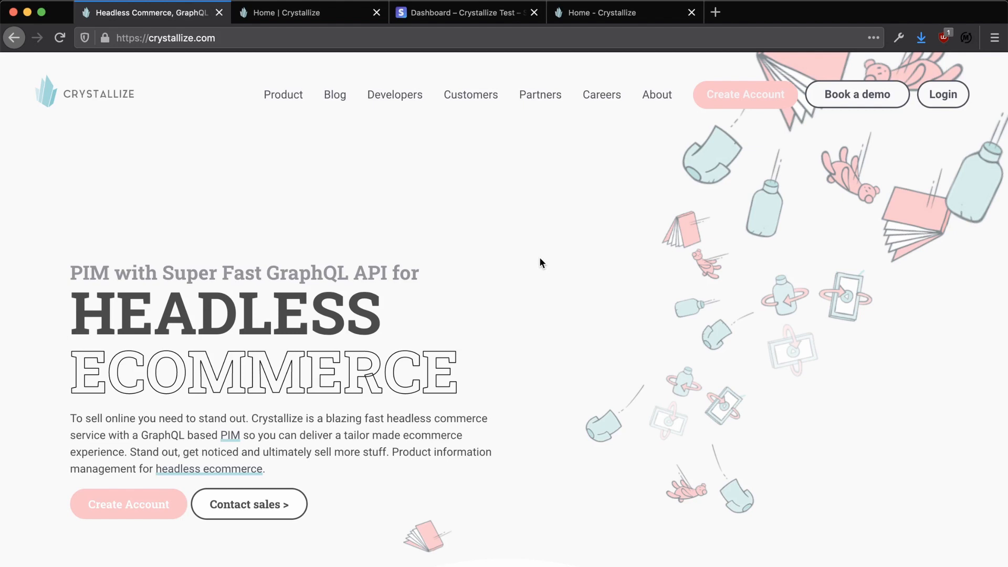
Step: Sign up for a free account and request a free tier Crystallize tenant instance
click(165, 38)
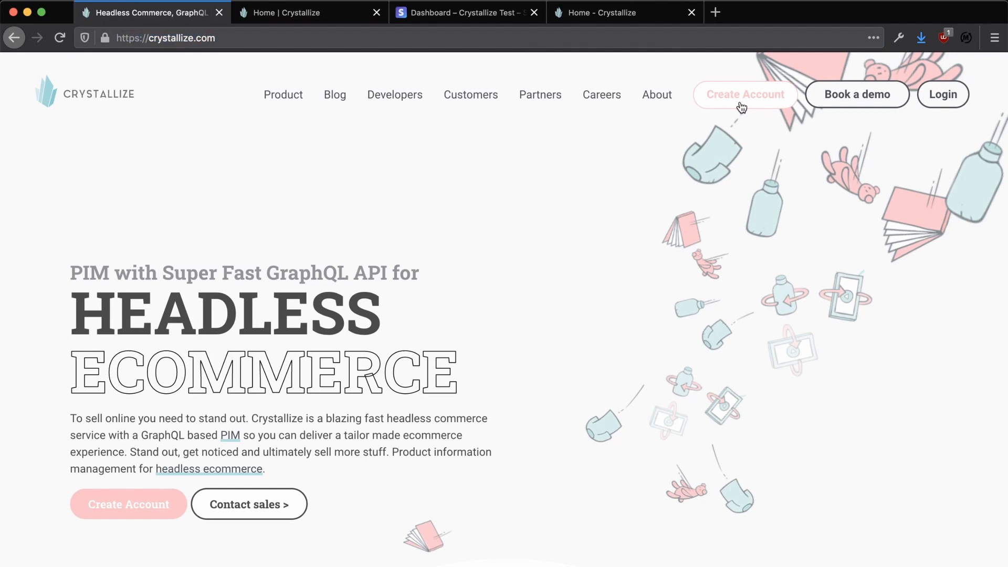
click(746, 94)
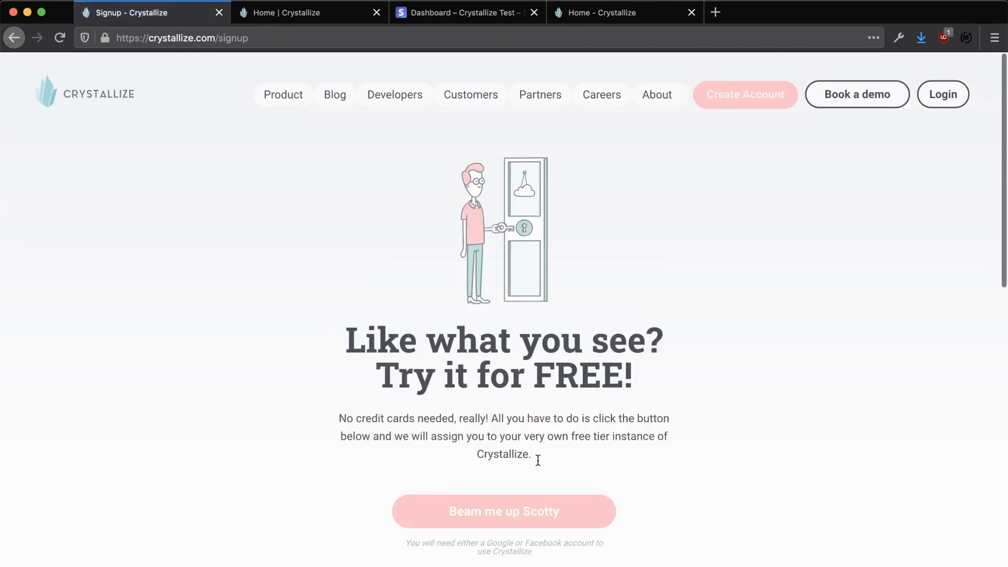
mouse_move(496, 525)
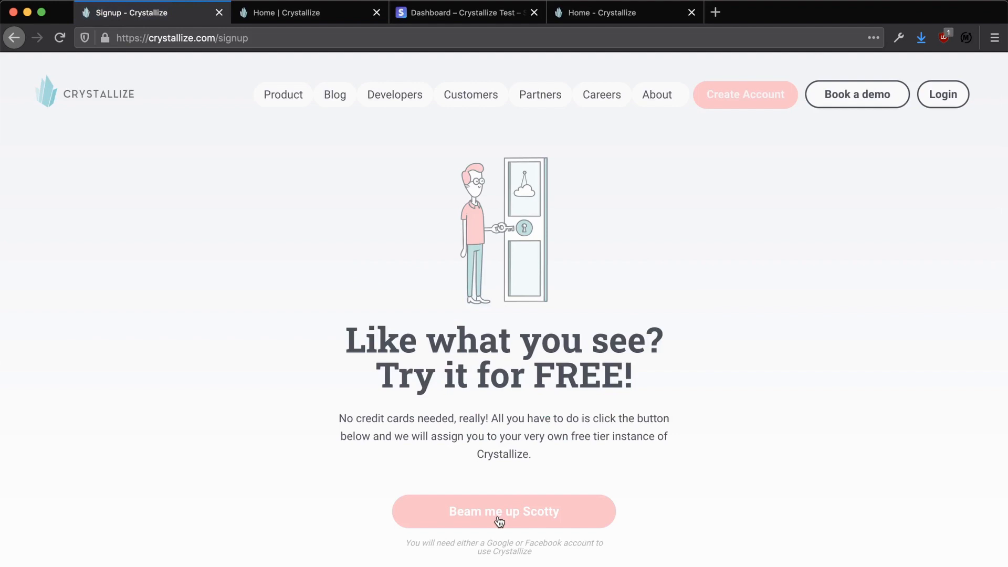
click(502, 511)
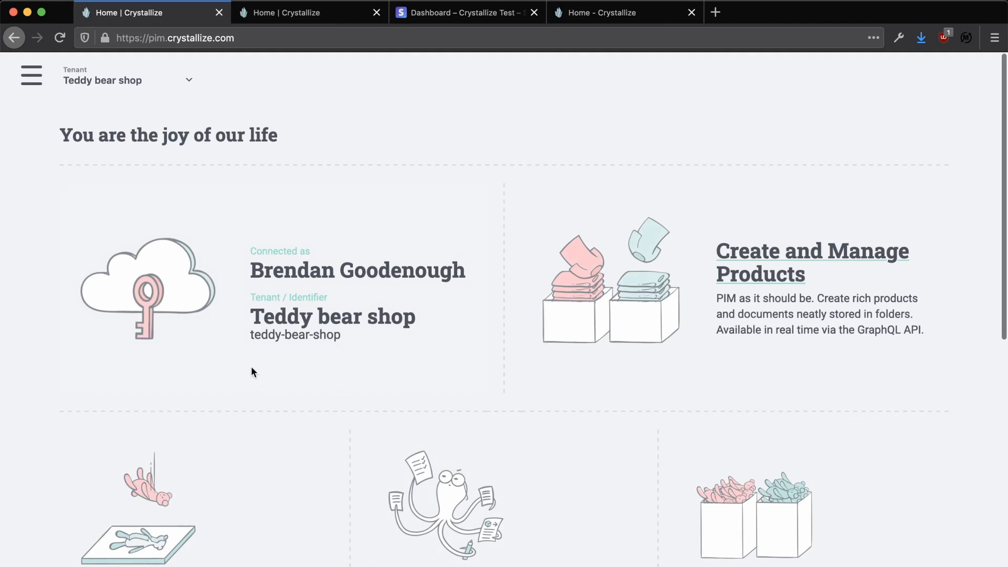
Step: Note the Teddy bear shop tenant name, then open the Catalogue from the main menu
triple_click(332, 318)
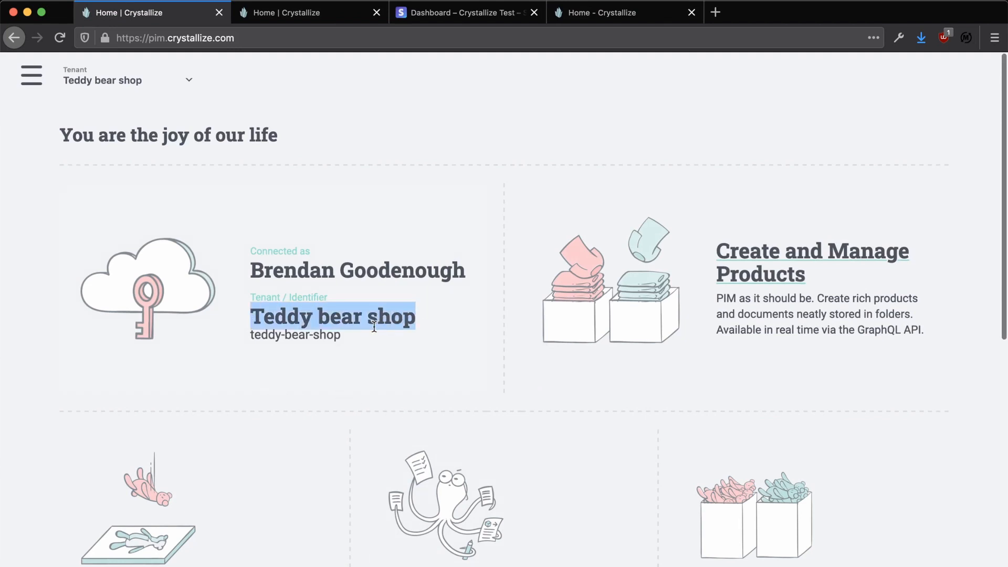
click(239, 343)
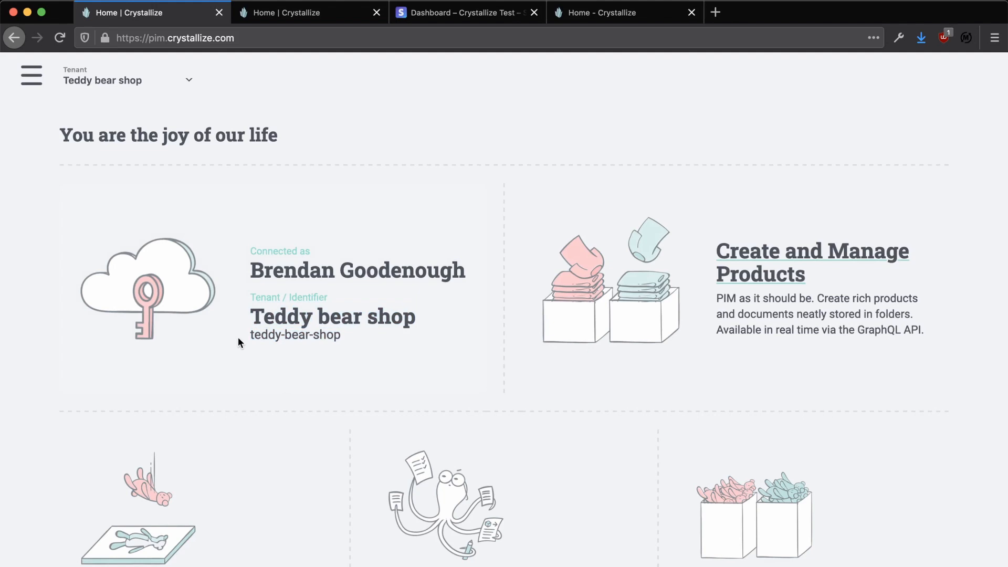
mouse_move(248, 344)
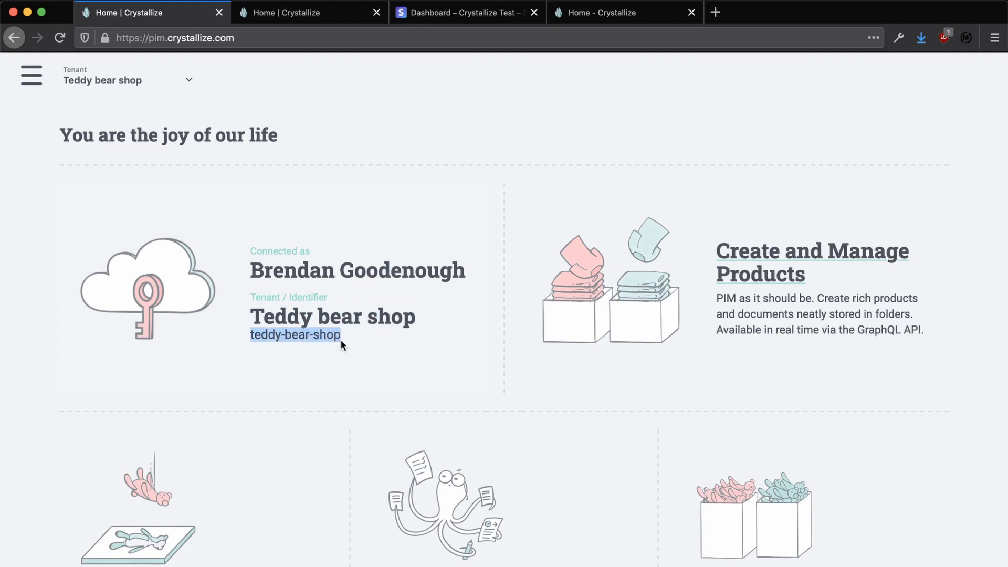
mouse_move(361, 349)
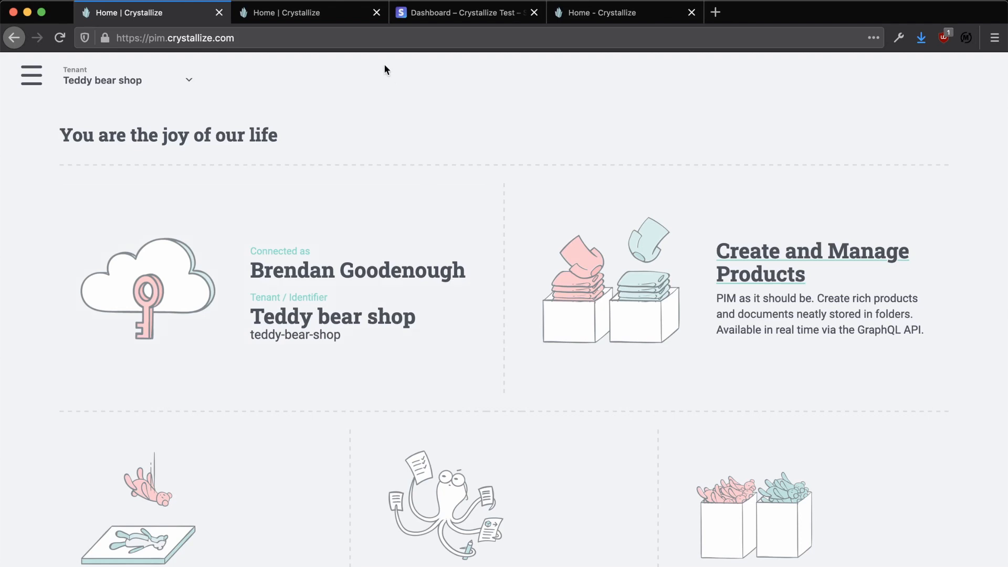
mouse_move(329, 166)
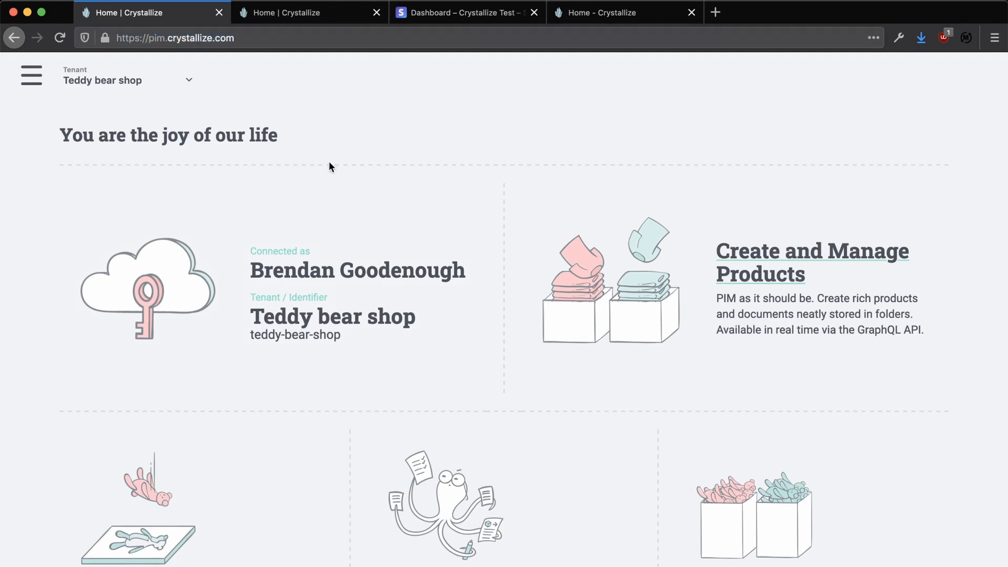
click(31, 75)
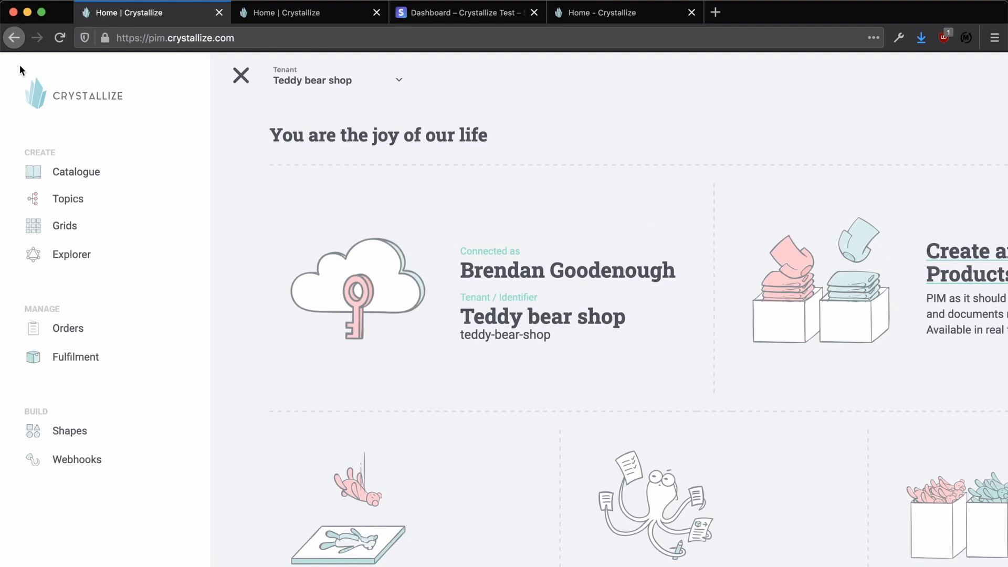
mouse_move(62, 173)
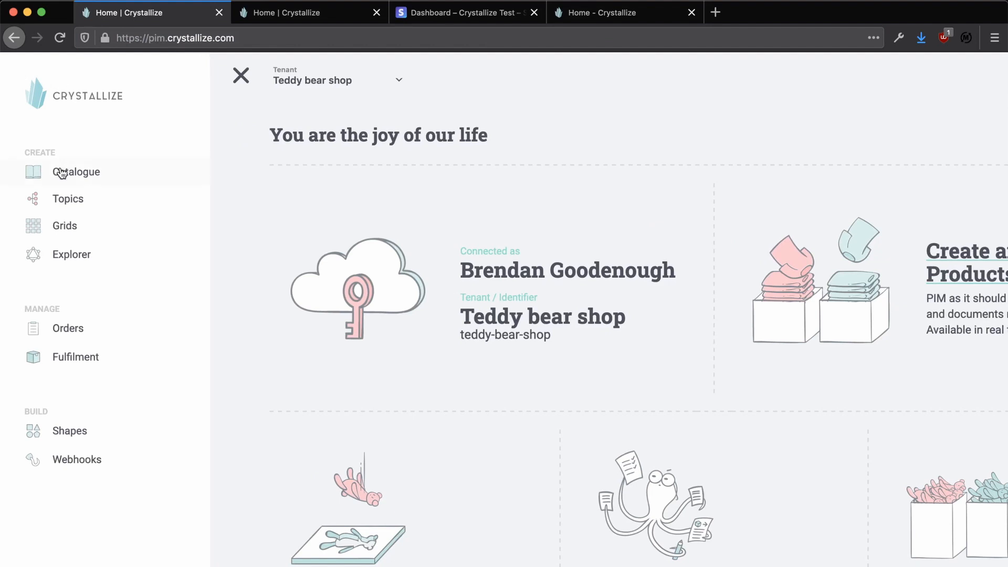
mouse_move(70, 203)
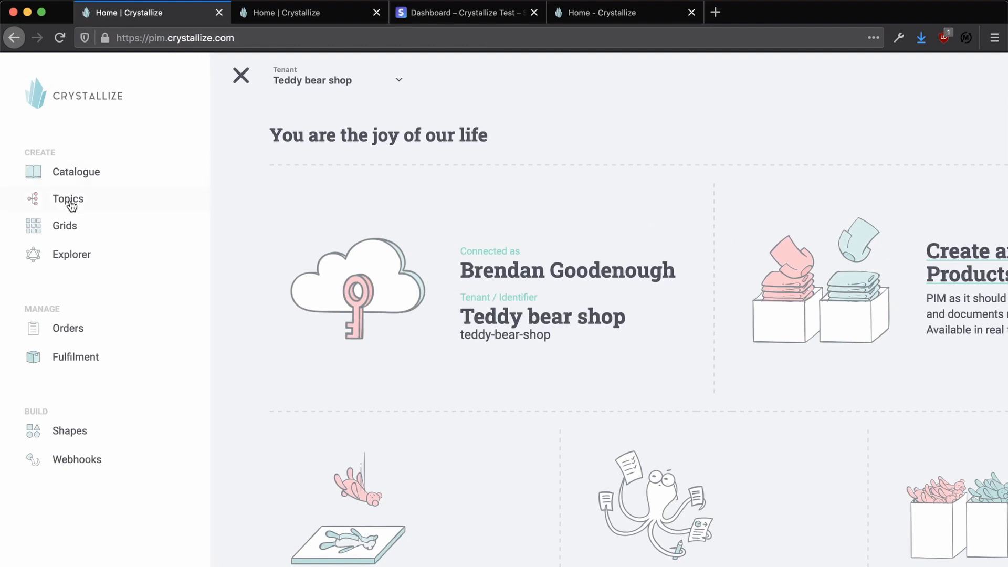
mouse_move(80, 248)
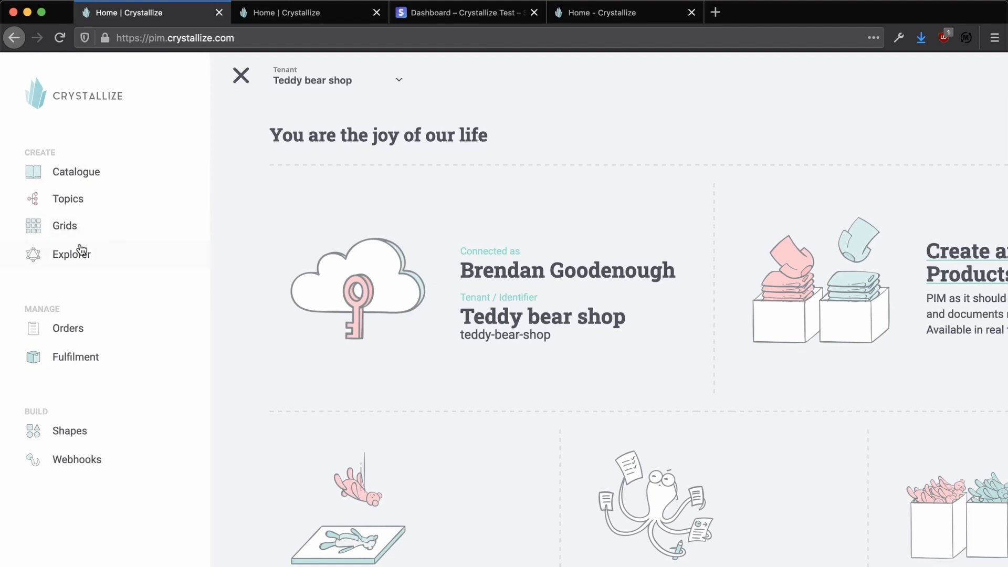
mouse_move(134, 172)
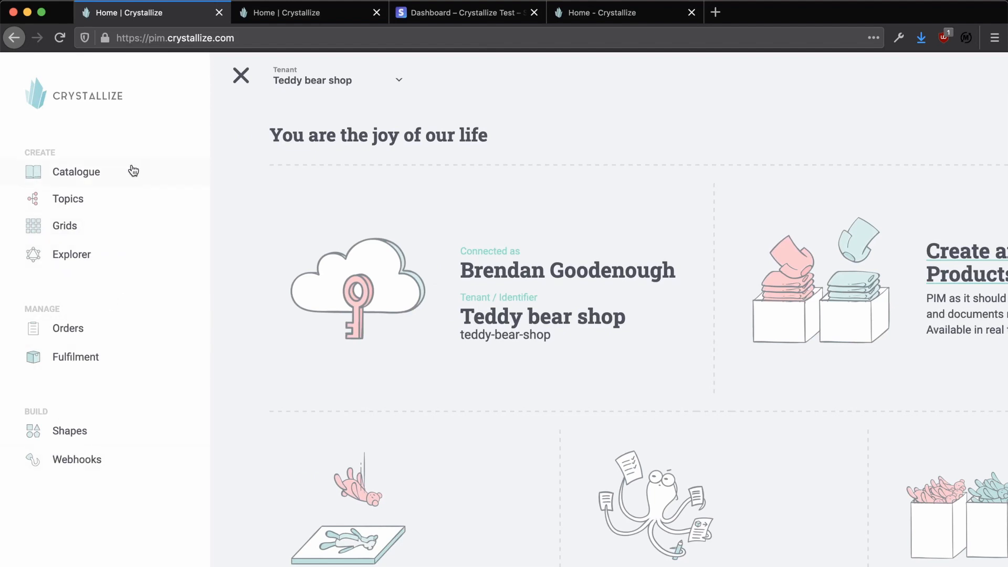
click(76, 172)
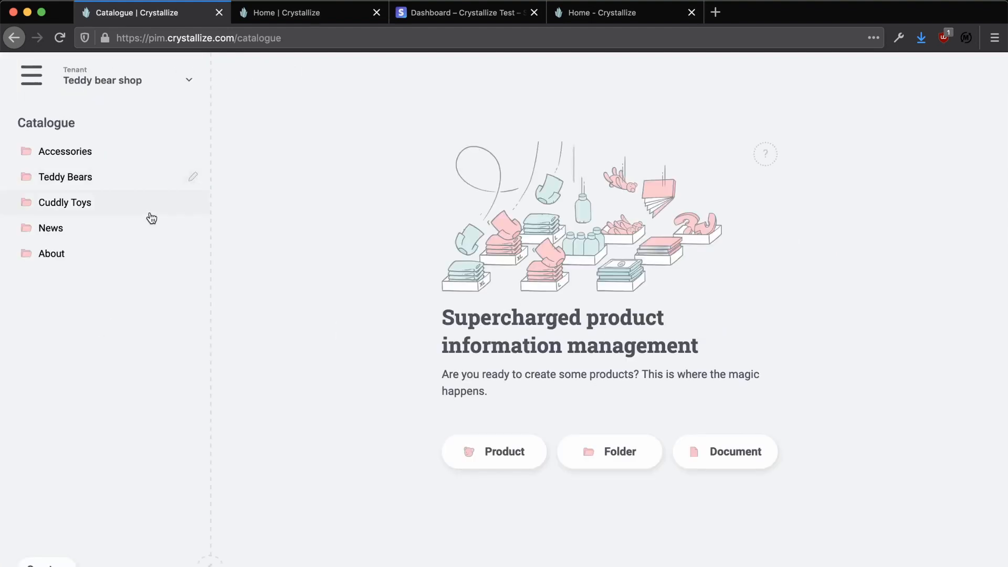
mouse_move(151, 332)
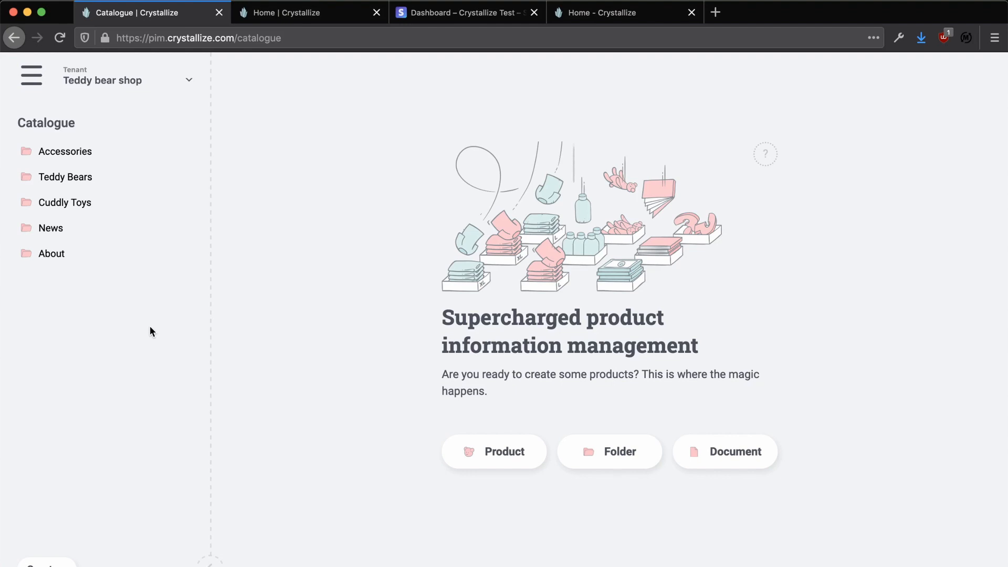
mouse_move(62, 553)
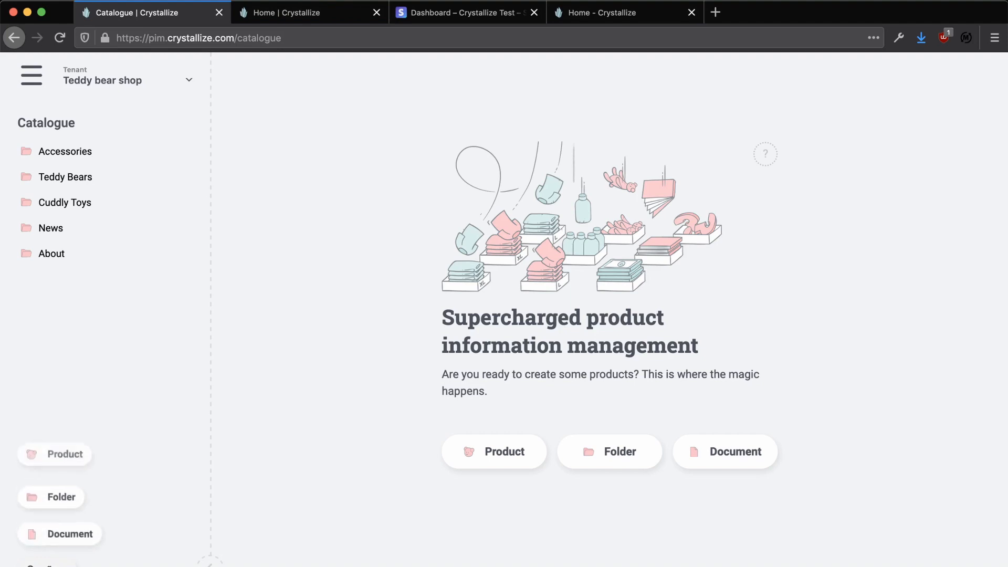
mouse_move(70, 469)
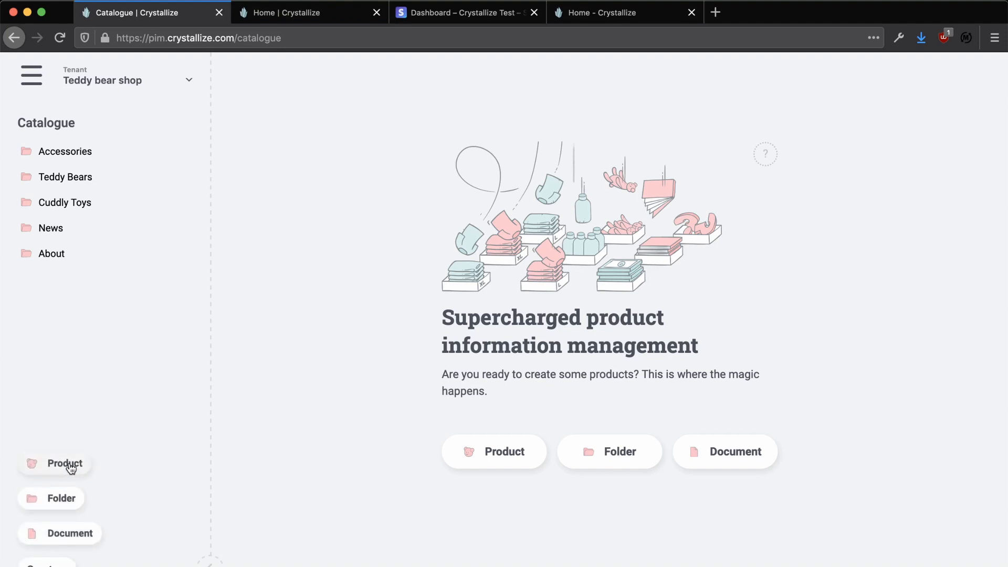
Step: Create and save a product named 'My Awesome Test Product', then review its fields
click(64, 463)
text(My)
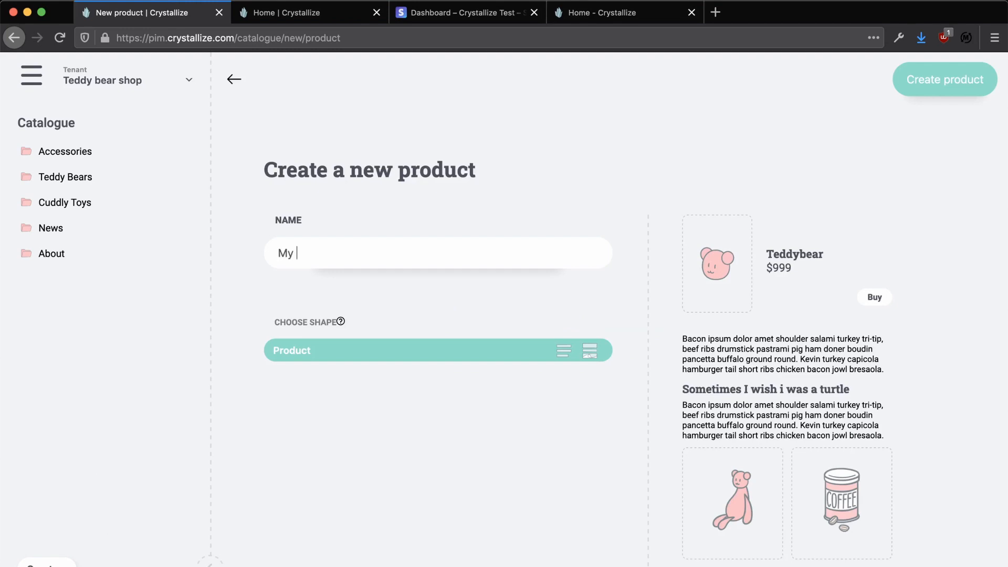
text(Awesome Test P)
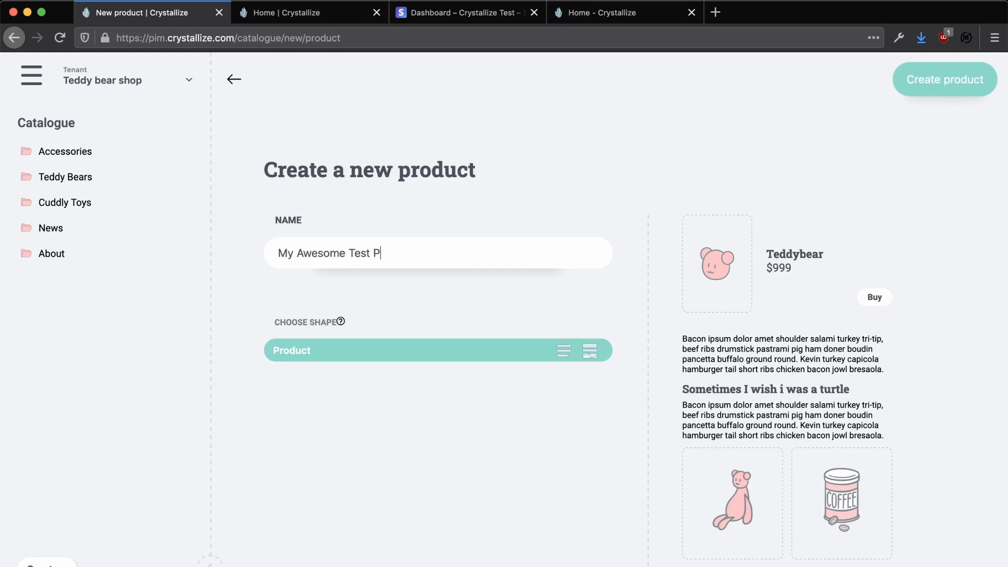
text(roduct)
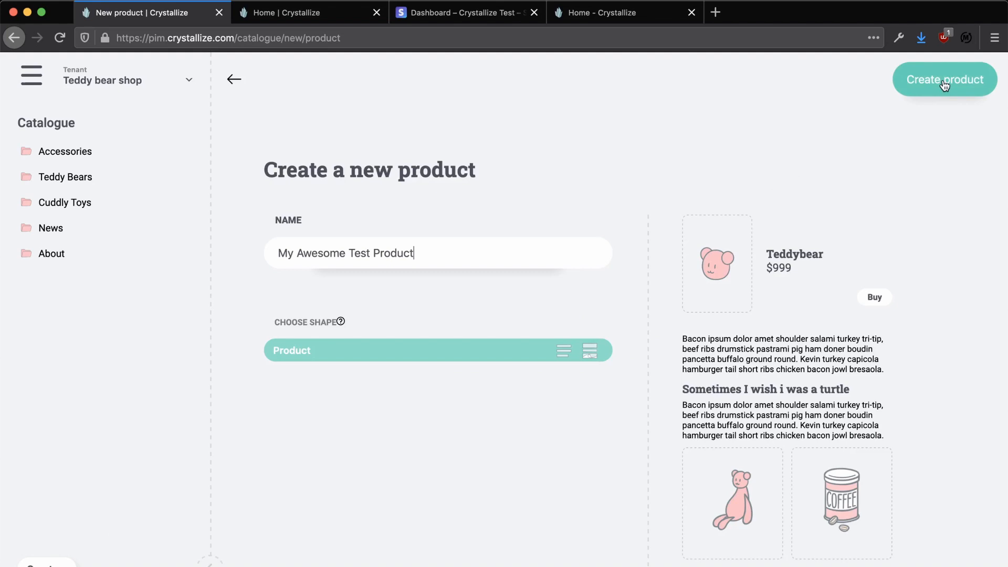
click(946, 79)
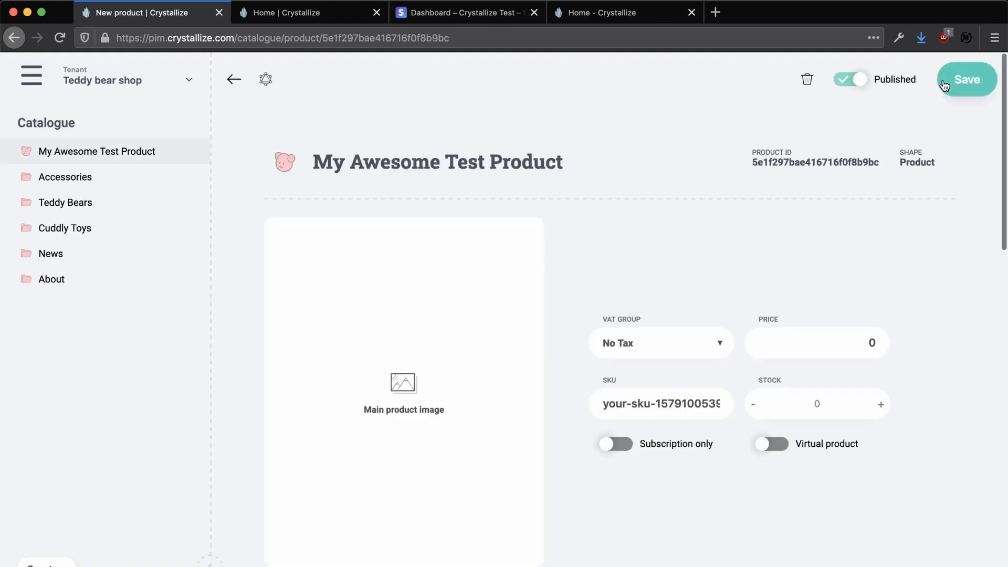
click(968, 79)
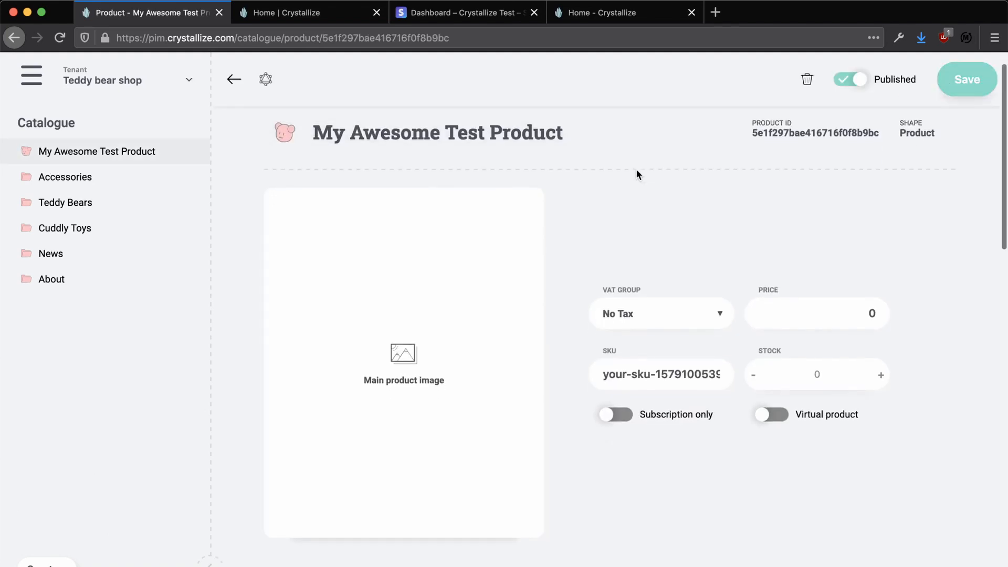
scroll(down, 3)
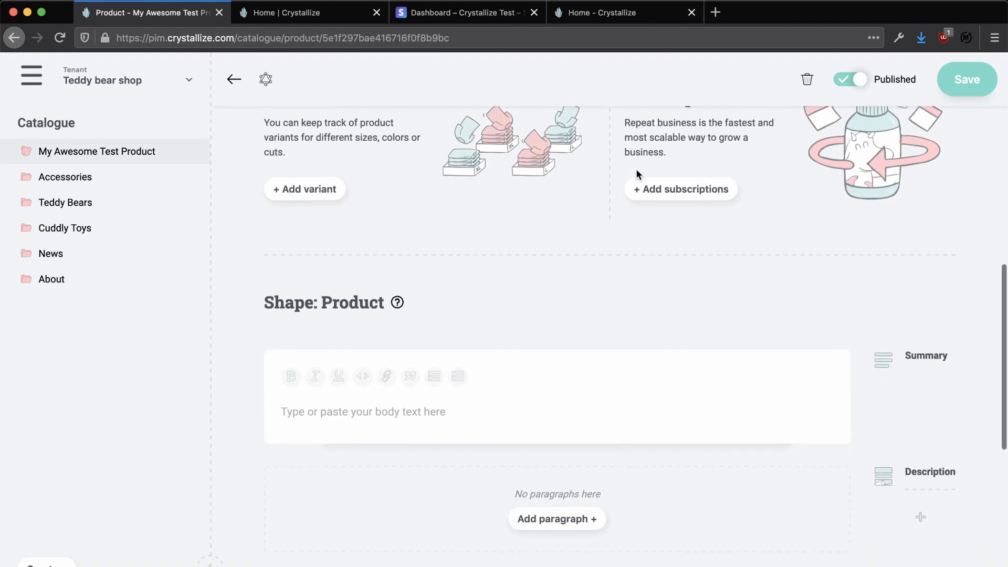
scroll(up, 3)
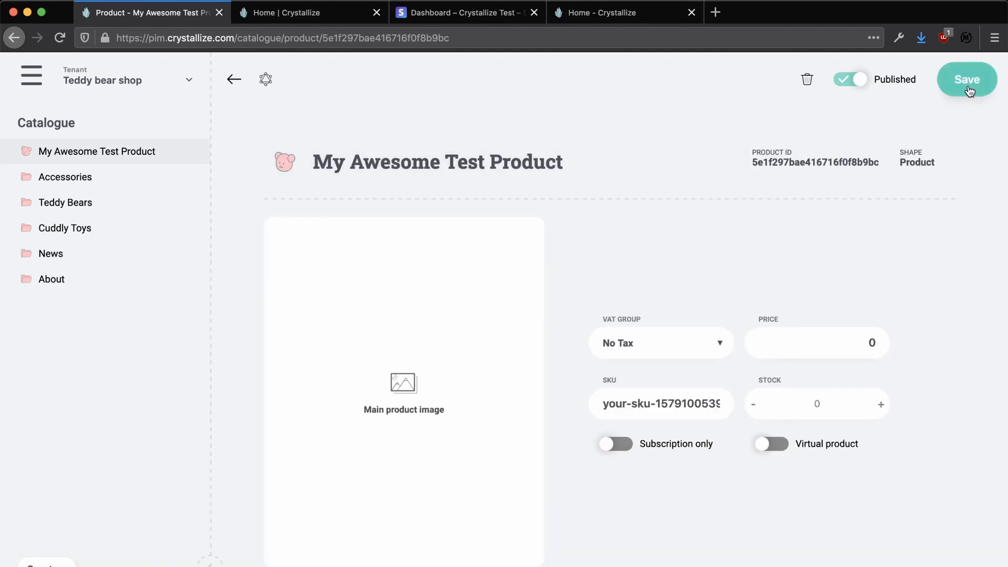
mouse_move(234, 80)
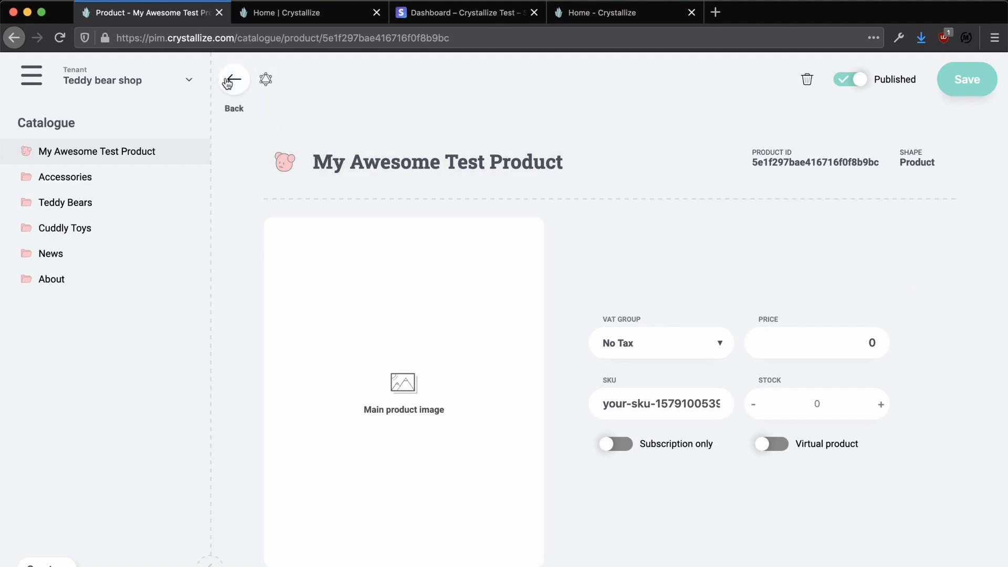
Step: Open Settings > Access tokens and start generating a new token
click(30, 75)
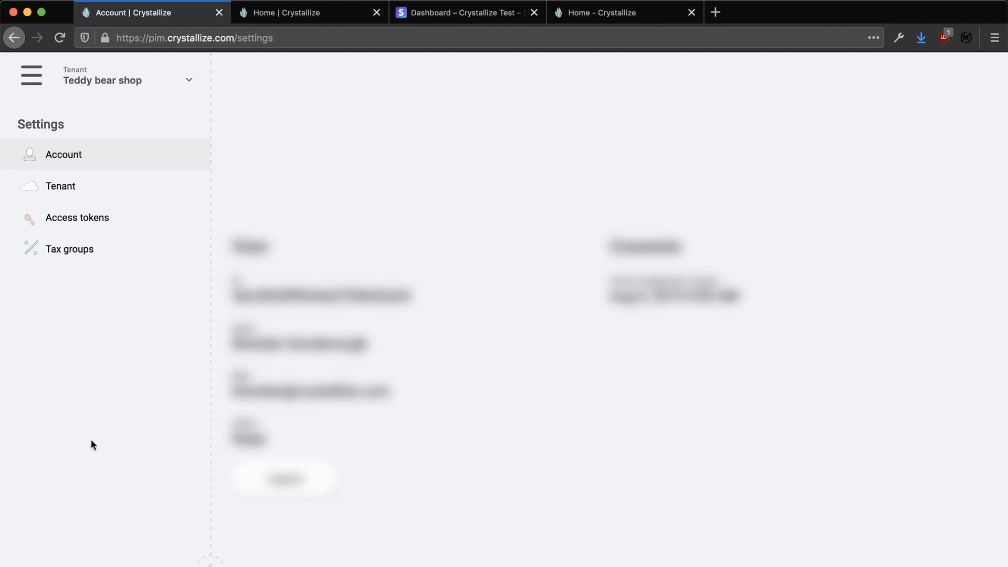
mouse_move(115, 239)
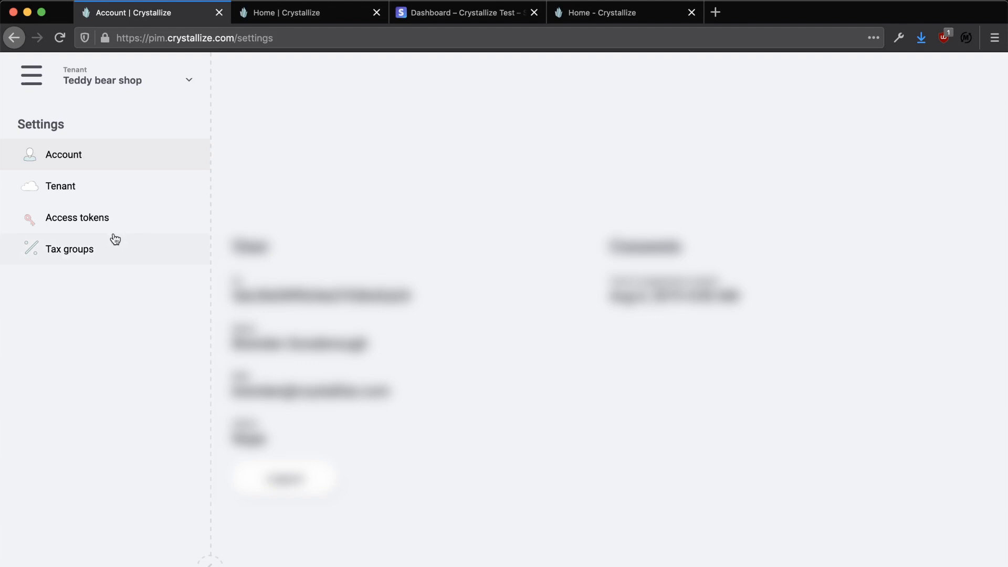
click(78, 218)
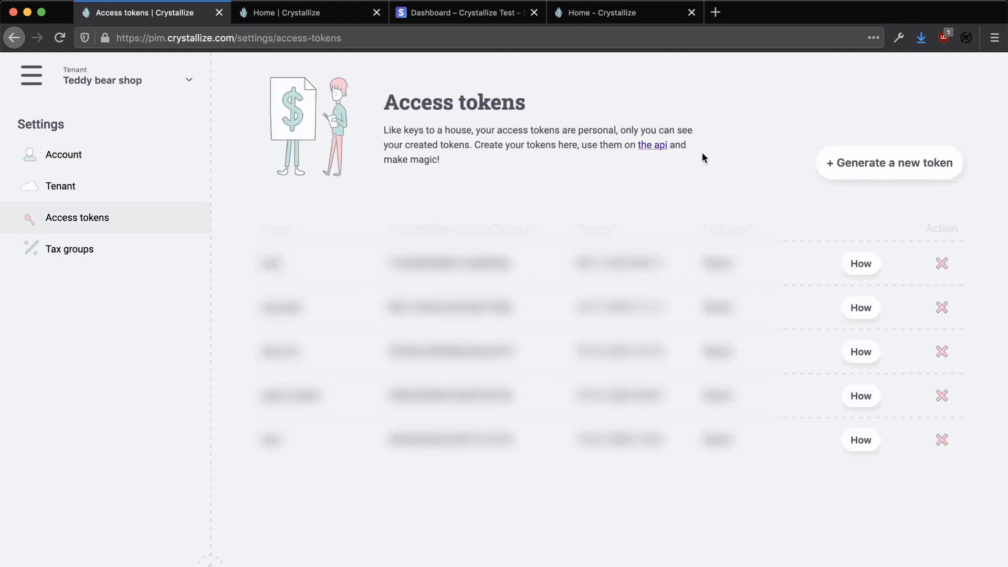
click(890, 162)
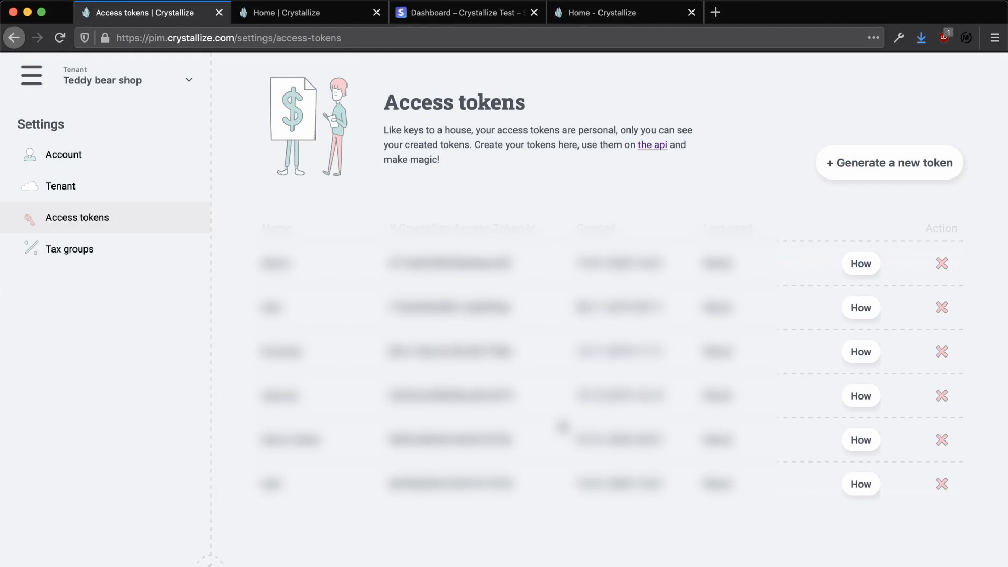
mouse_move(451, 221)
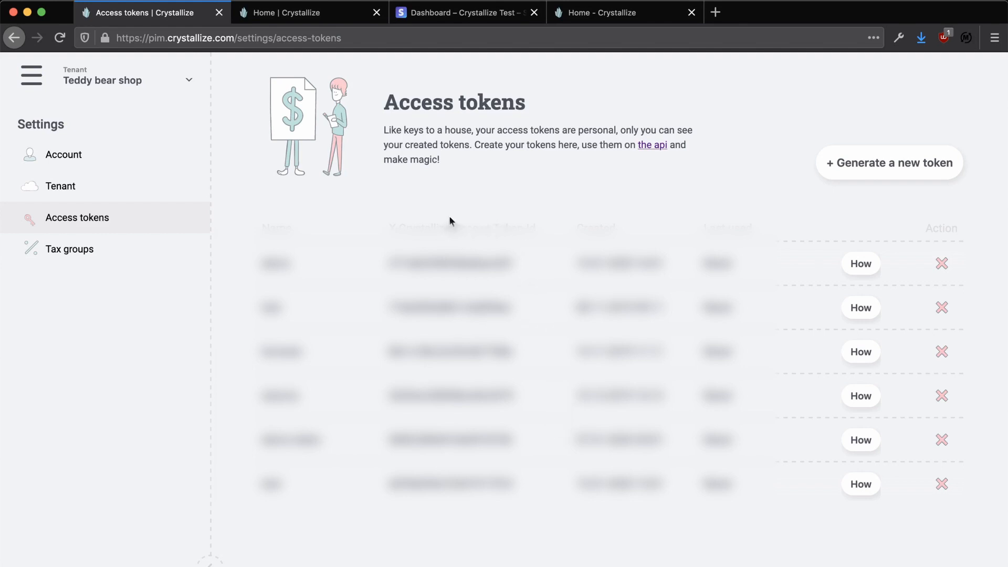
mouse_move(457, 196)
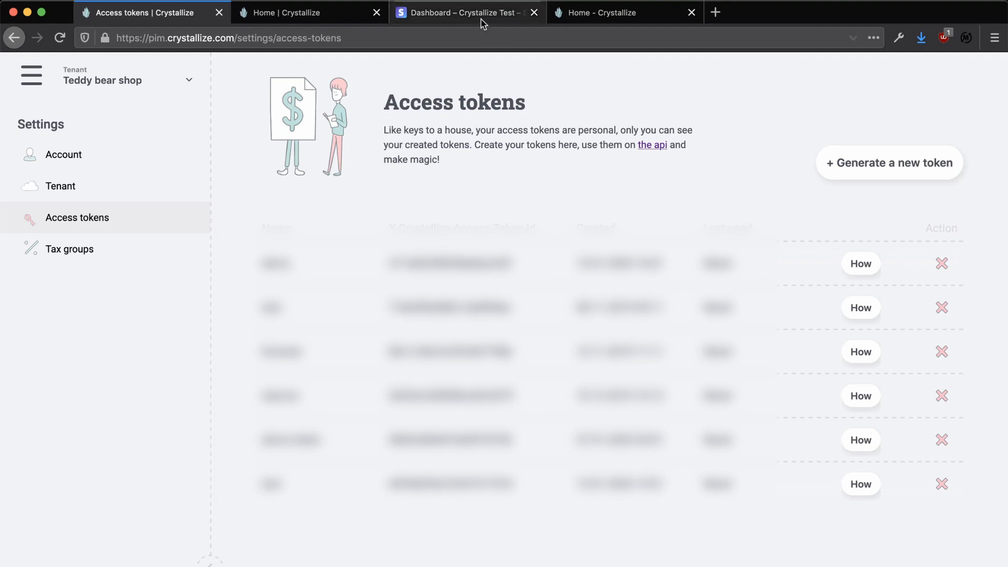
Step: Switch to the Stripe test dashboard and open the Developers API keys page
click(467, 12)
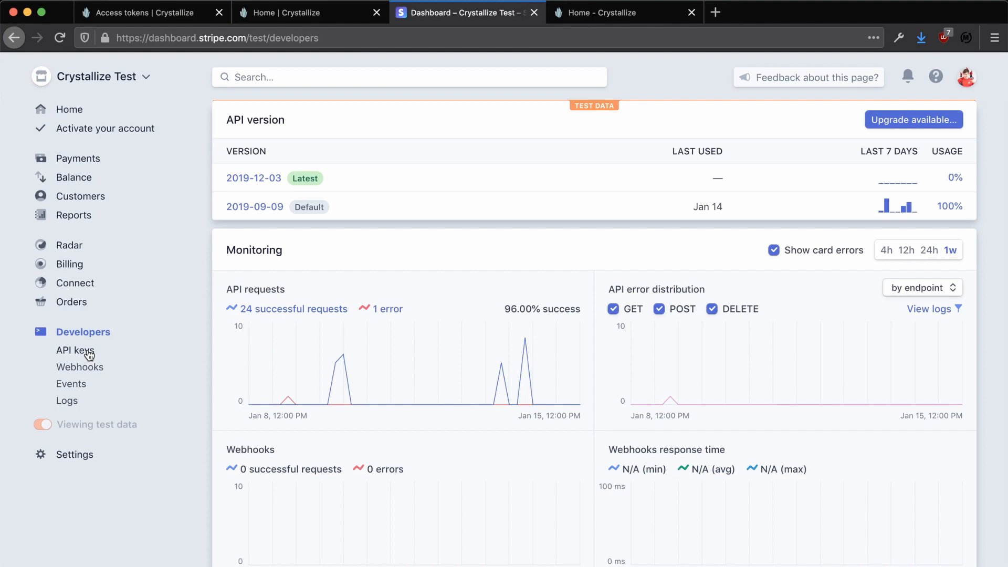
click(75, 350)
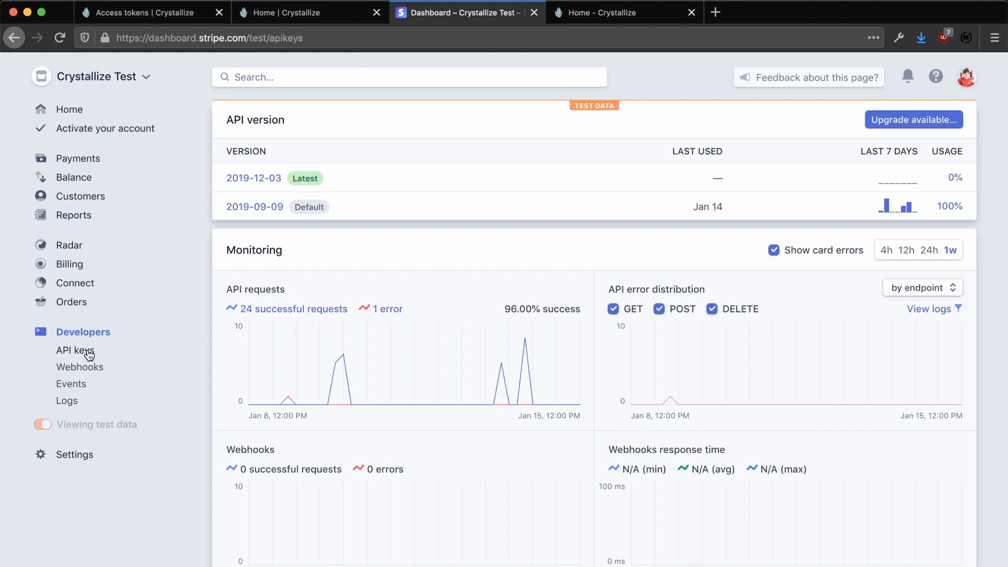
click(77, 350)
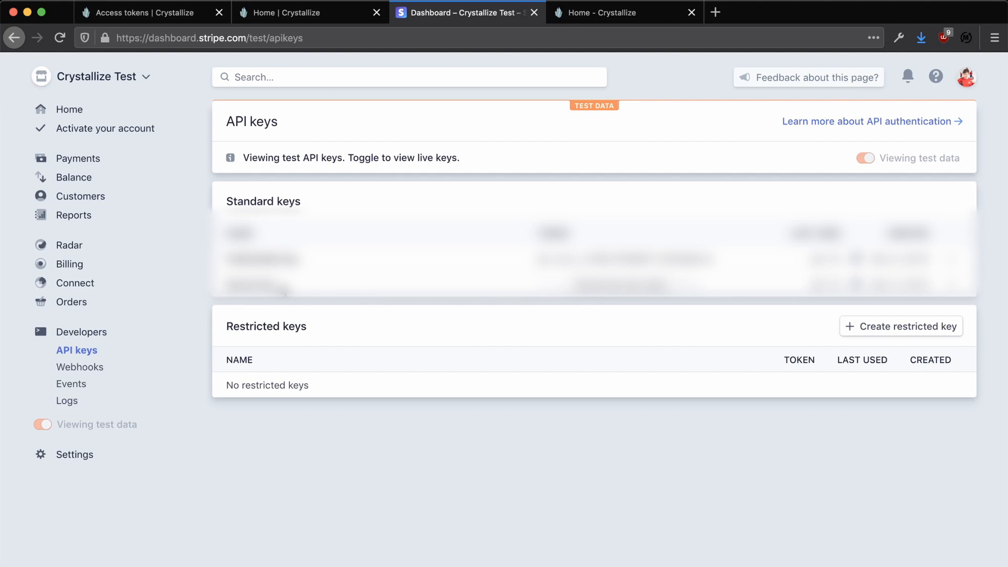
mouse_move(499, 480)
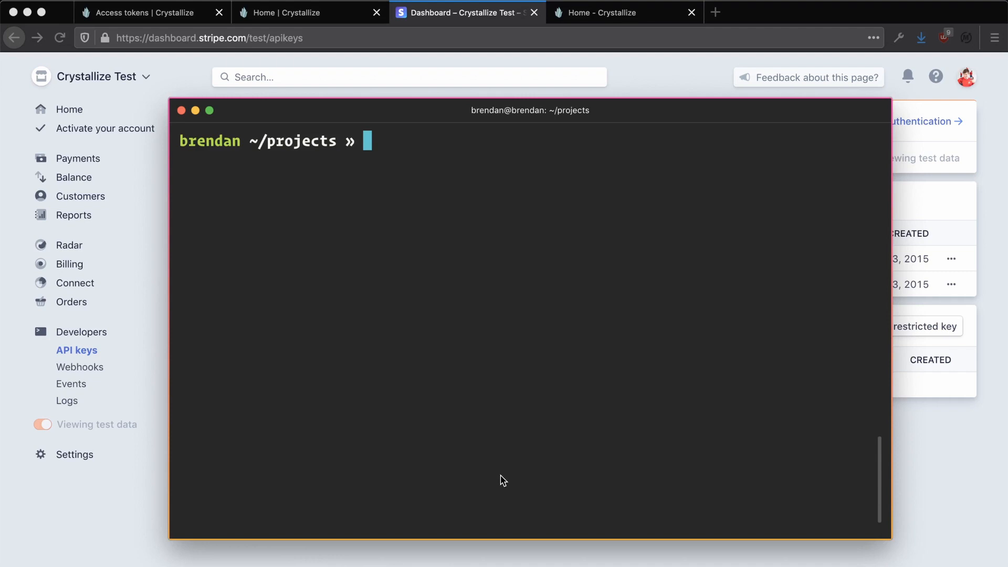
text(npx @crysta)
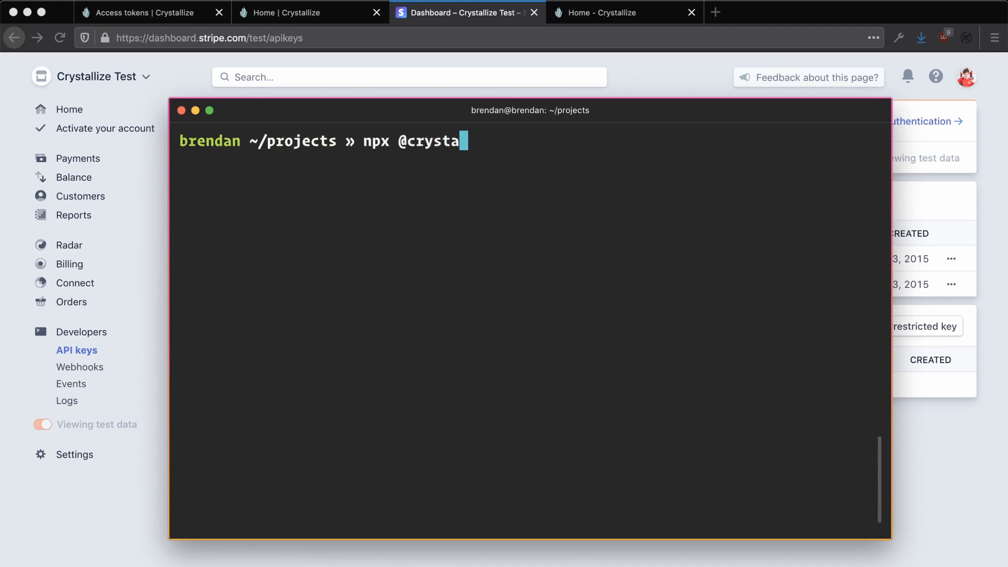
text(llize/cli)
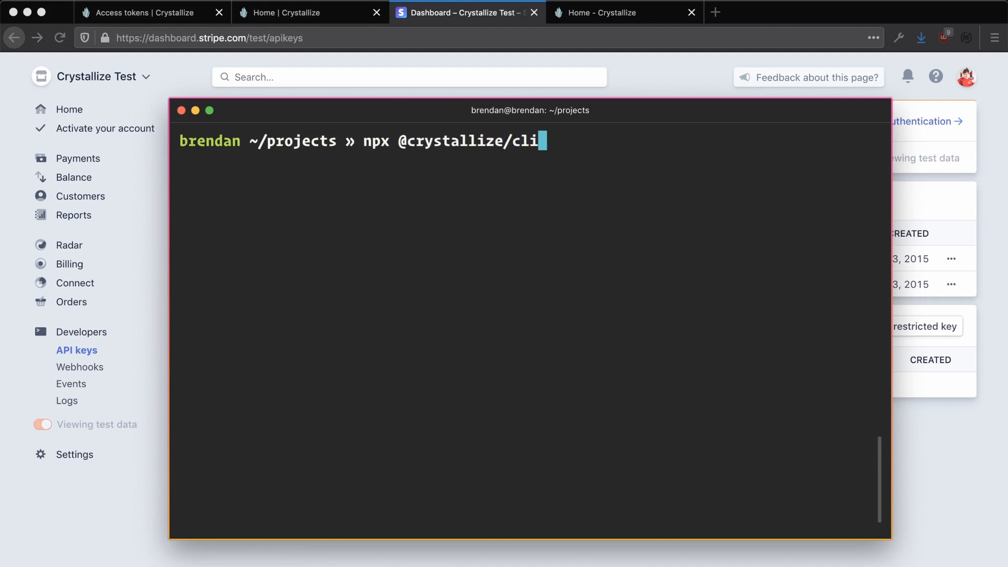
text(test-proj)
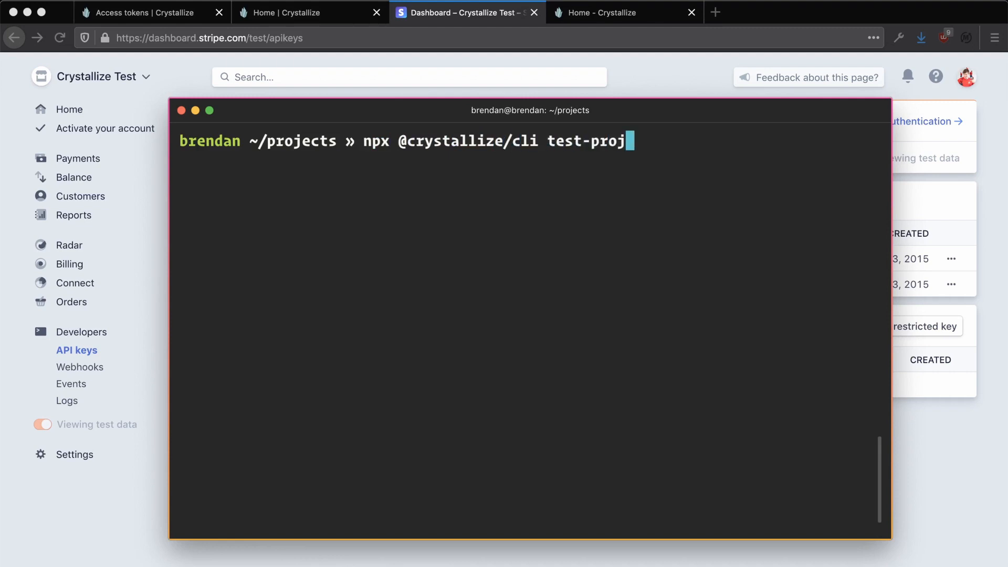
text(ect)
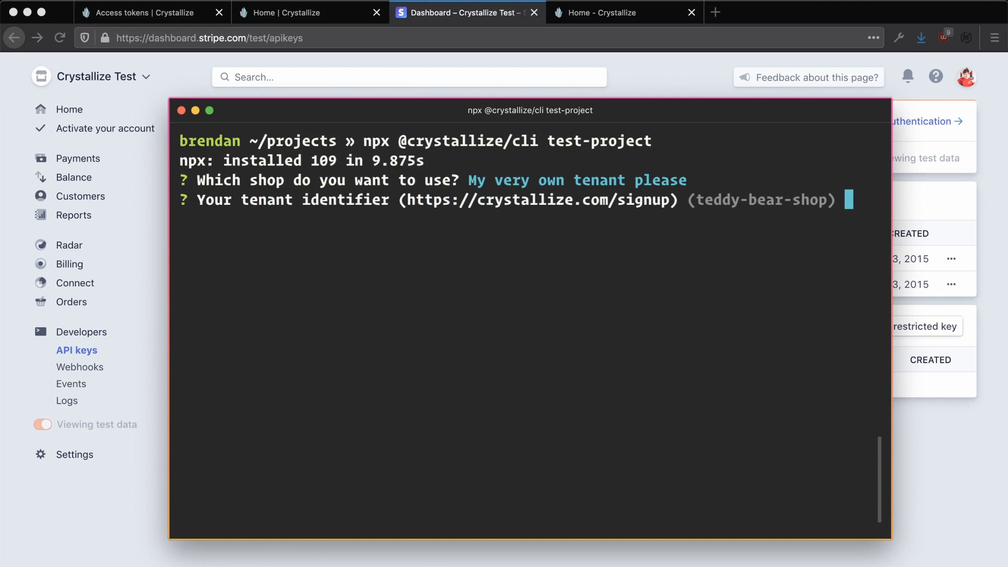
text(teddy-bear)
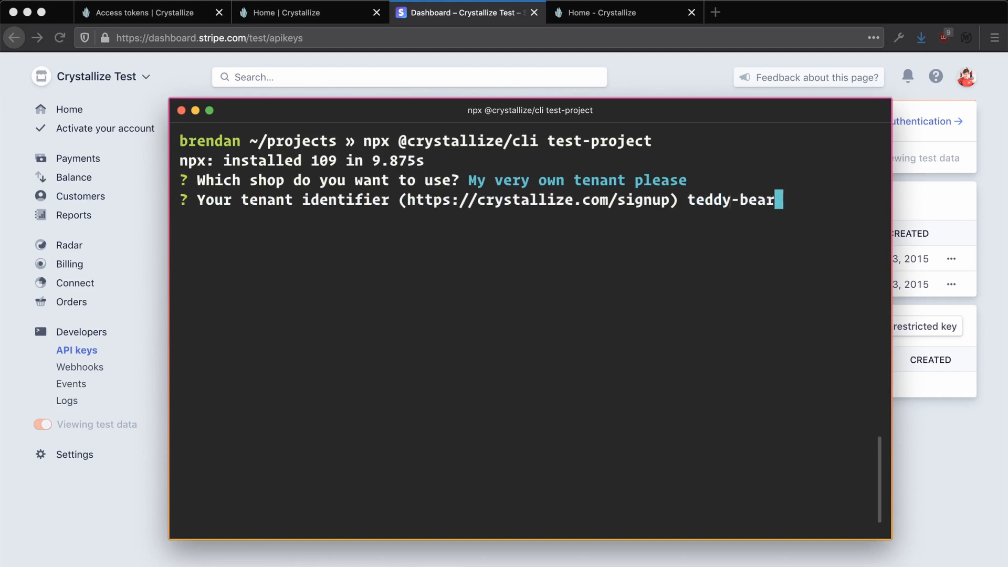
text(-shop)
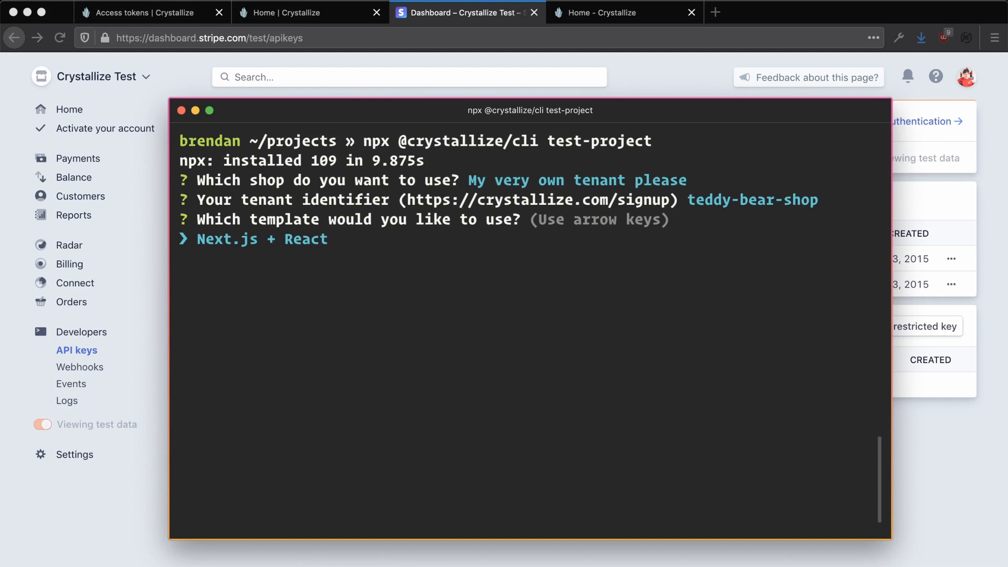
Step: Choose the Next.js + React template, keeping ZEIT Now and checkout payment methods enabled
key(enter)
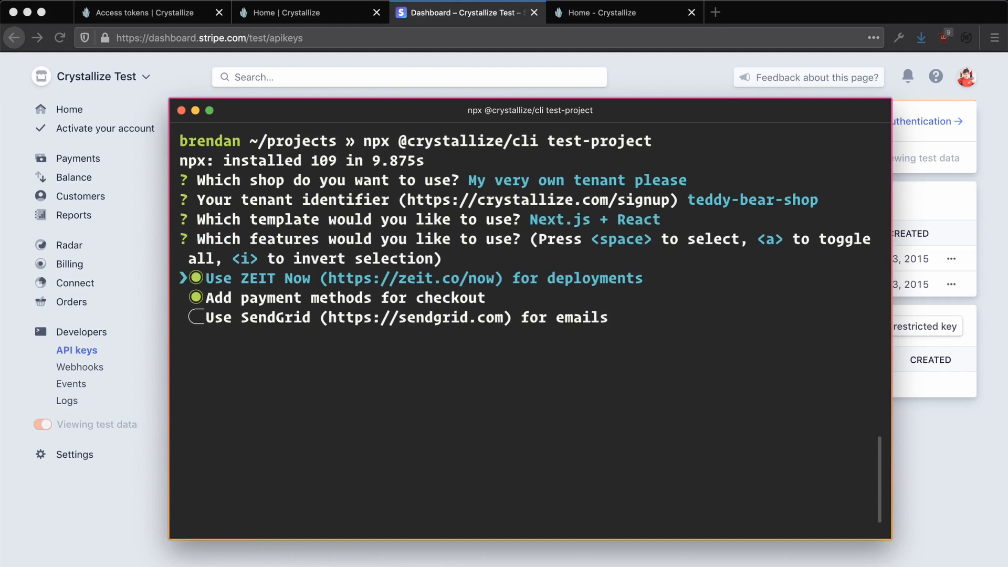
key(Down)
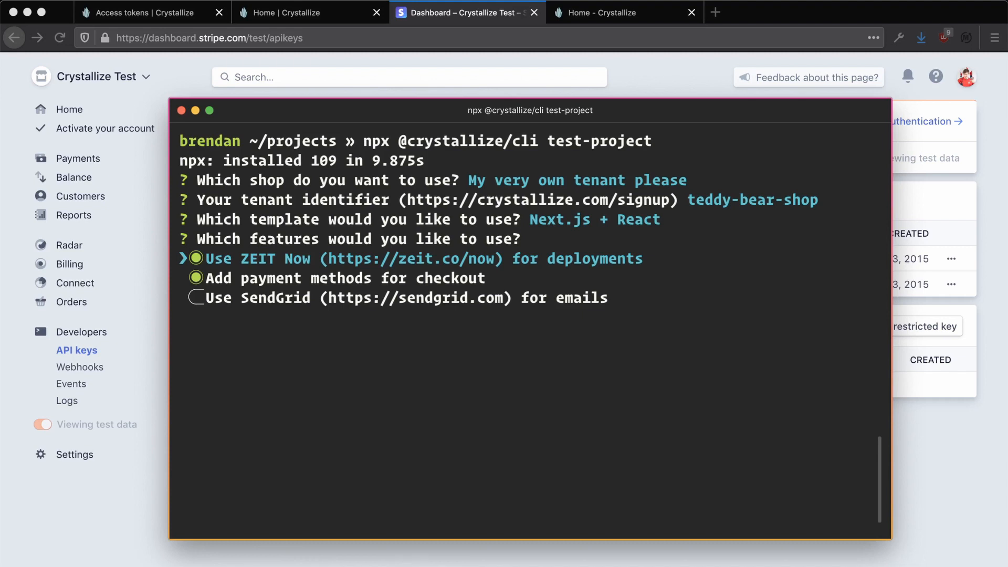
key(Down)
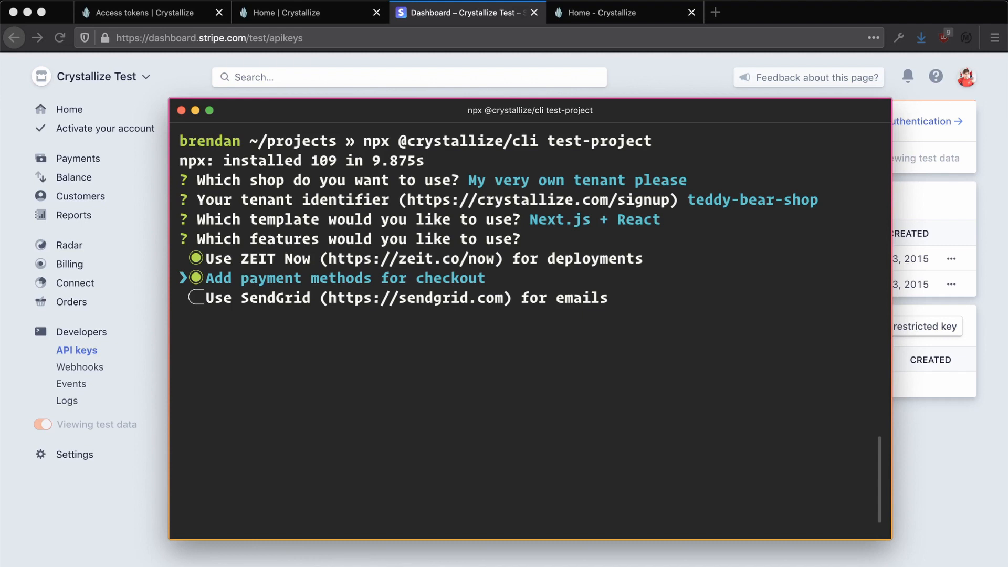
key(enter)
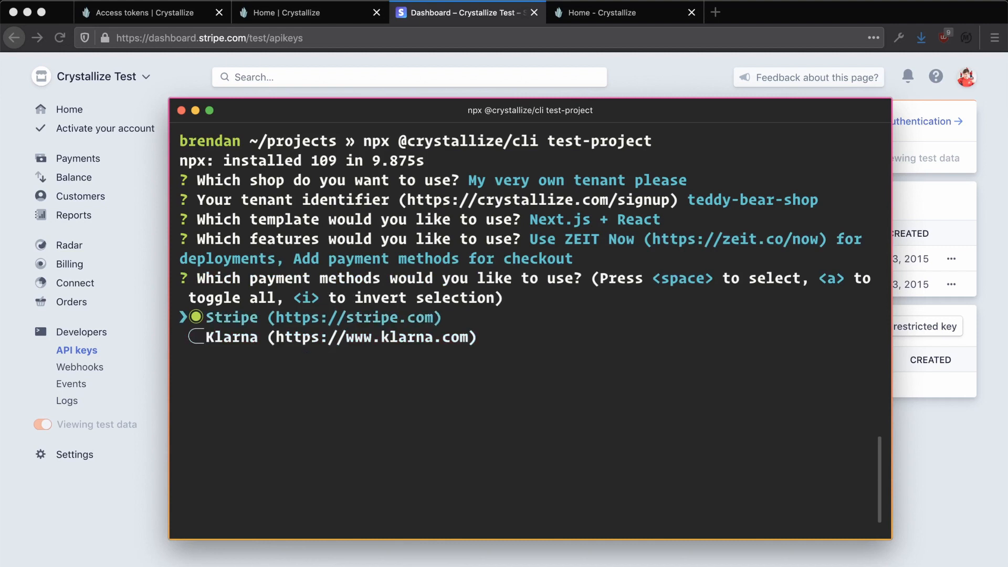
Step: Pick Stripe as the payment provider and accept the suggested access token secret
key(Enter)
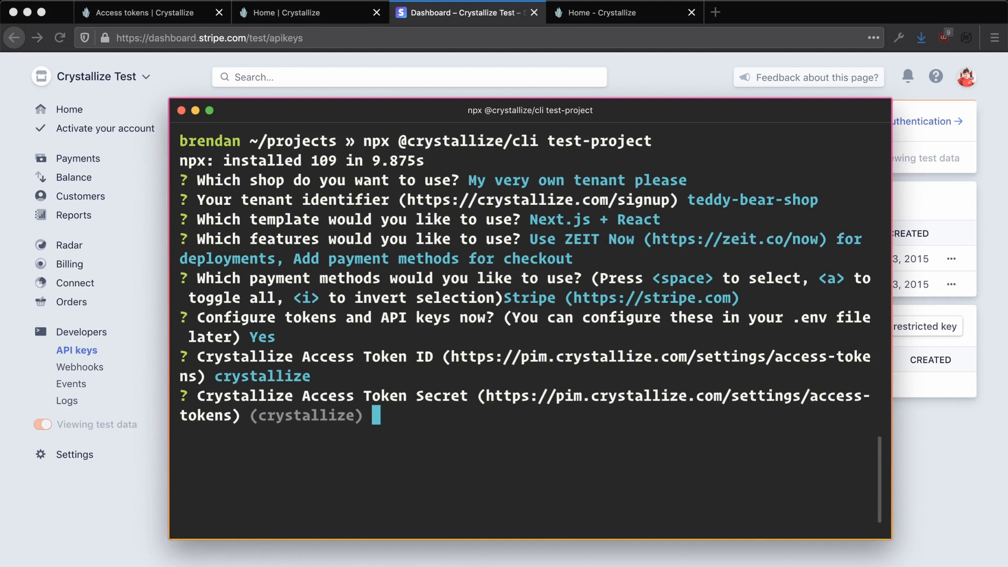
key(Enter)
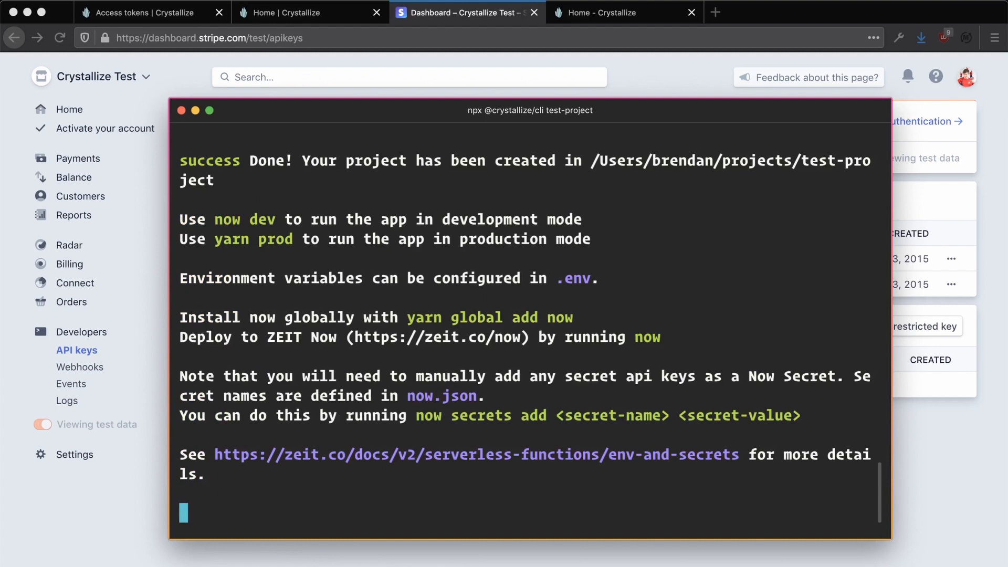
Step: Install now globally, cd into test-project, and run 'now dev'
key(Enter)
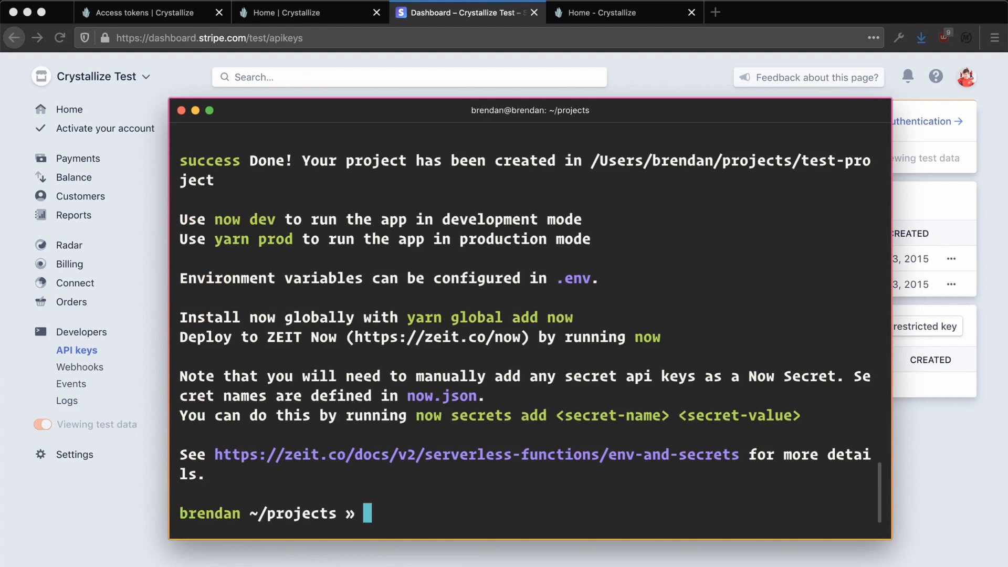
text(n)
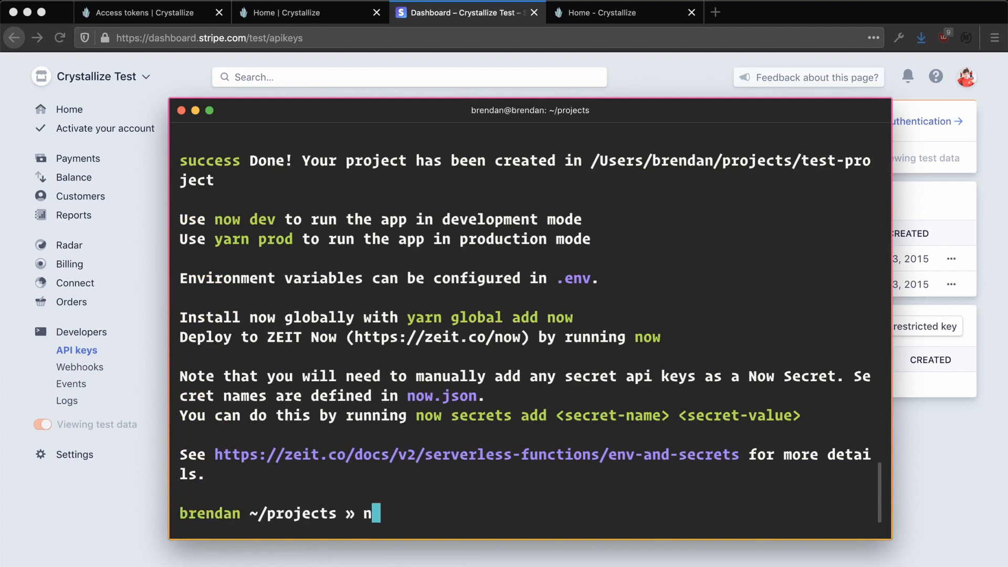
text(pm install --global now)
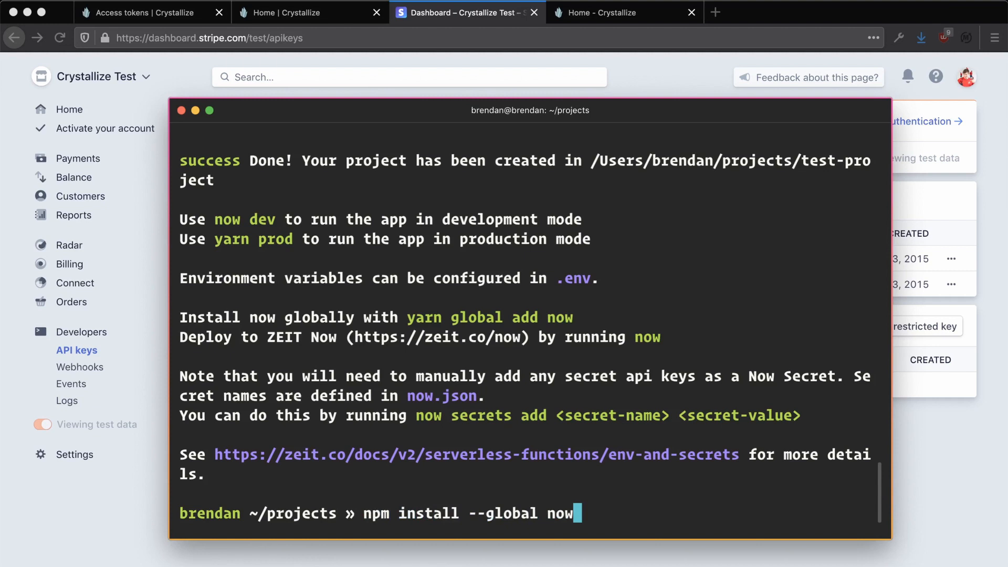
text(cd test-project)
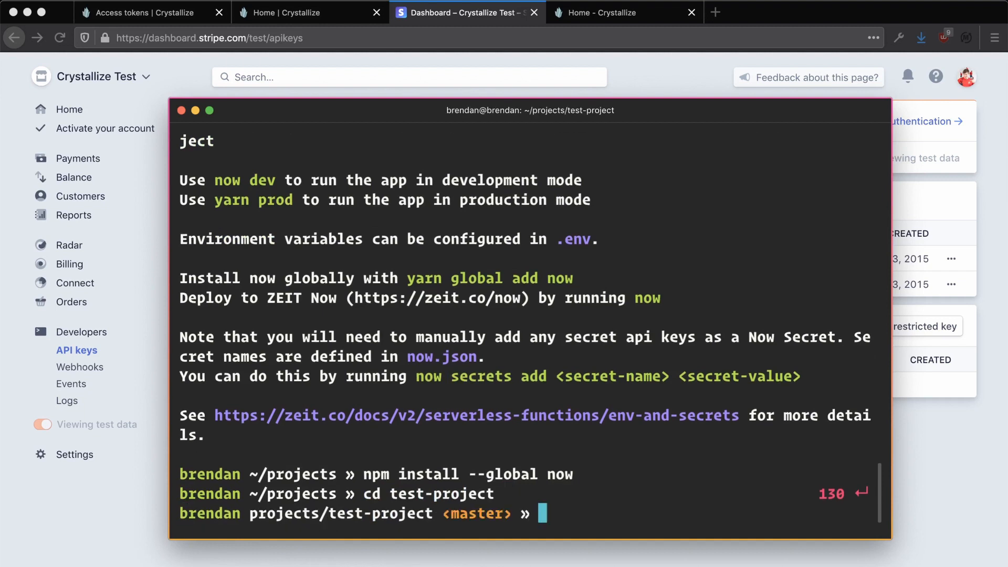
text(now)
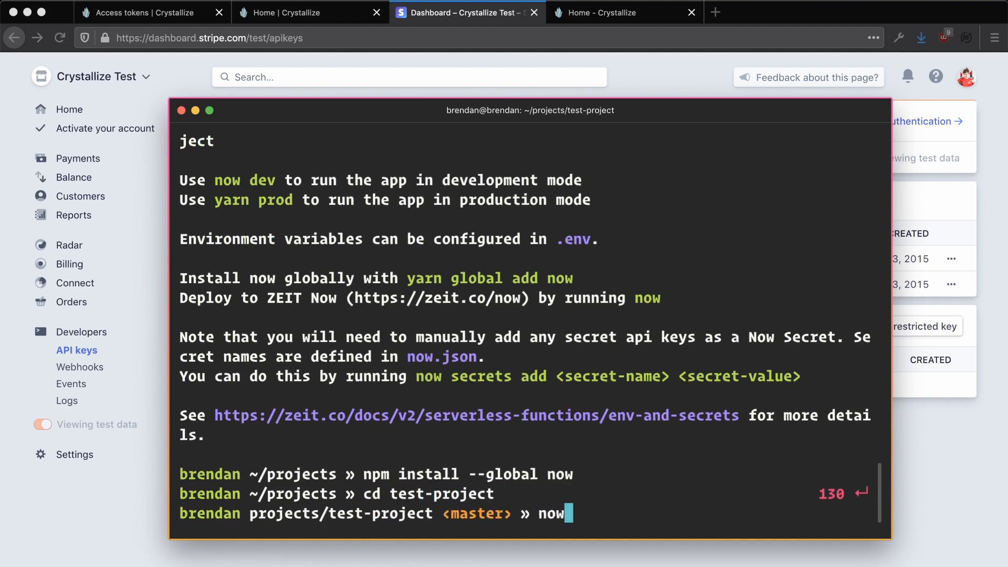
text(dev)
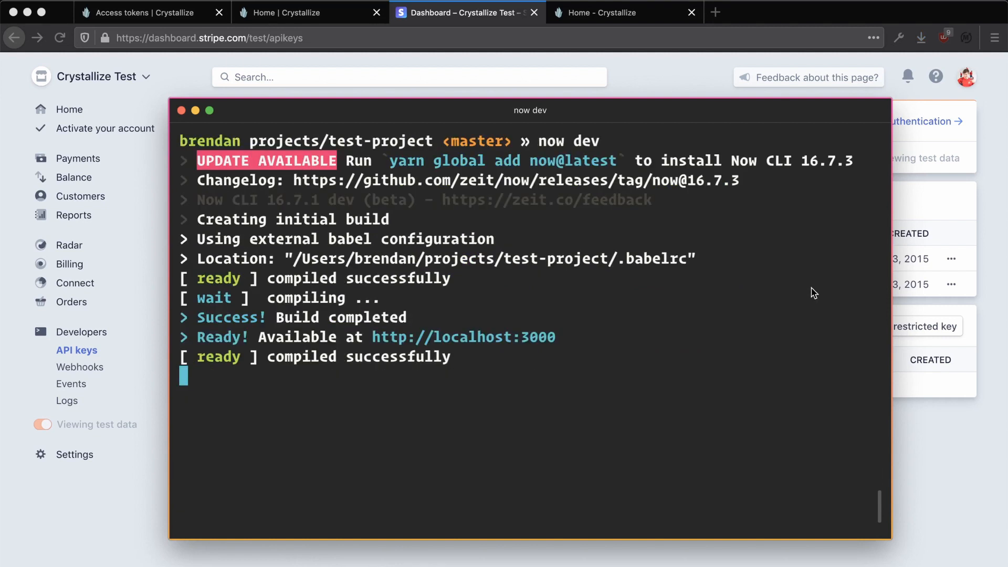
mouse_move(644, 338)
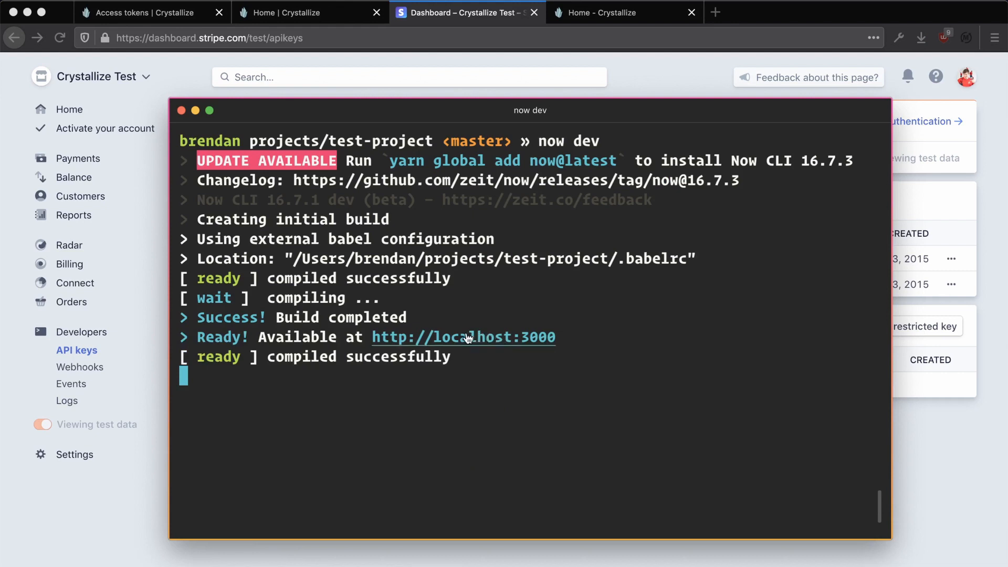
Step: Open localhost:3000 and scroll through the teddy bear shop product grid
click(464, 338)
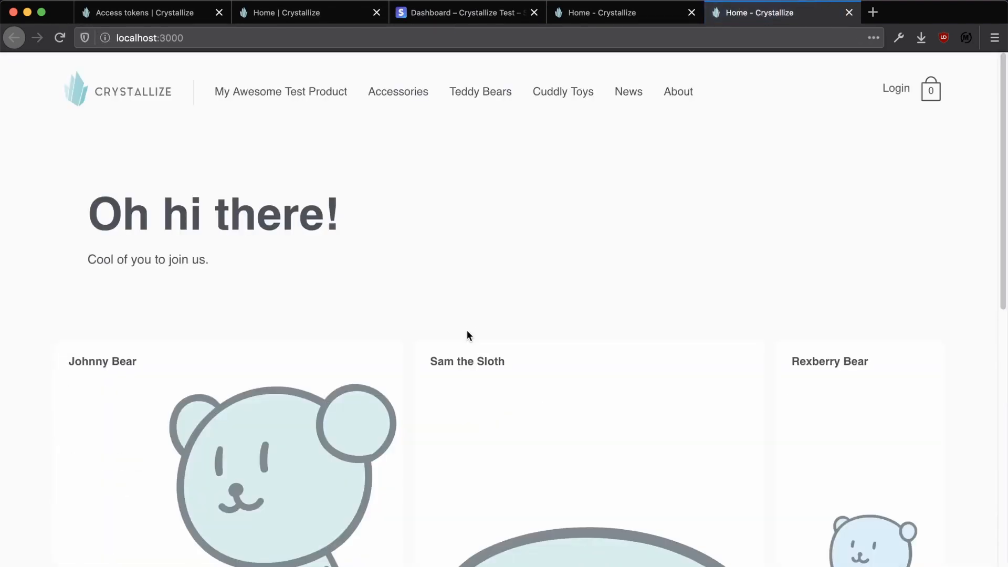
mouse_move(503, 291)
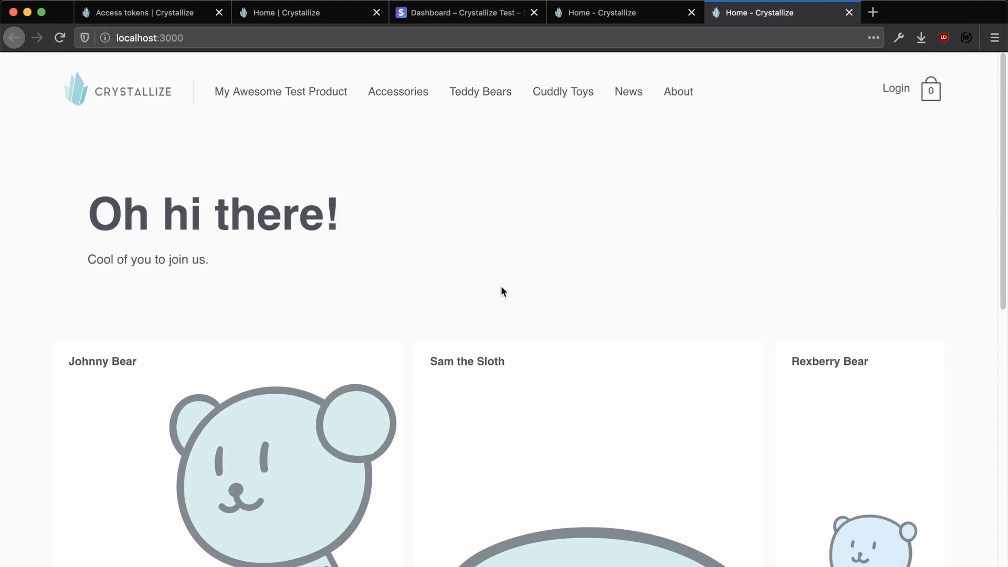
mouse_move(594, 235)
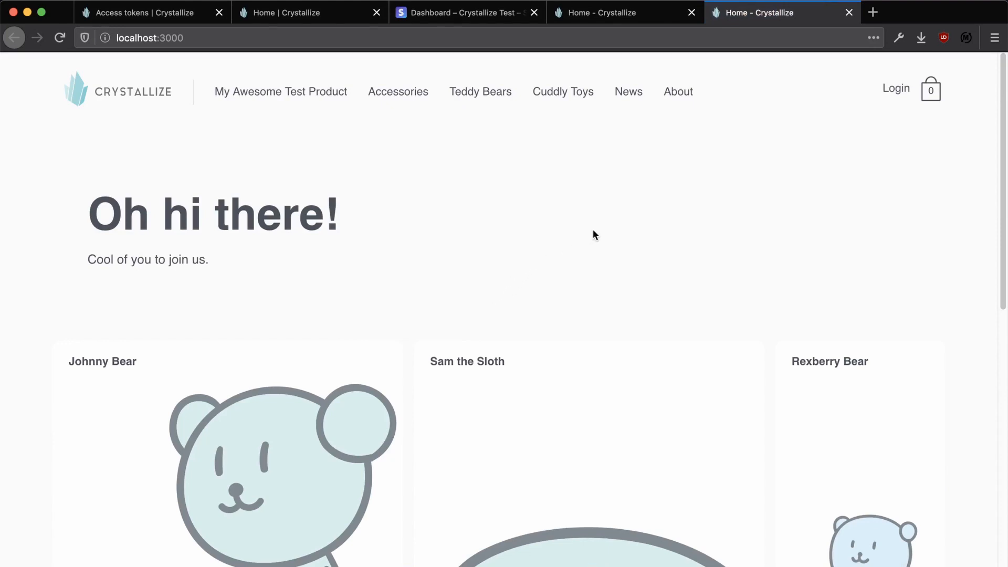
mouse_move(960, 222)
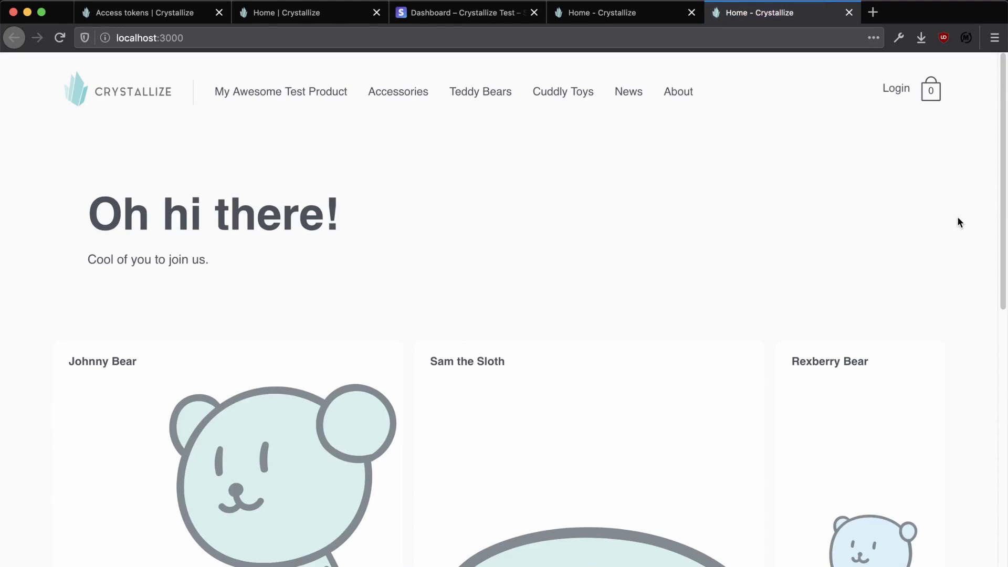
mouse_move(971, 232)
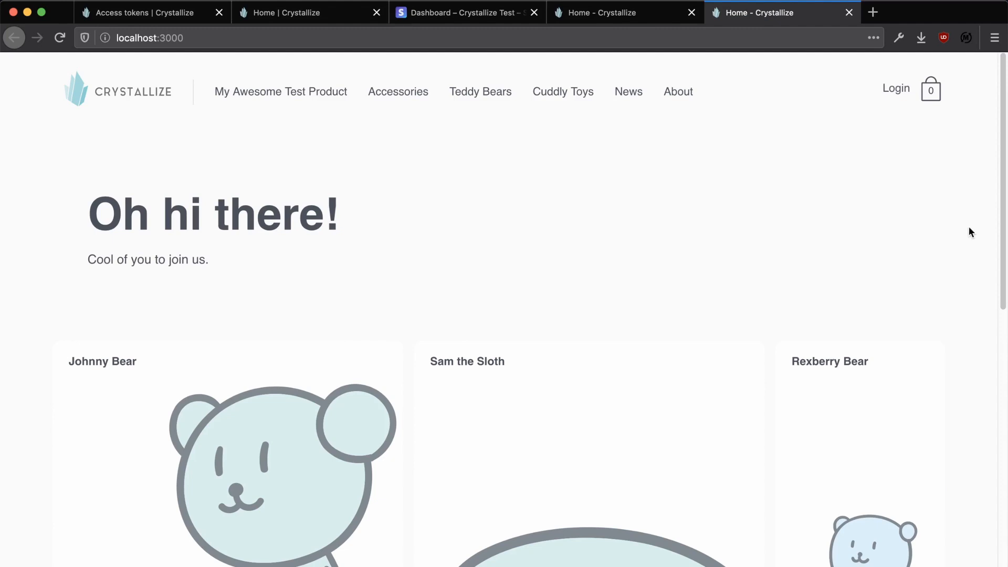
scroll(down, 3)
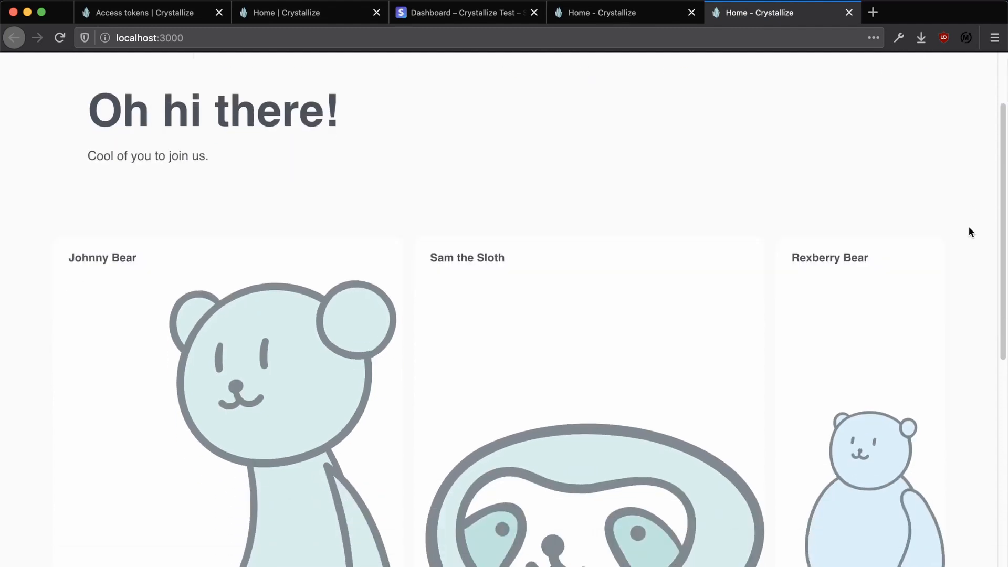
scroll(down, 3)
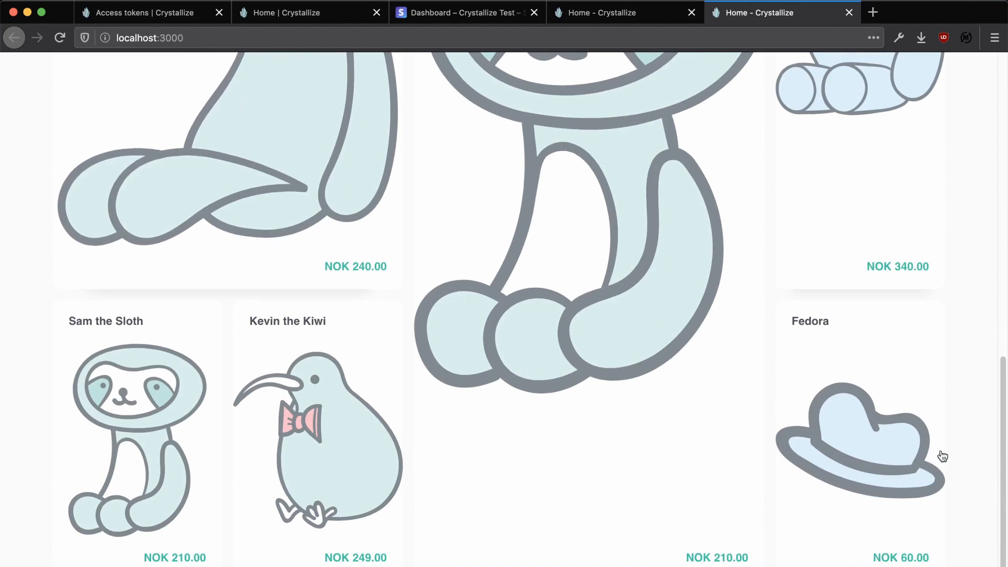
scroll(up, 3)
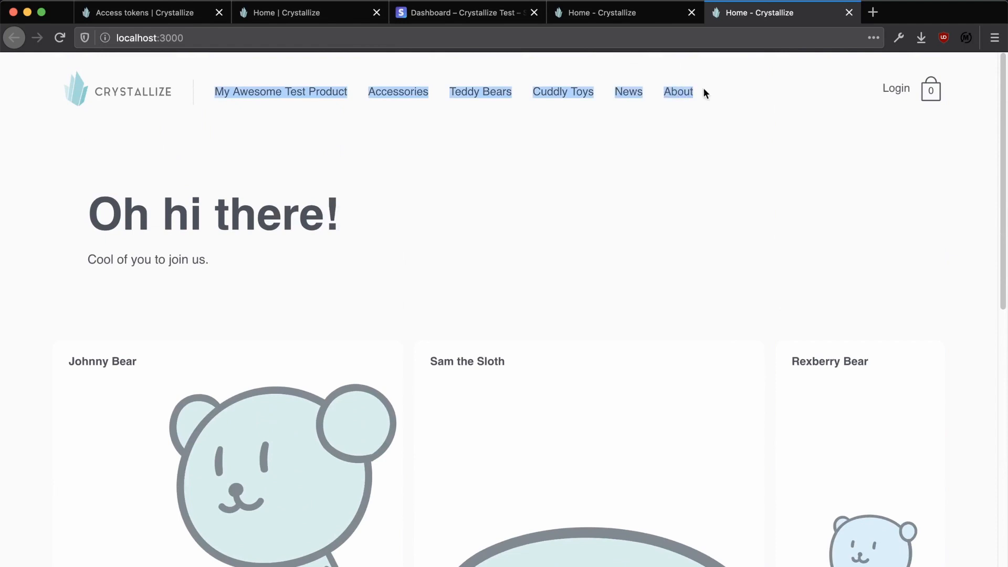
scroll(down, 3)
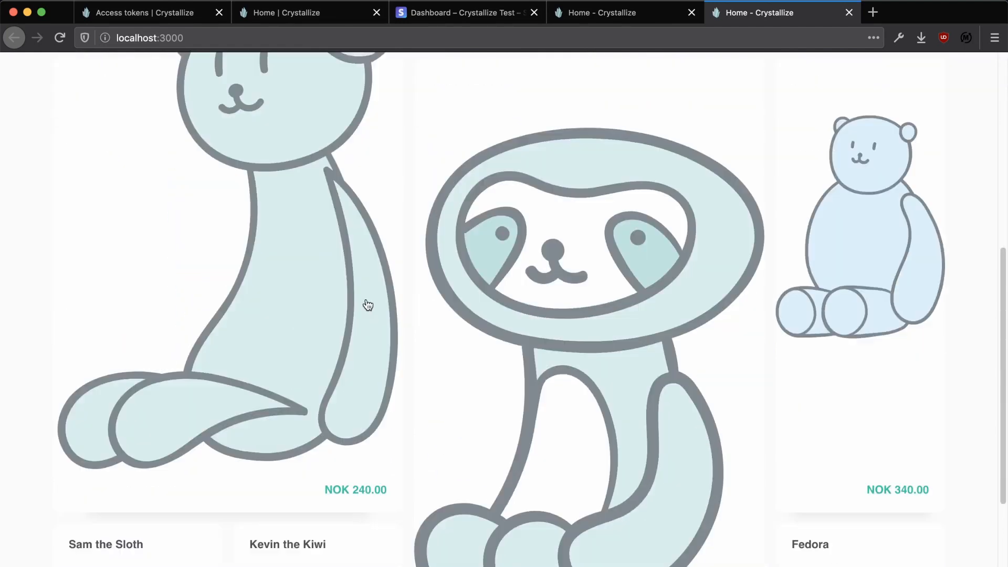
scroll(down, 3)
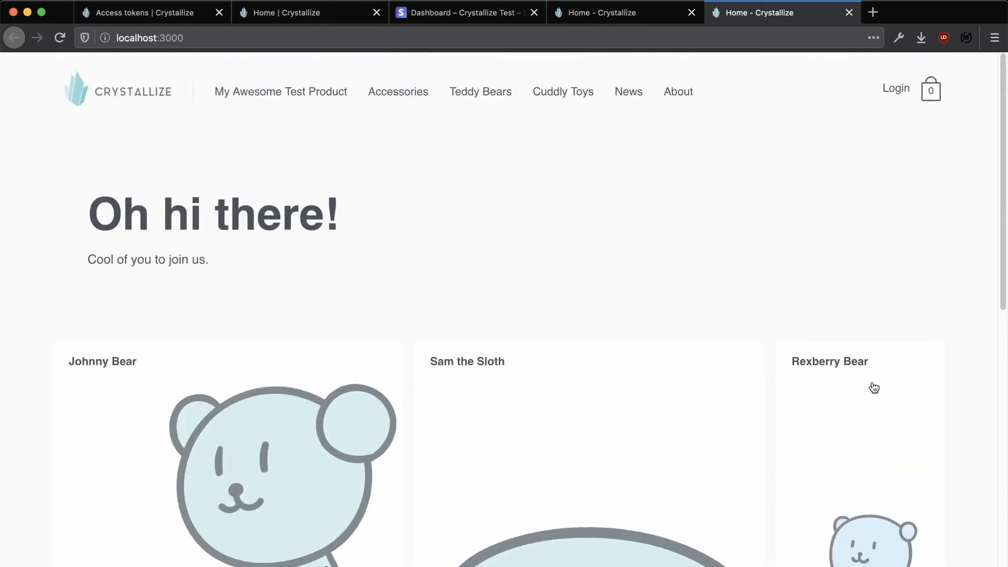
mouse_move(612, 170)
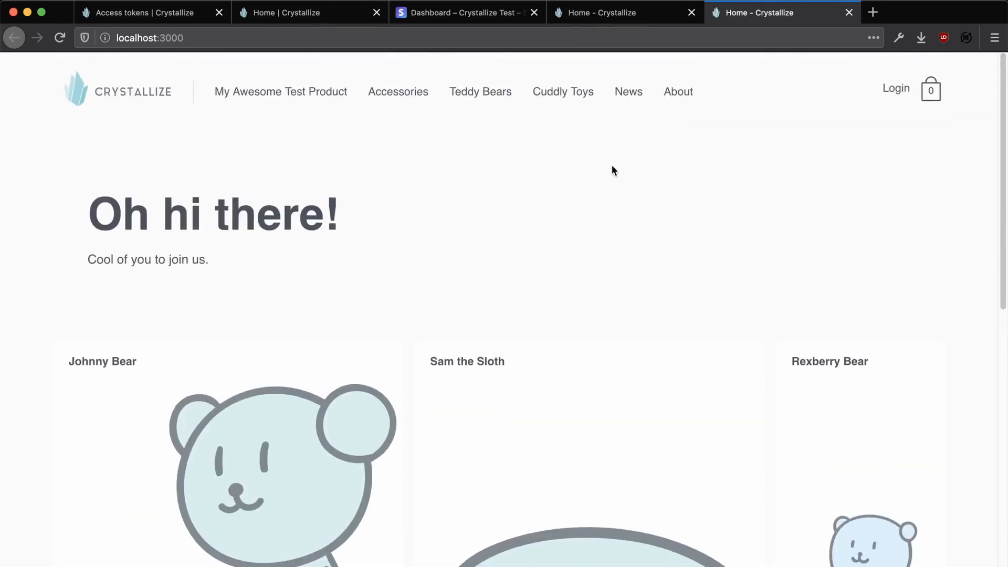
mouse_move(570, 97)
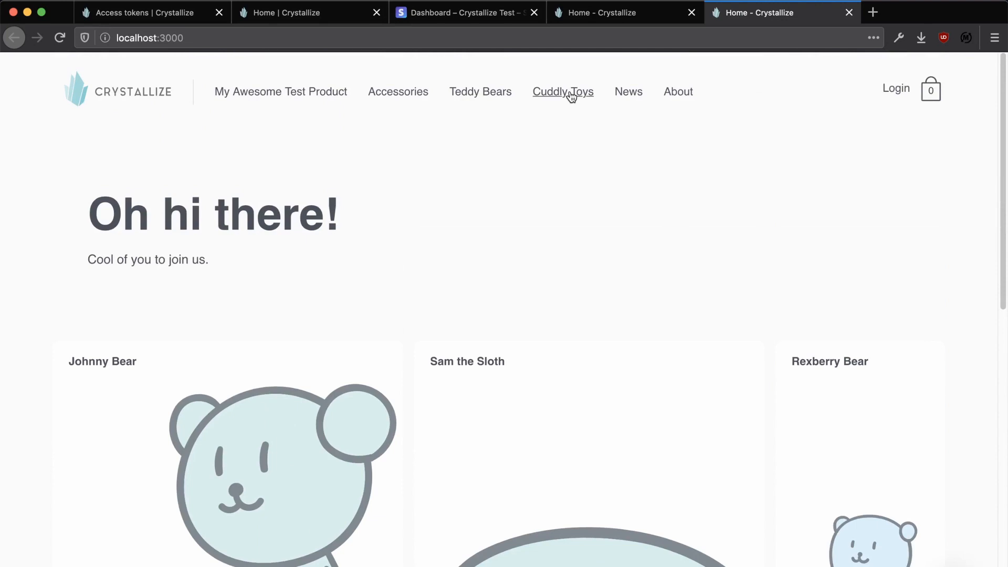
Step: Add a Regular Kevin the Kiwi with bowtie to the basket and raise quantity to five
click(563, 92)
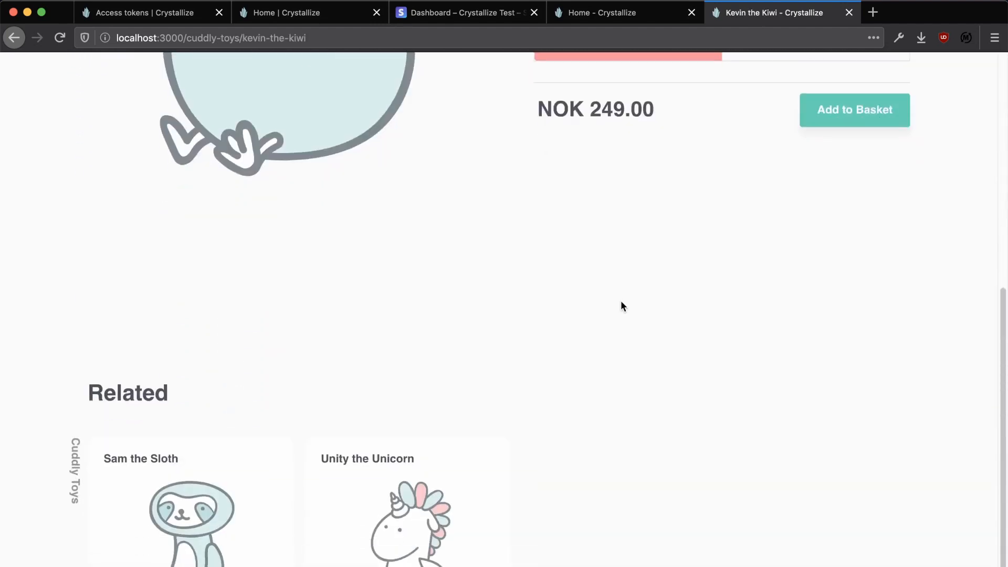
scroll(up, 3)
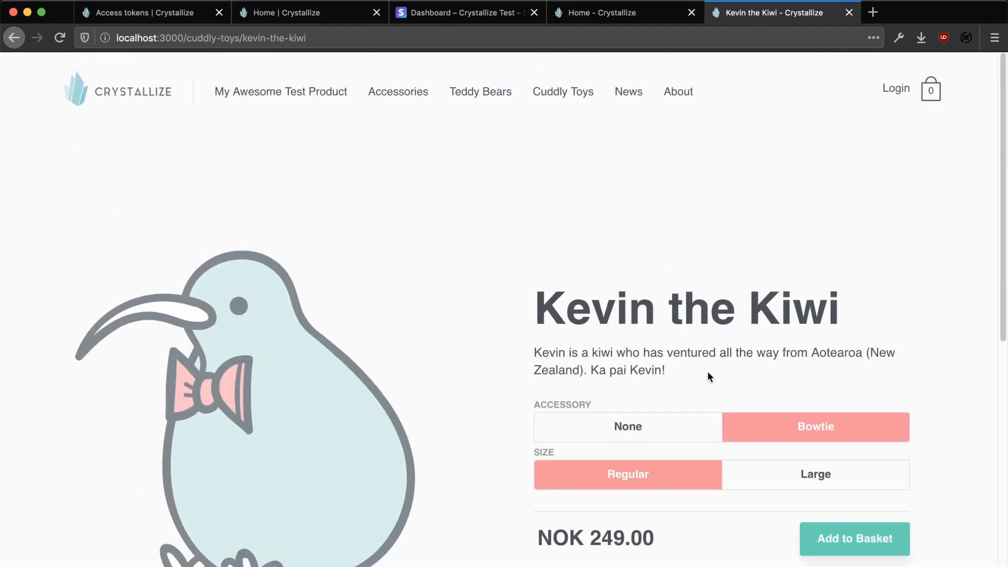
click(628, 426)
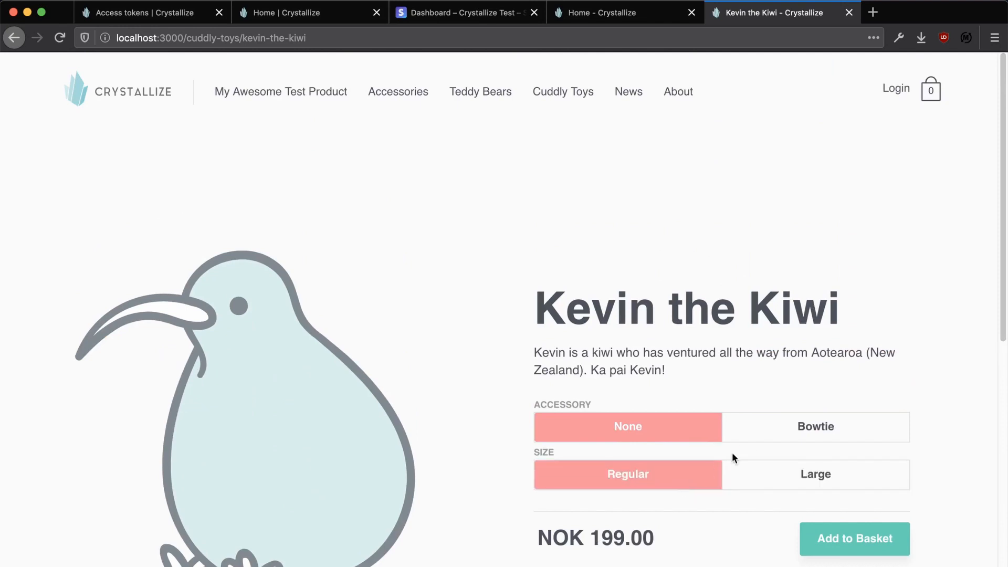
click(855, 554)
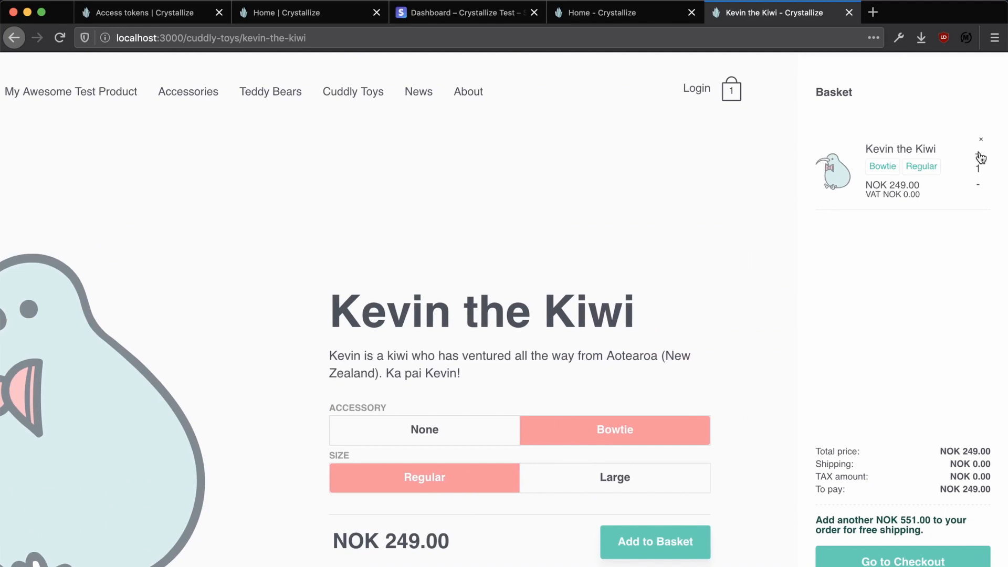
click(978, 155)
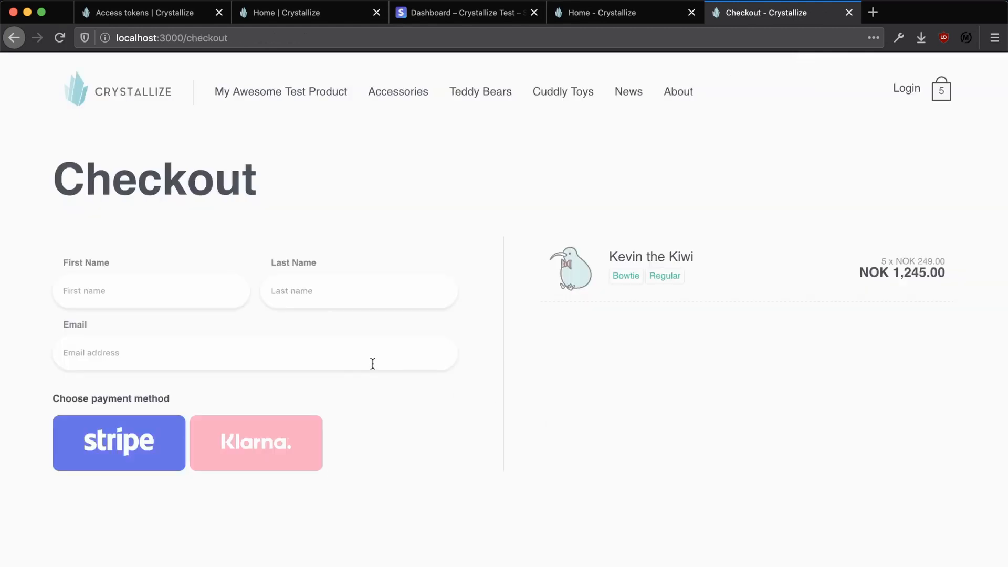
mouse_move(107, 384)
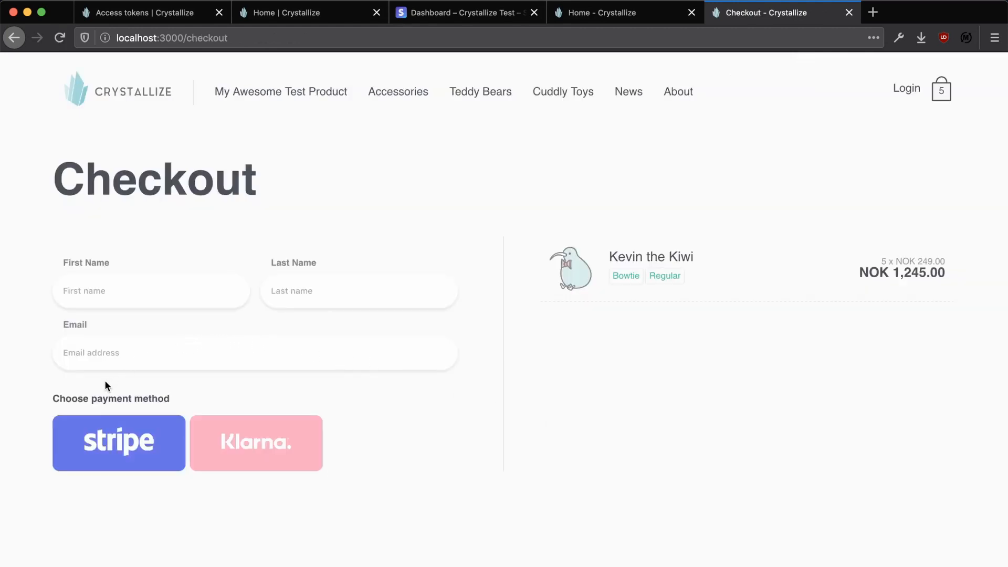
mouse_move(74, 431)
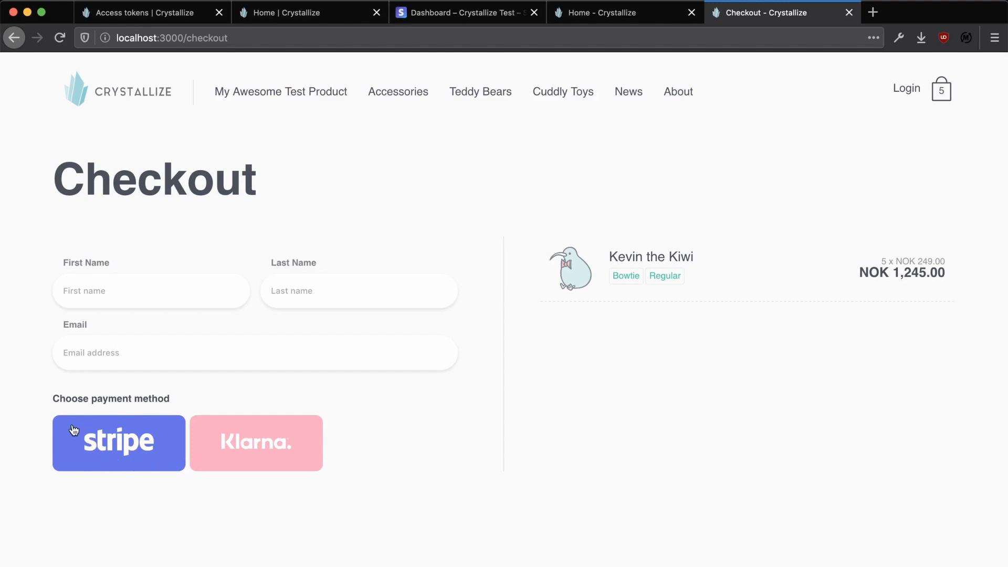
Step: Pay by Stripe with address '212 Example Stree', postal code 12345, and test card details
click(118, 443)
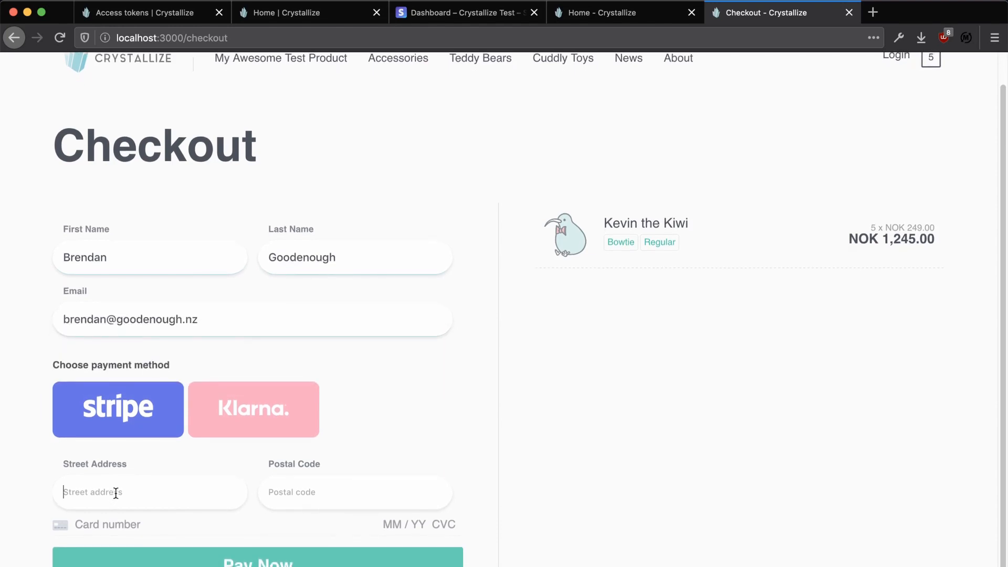
text(212 Example Stree)
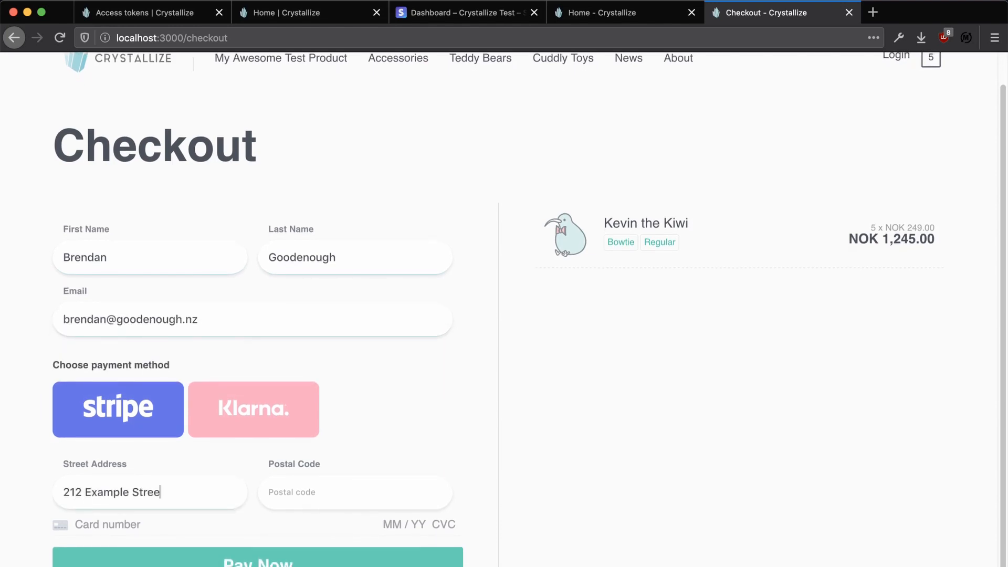
text(12345)
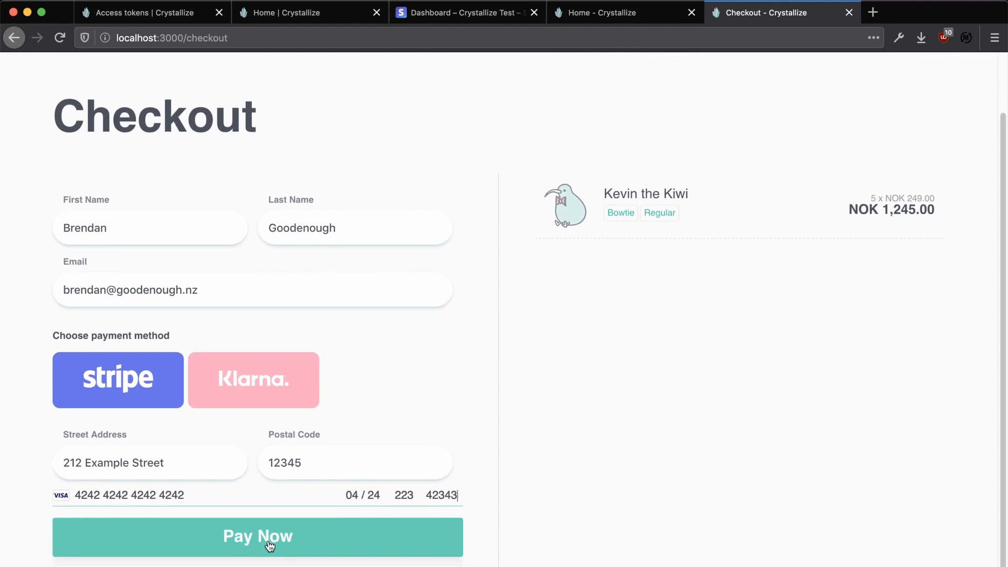
click(258, 552)
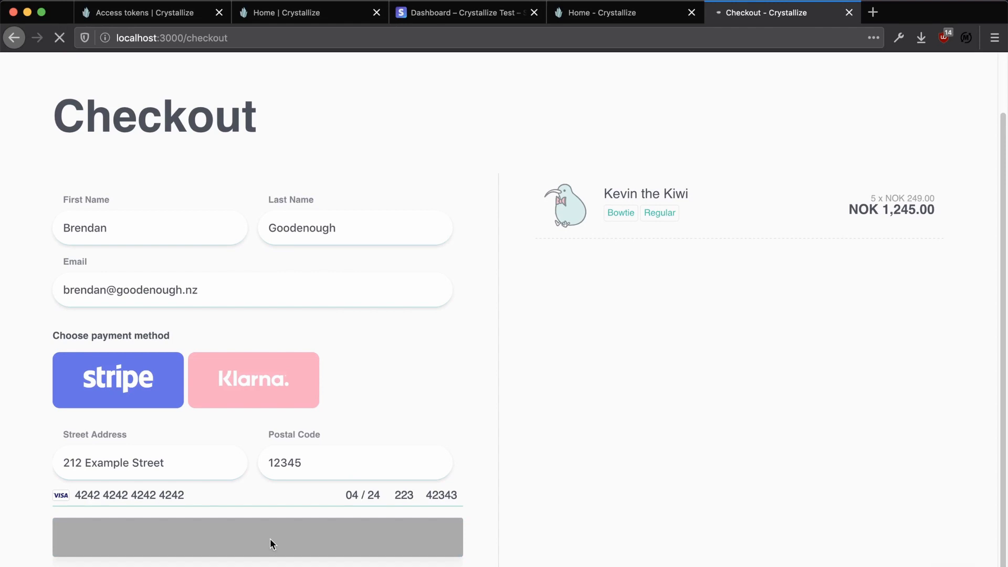
click(257, 534)
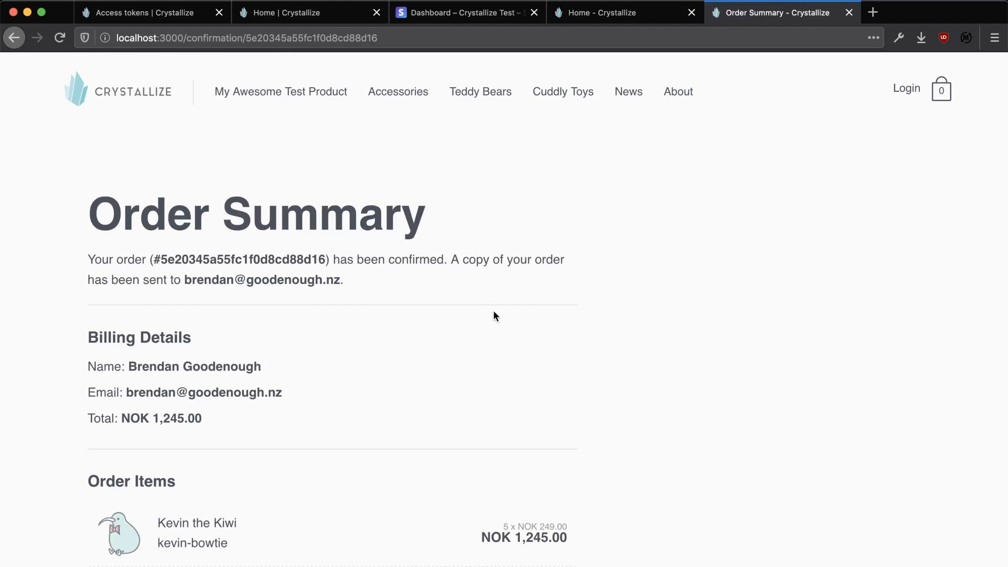
mouse_move(601, 225)
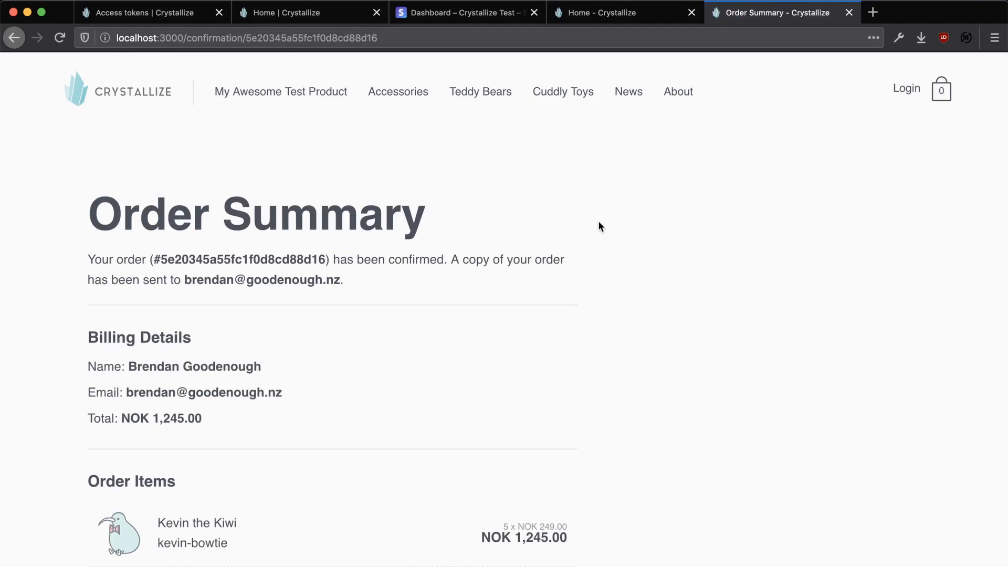
mouse_move(460, 161)
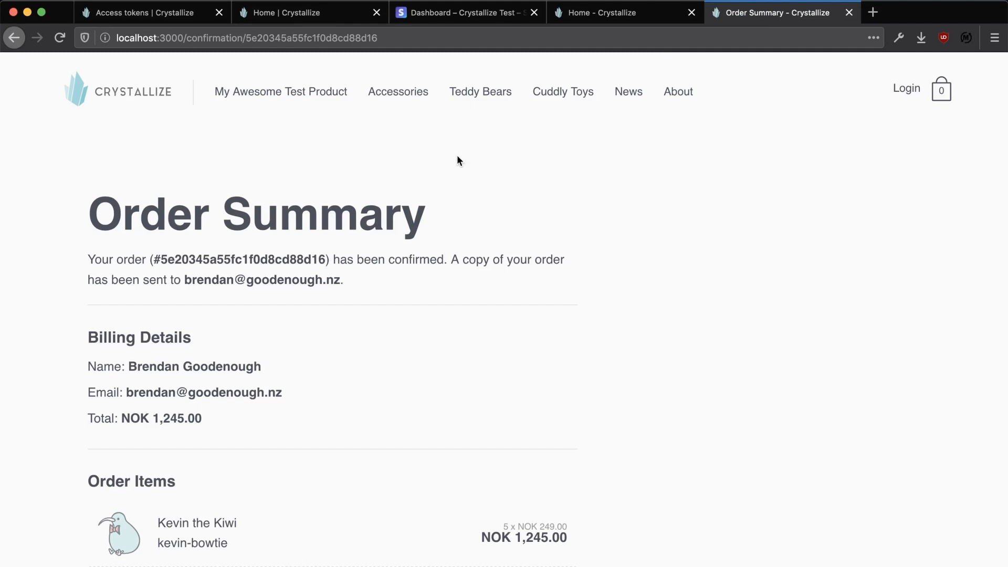
Step: Review the order confirmation, then return to the Crystallize PIM tab
click(291, 12)
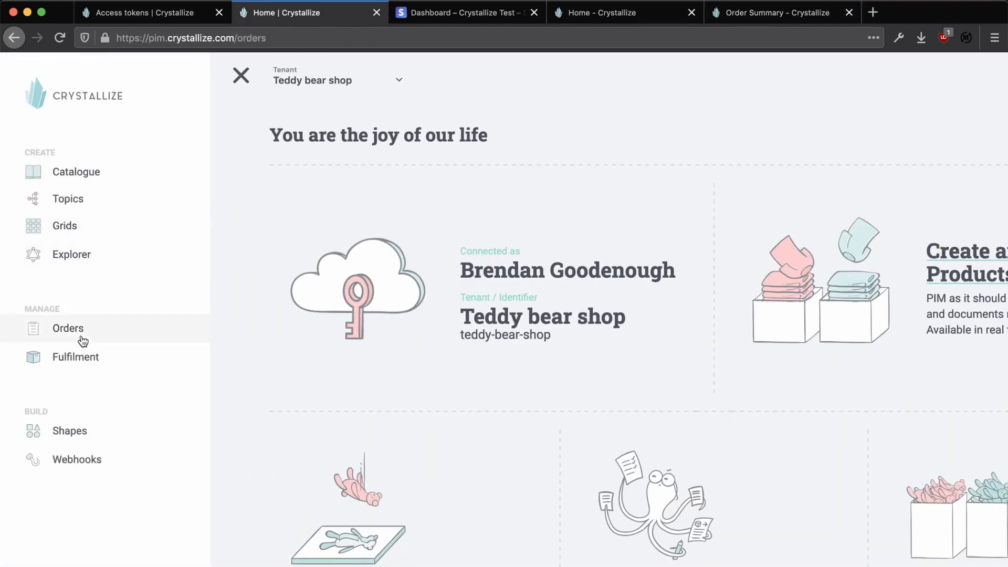
Step: Open the Orders list to find the paid order, then enter zeit.co/ in a new tab
click(68, 328)
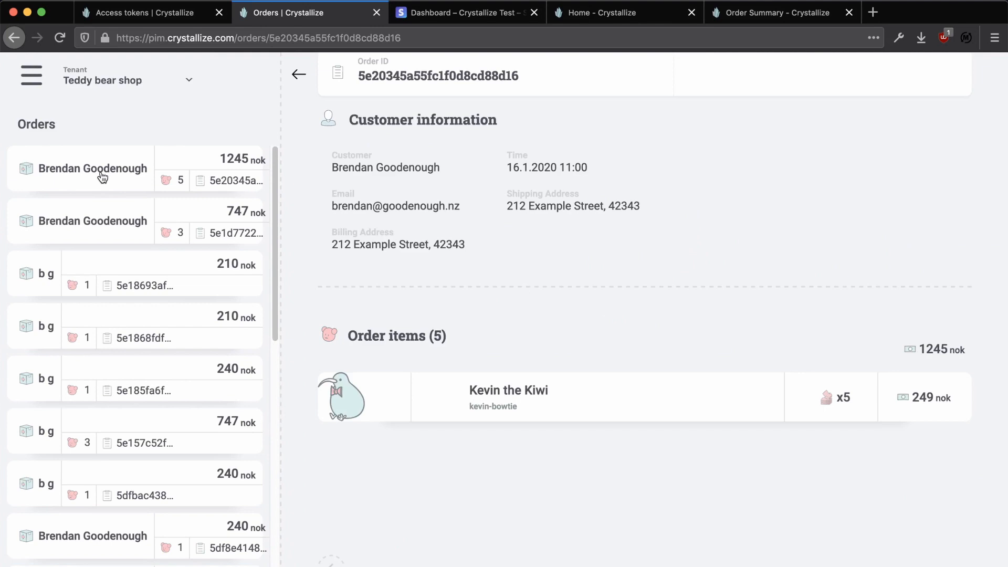
mouse_move(408, 238)
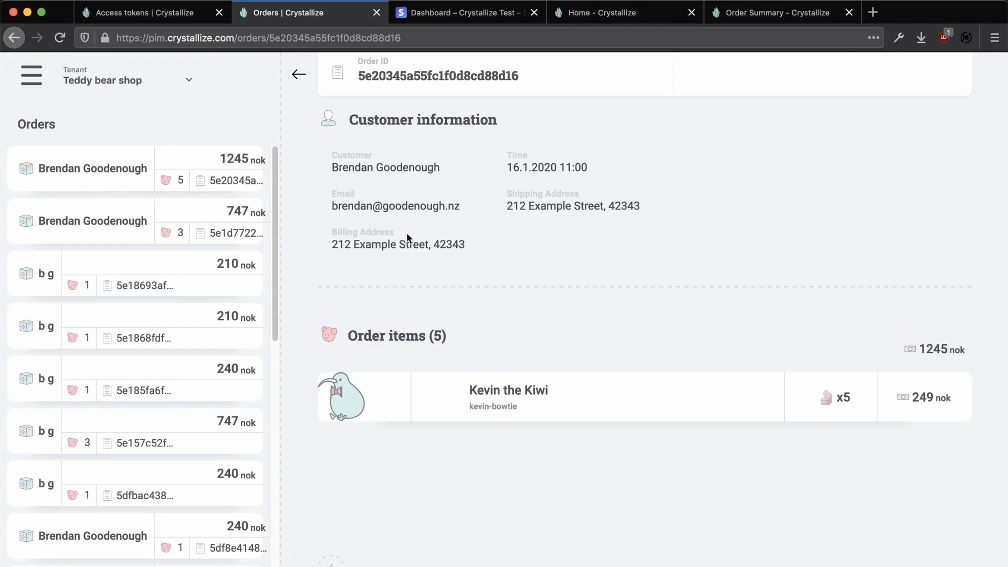
mouse_move(653, 427)
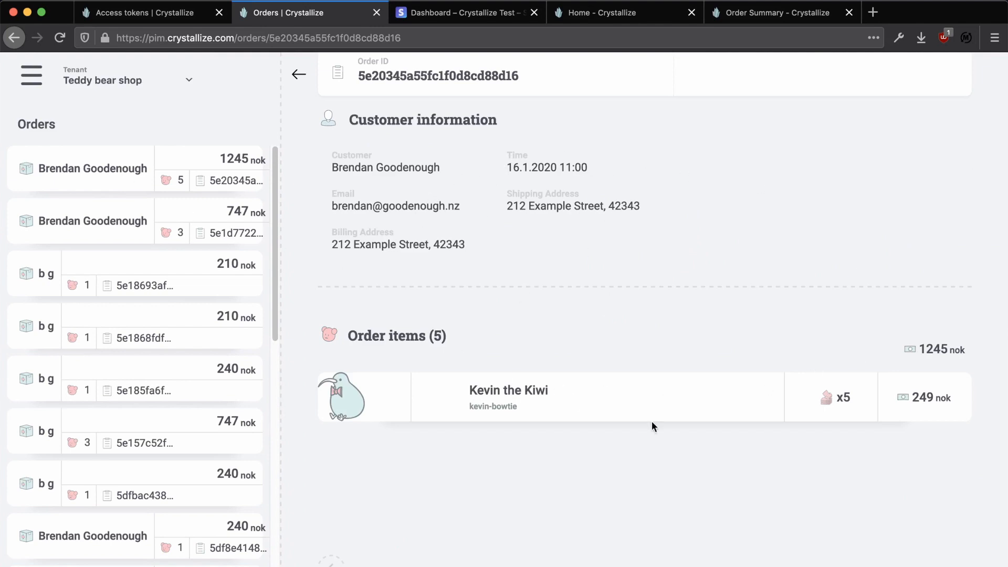
mouse_move(532, 161)
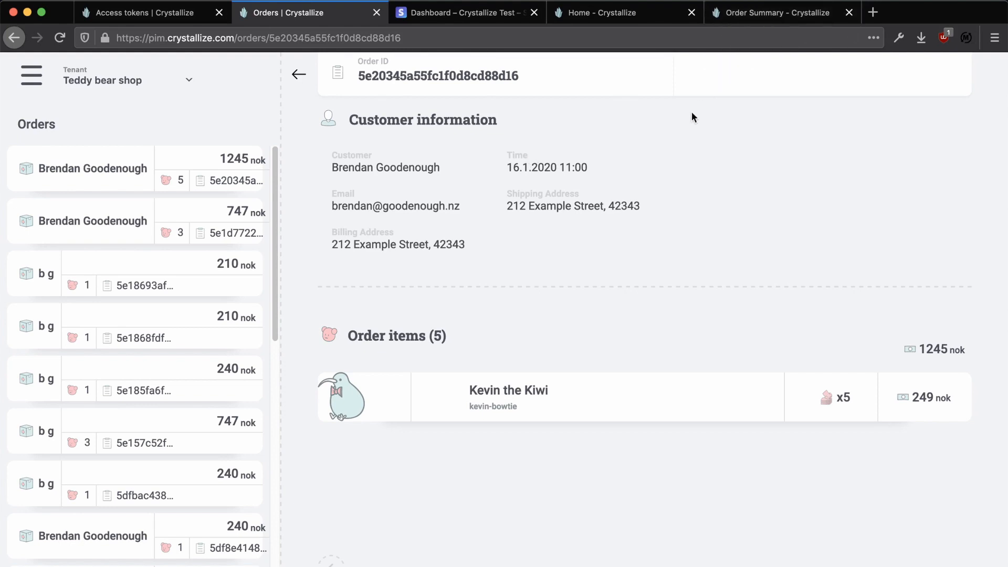
mouse_move(627, 165)
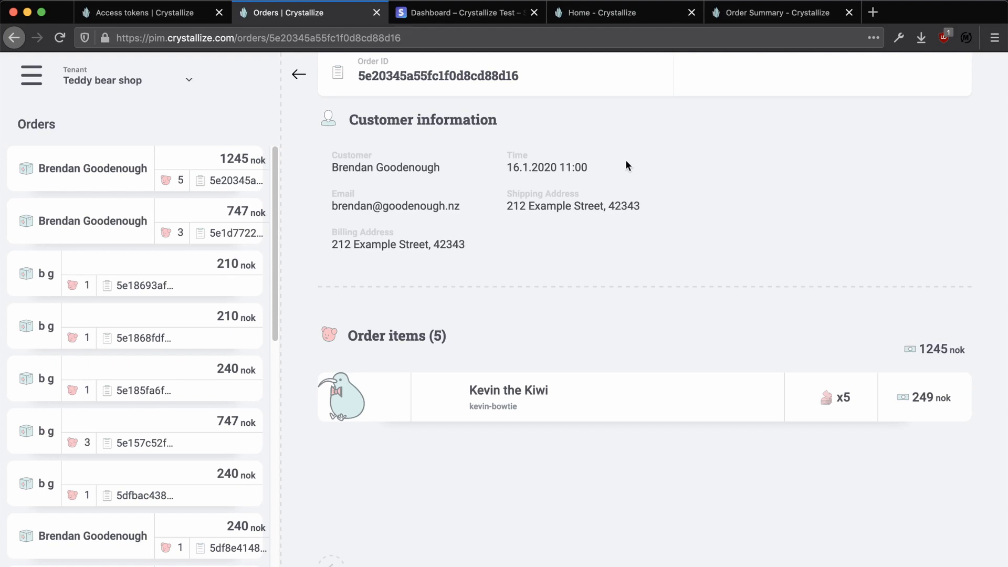
text(zeit.co/)
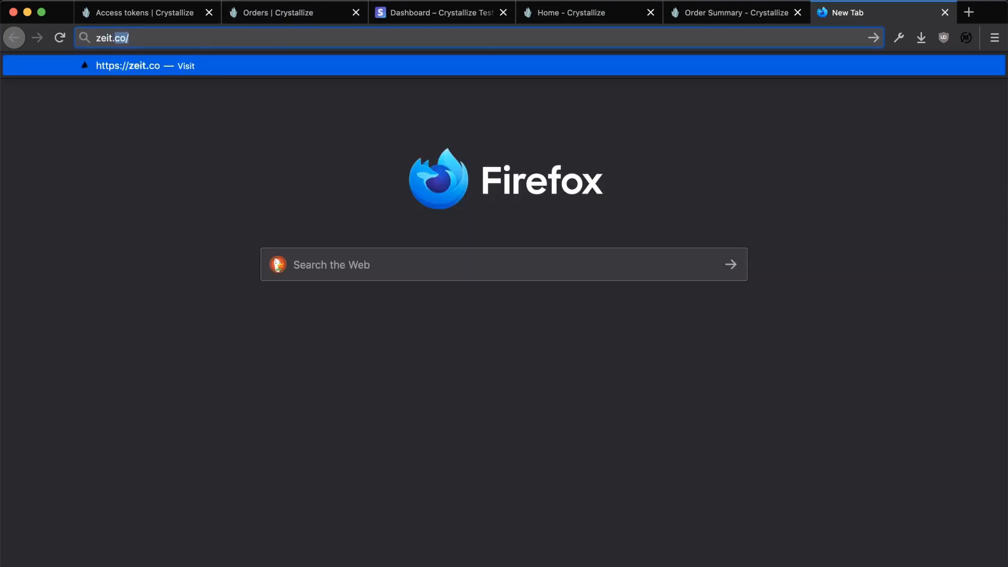
Step: Load the zeit.co home page
key(Enter)
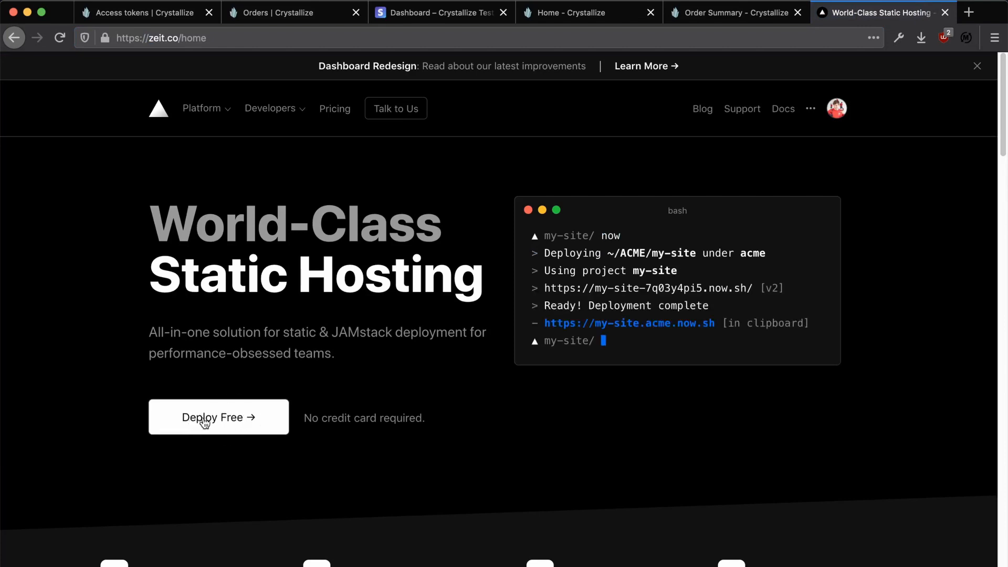
mouse_move(252, 402)
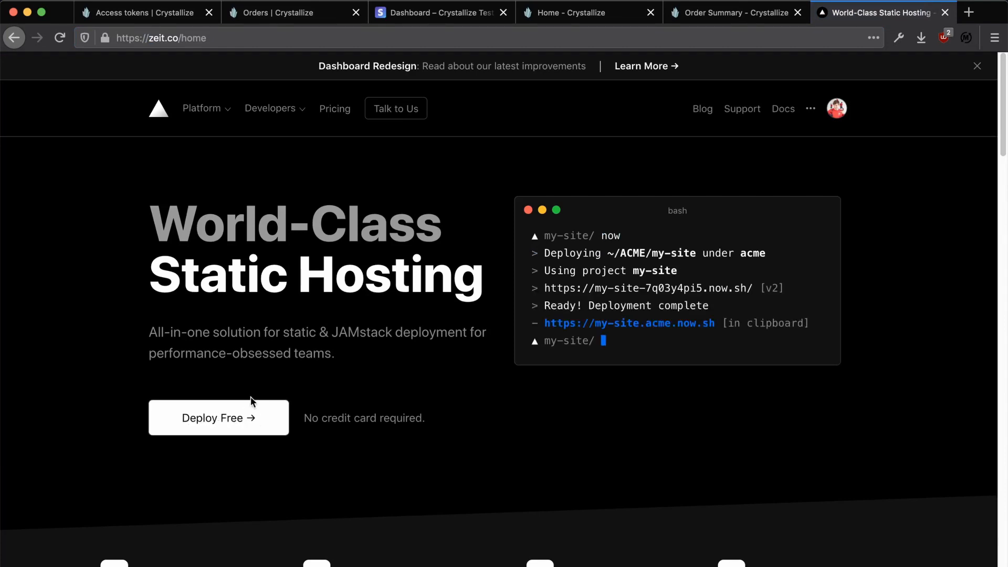
mouse_move(266, 401)
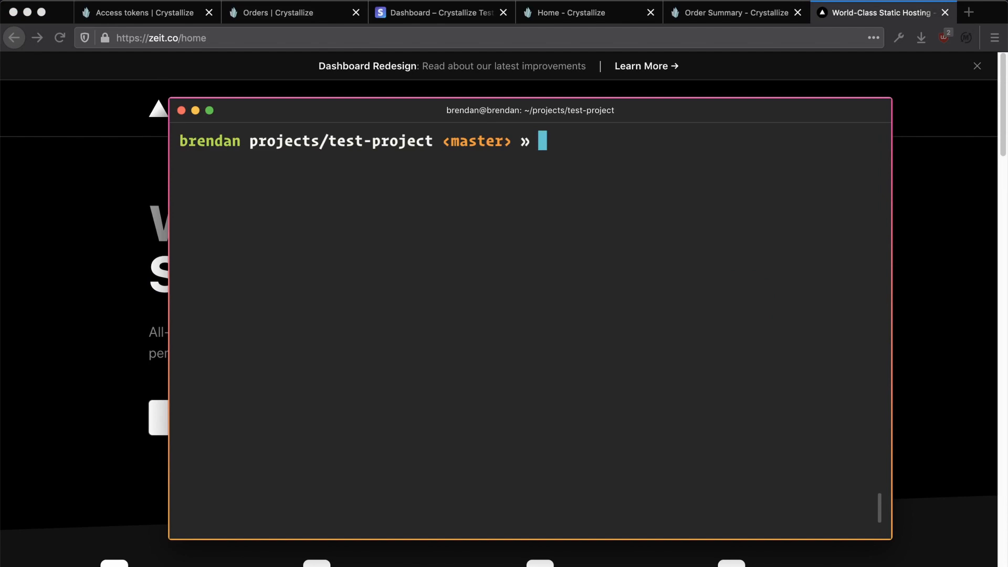
Step: Run 'now login' in the test-project folder's terminal
text(now l)
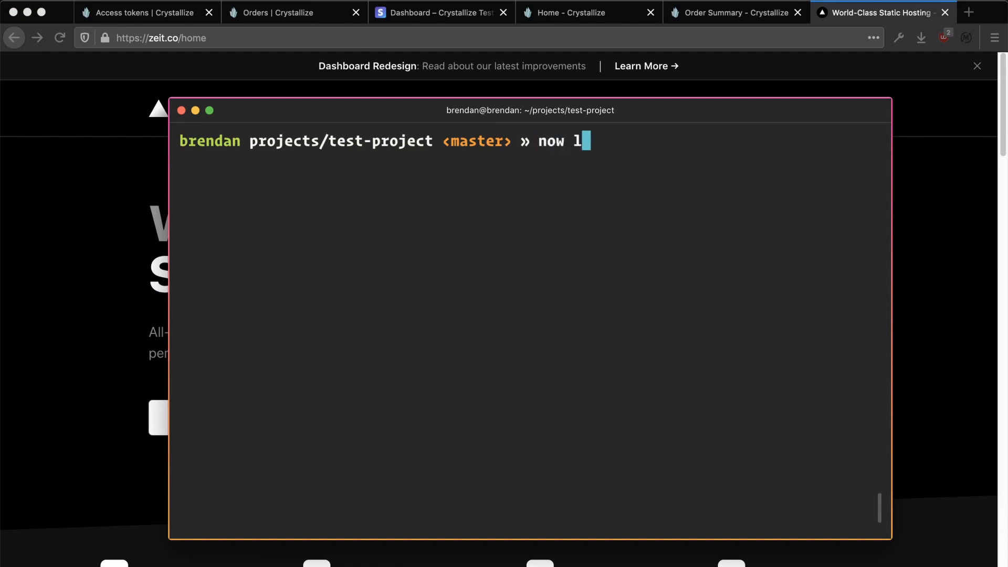
text(ogin)
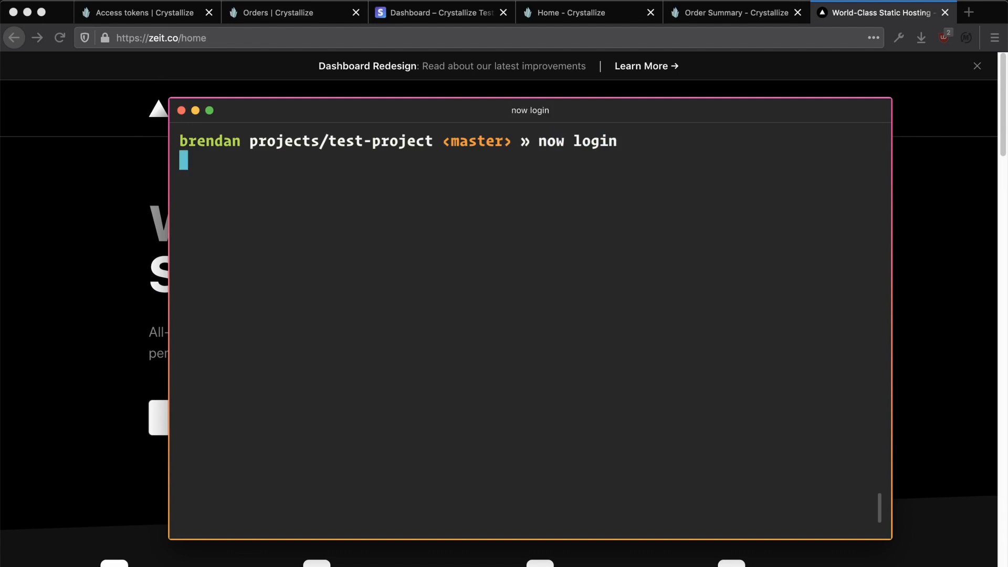
key(Enter)
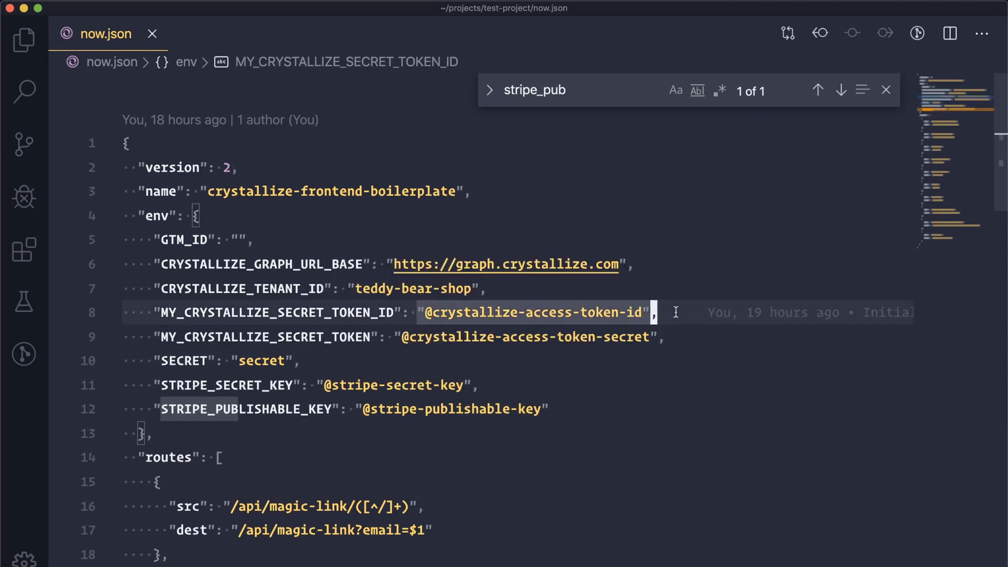
mouse_move(655, 358)
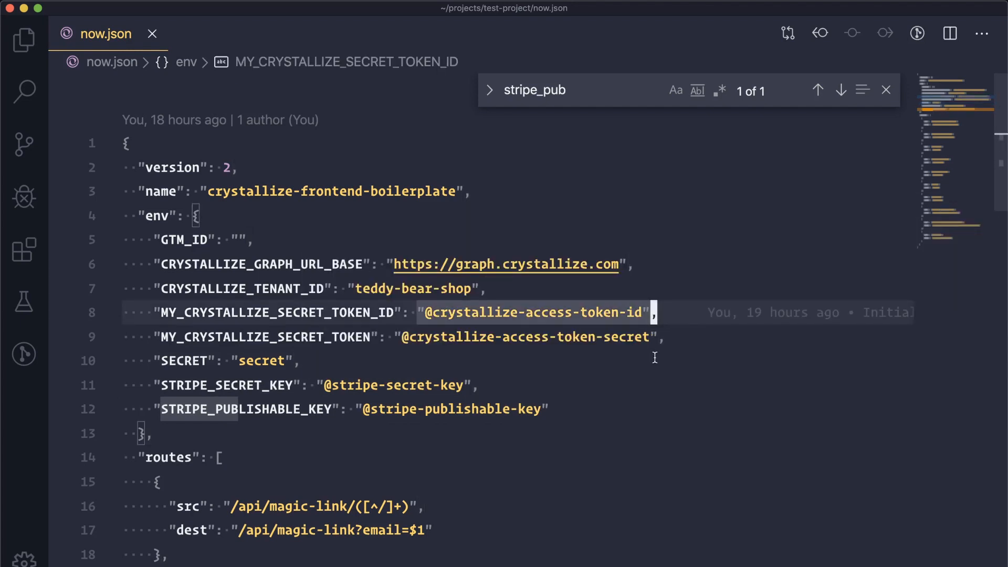
mouse_move(615, 346)
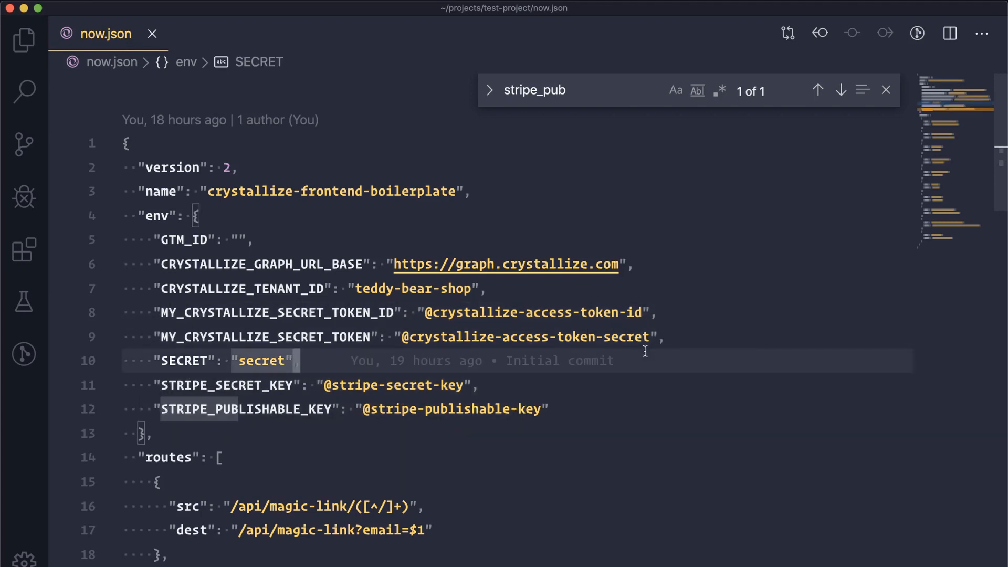
mouse_move(528, 310)
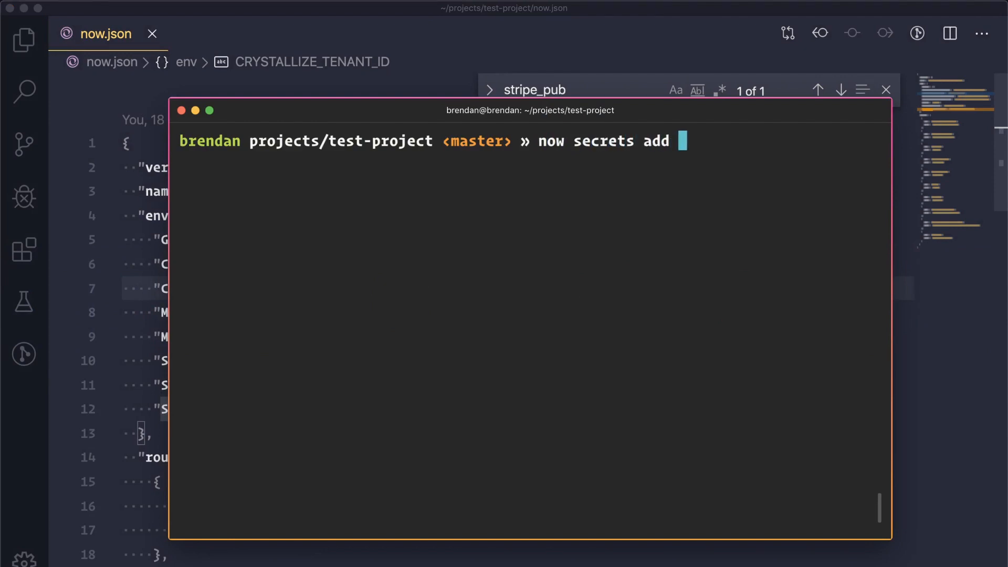
text(secret)
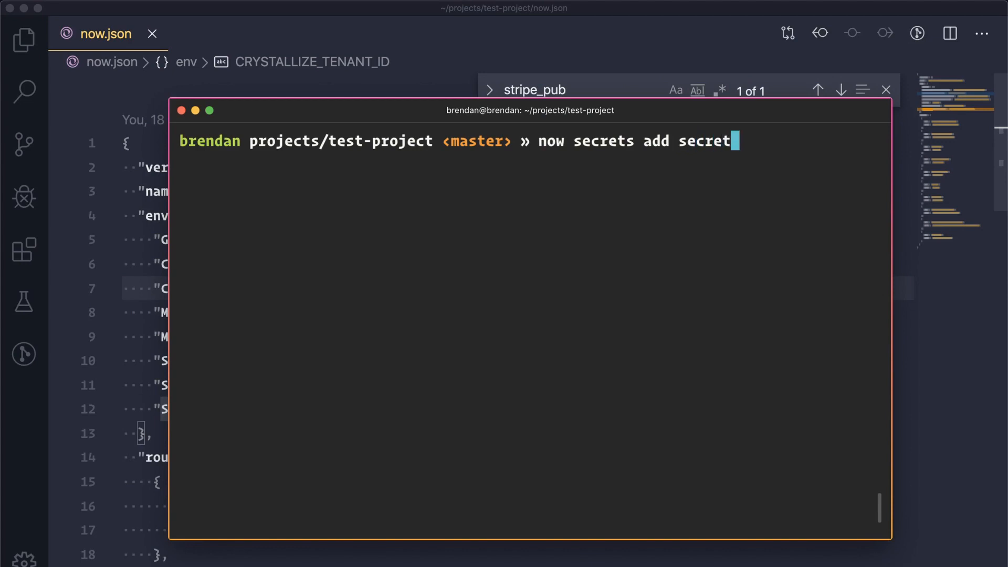
text(-alias "secret-value)
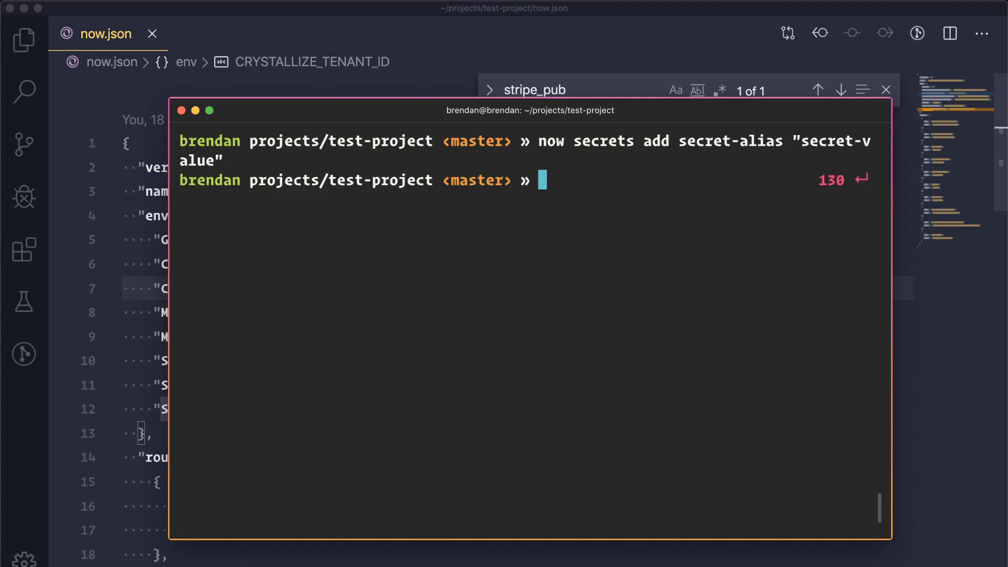
text(now sec)
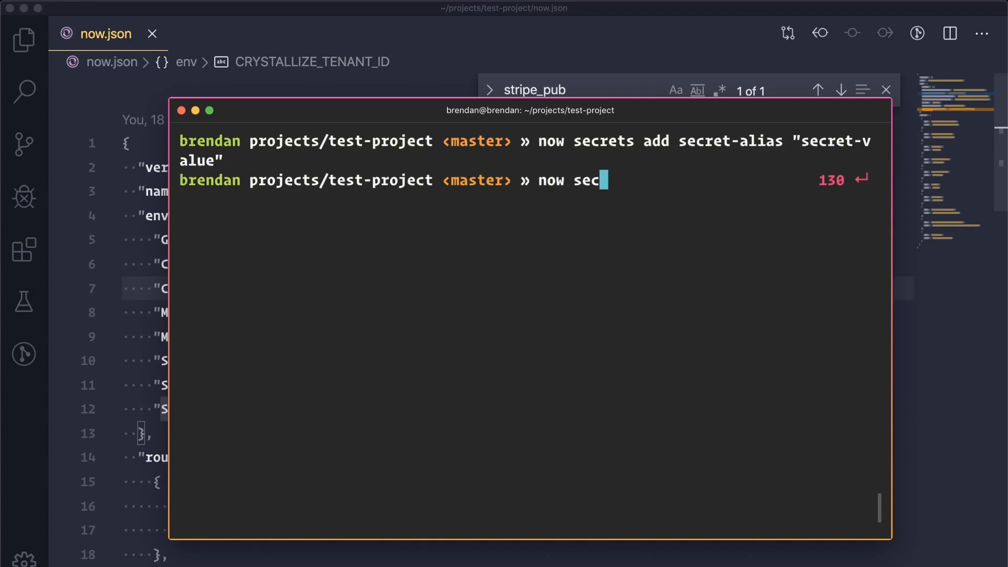
text(rets add crystal)
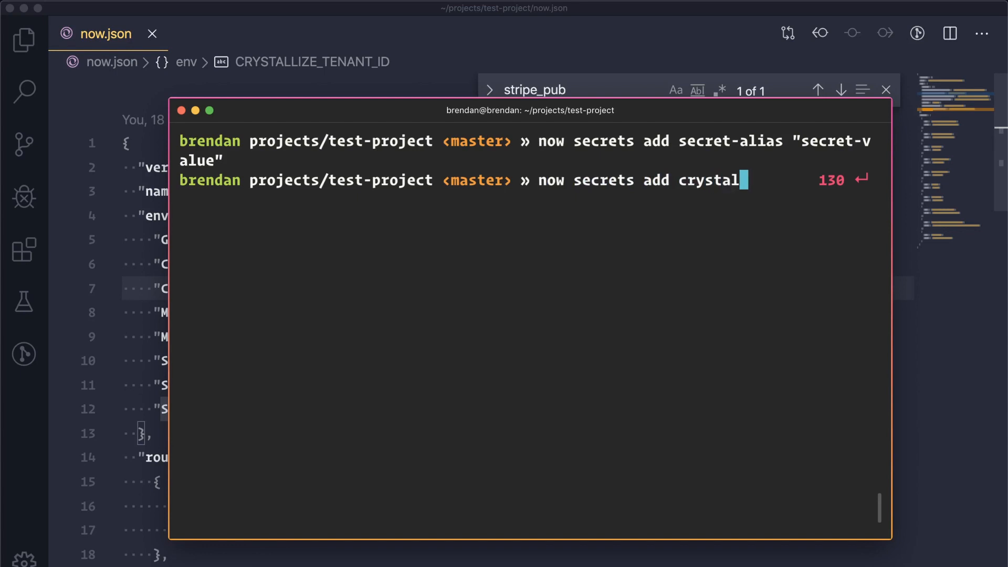
text(lize-access-token-id)
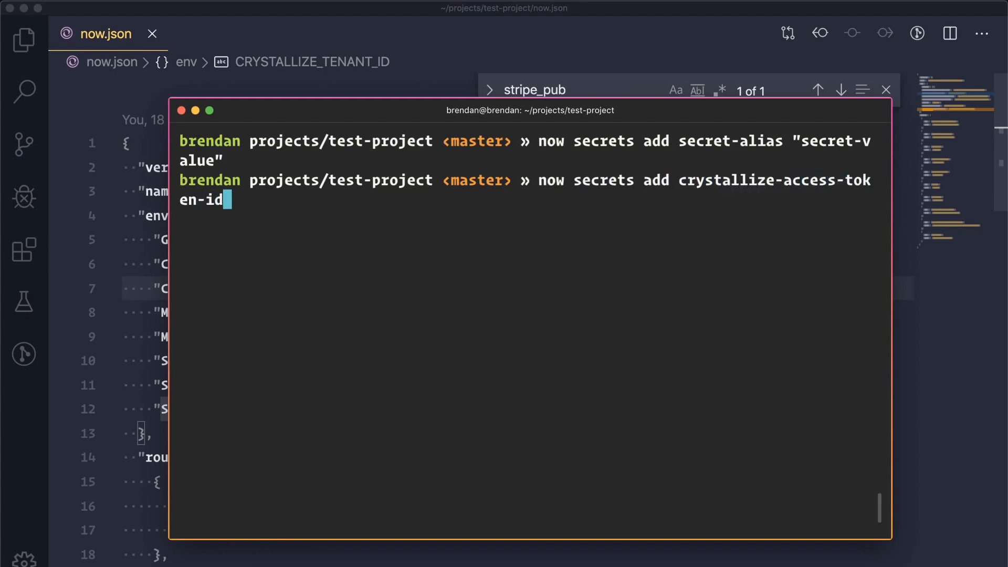
text("your-)
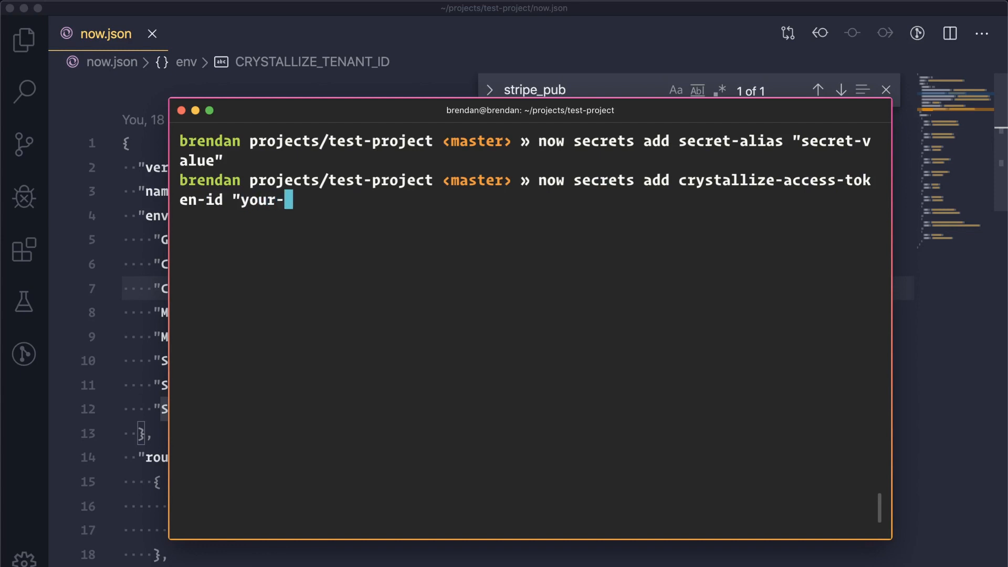
text(token-id")
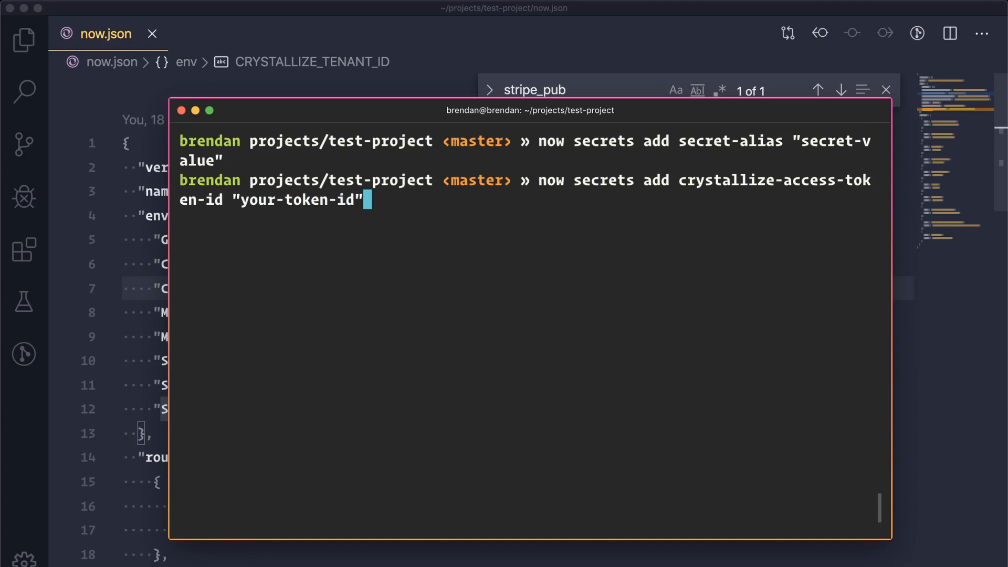
text(now secreets a)
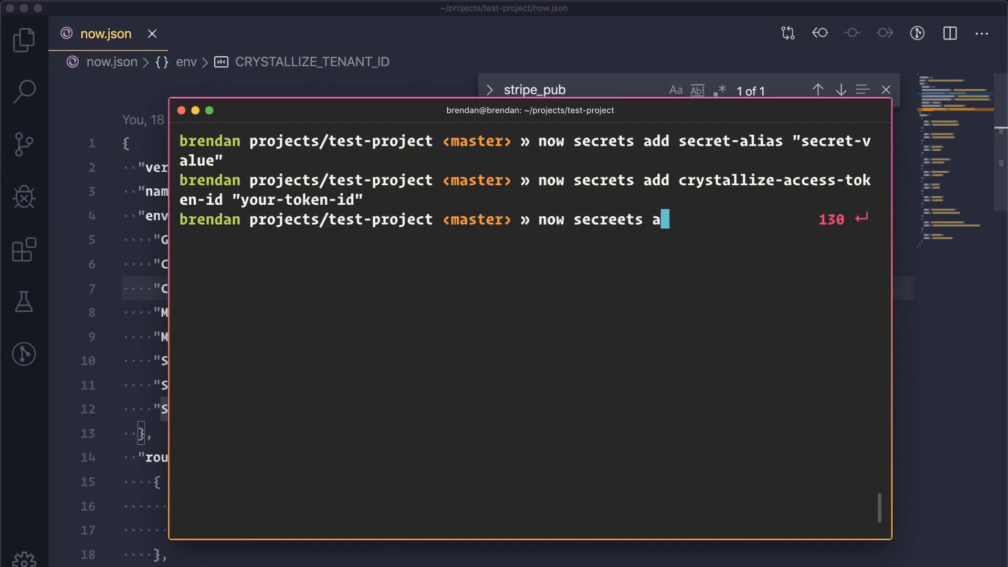
key(Backspace)
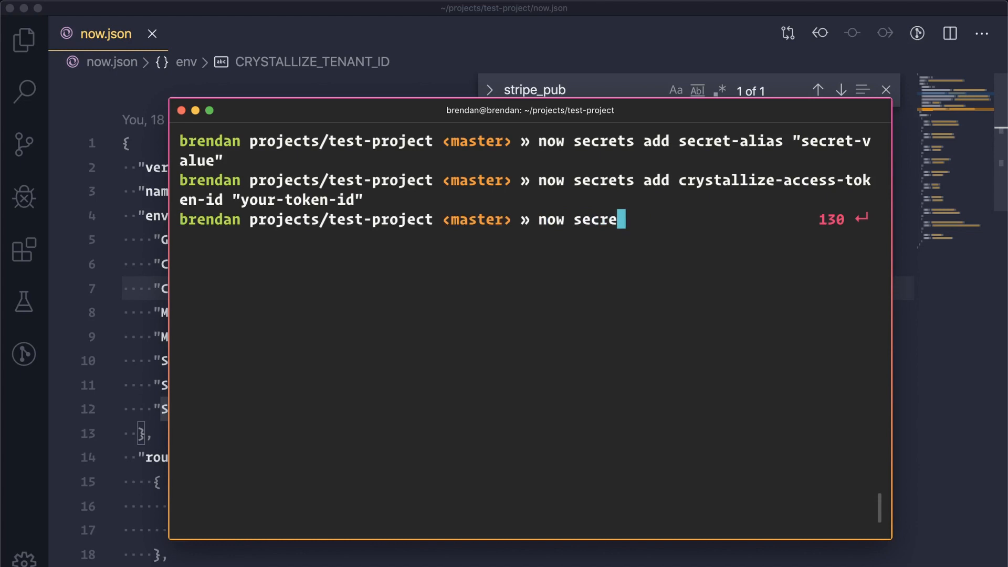
text(ts add crystallize)
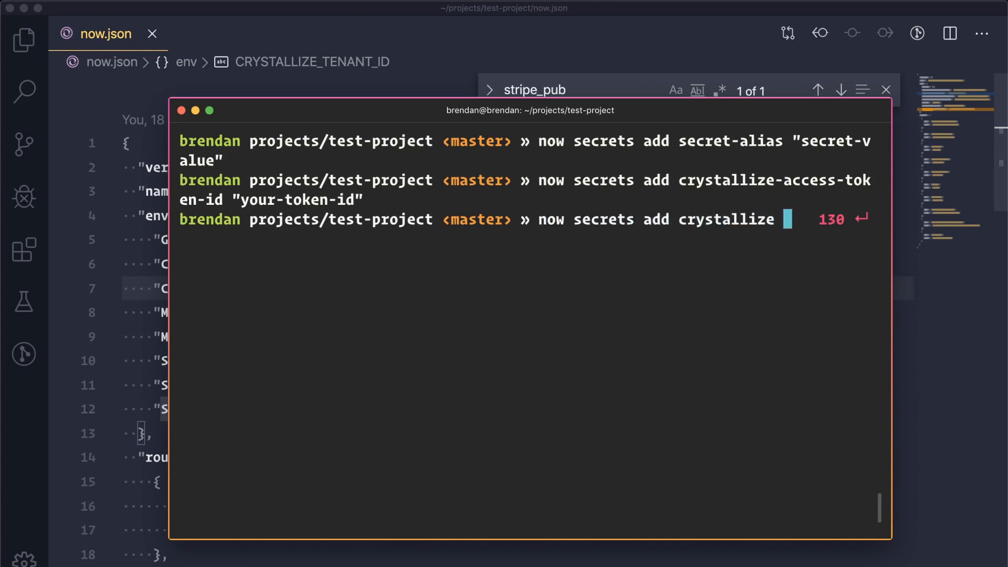
text(-access-token-secret)
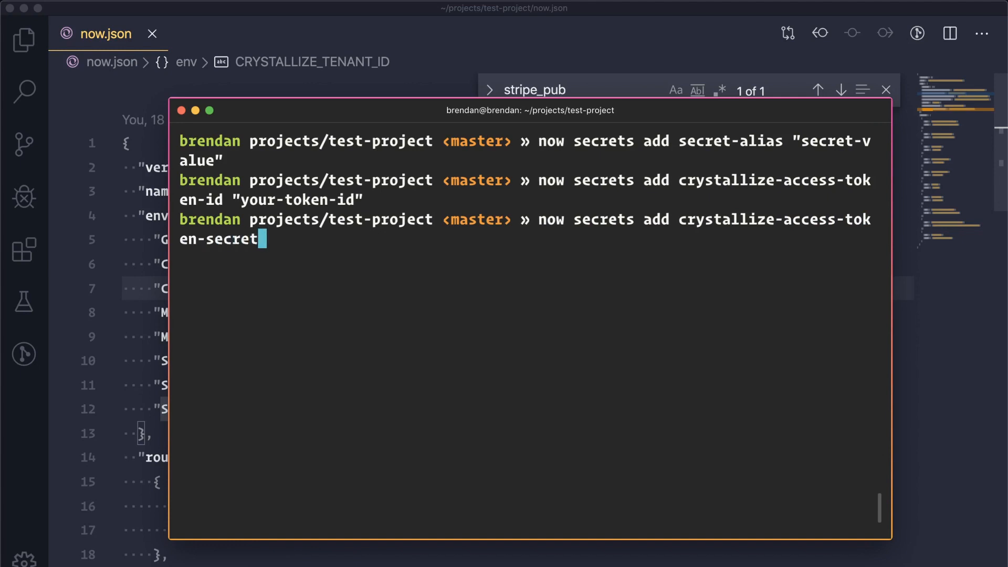
text("your-token)
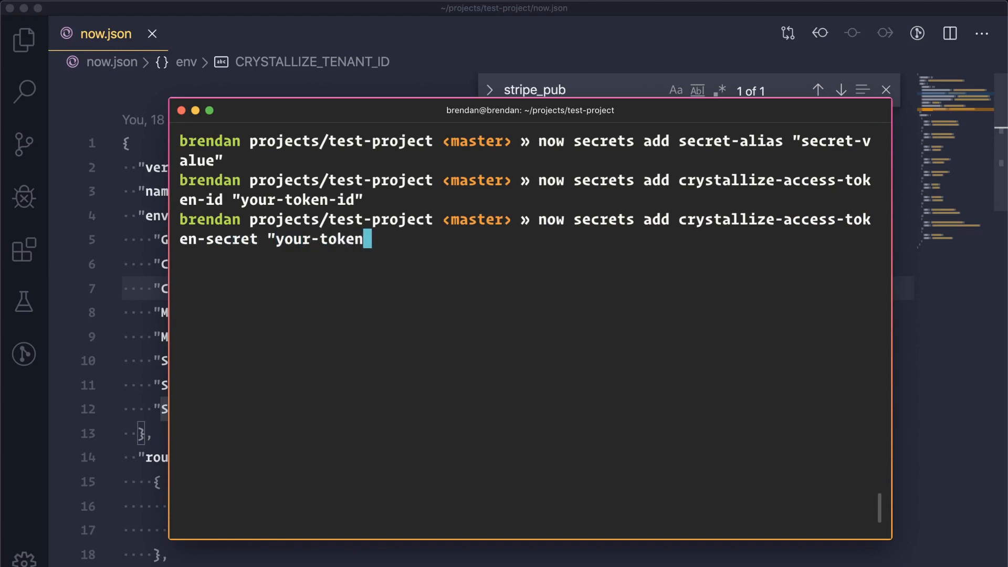
text(-secret")
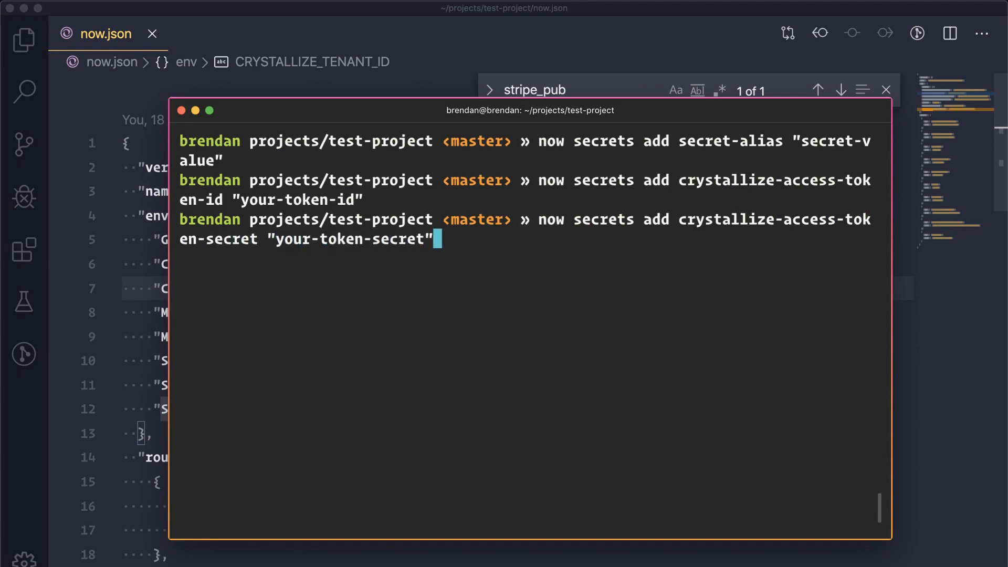
text(crysta)
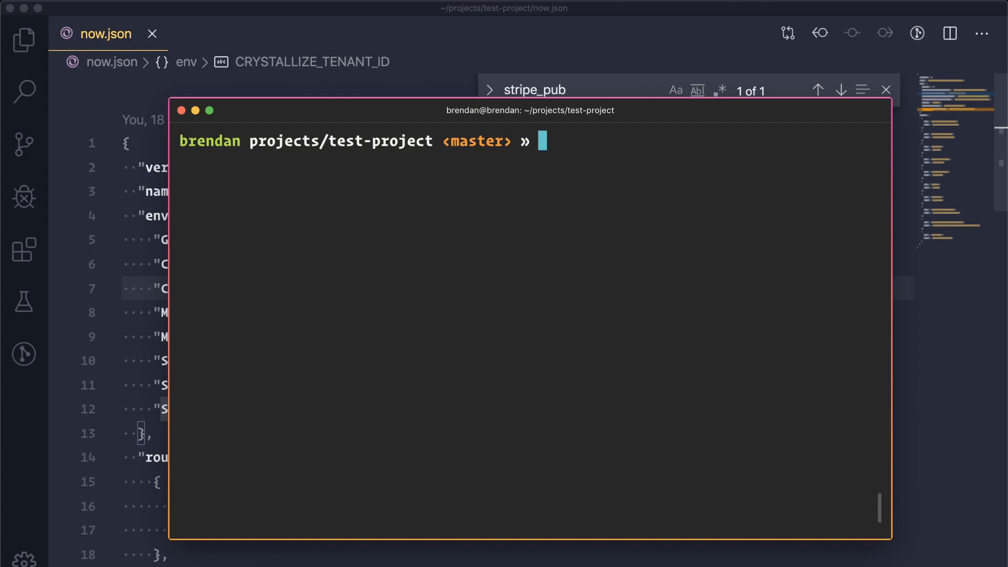
Step: Deploy test-project with 'now' to crystallize-frontend-boilerplate.nerdenough.now.sh
text(no)
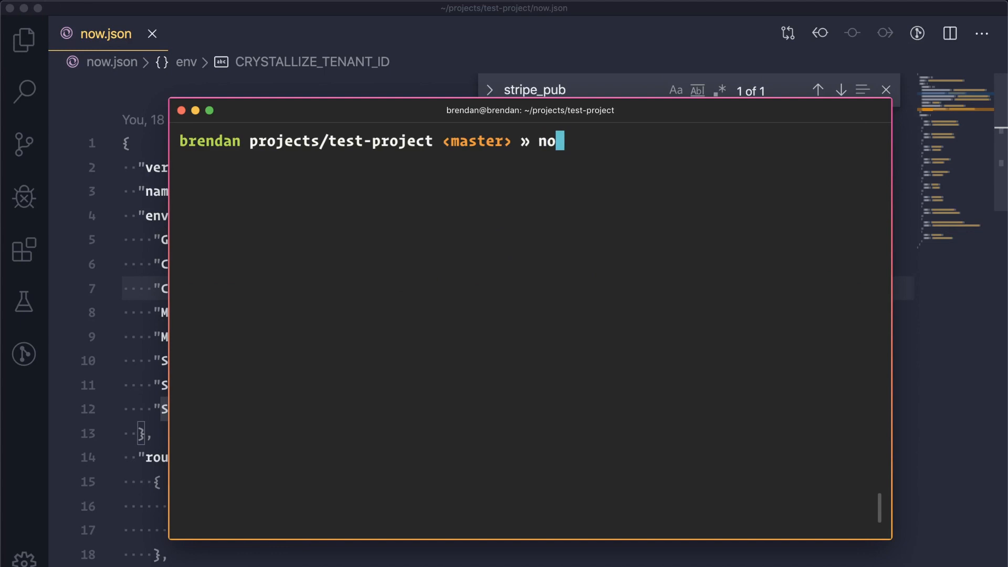
text(w)
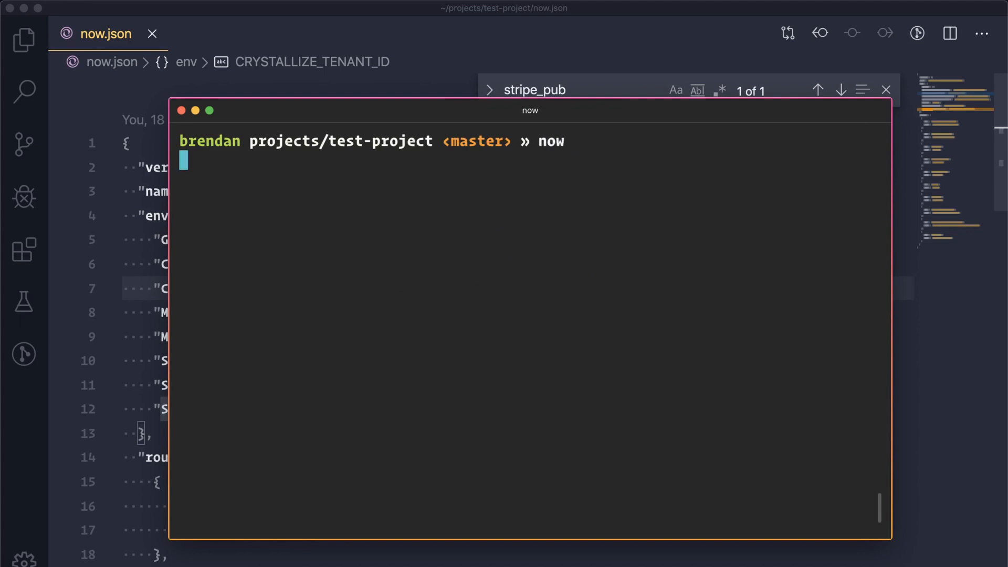
key(Enter)
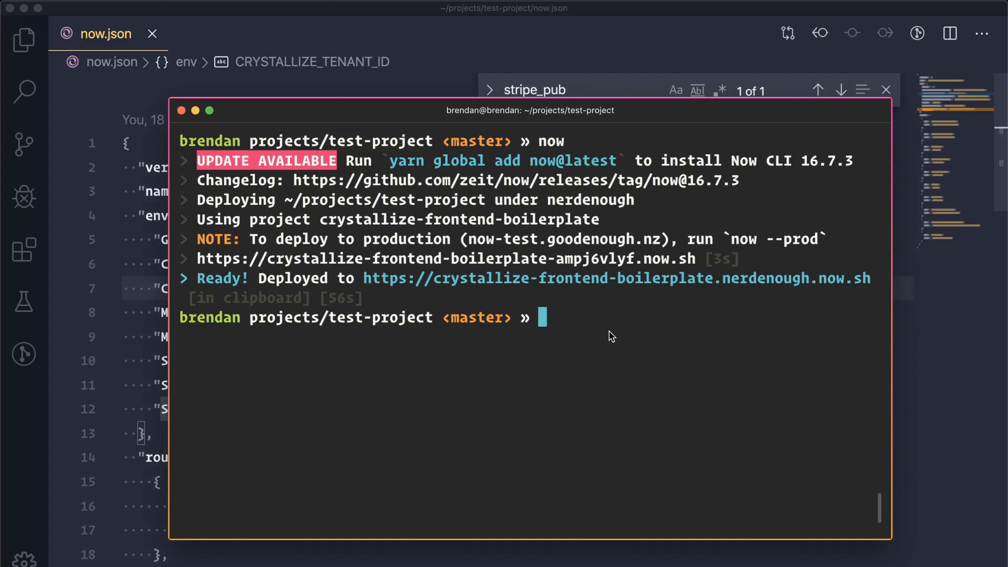
mouse_move(373, 278)
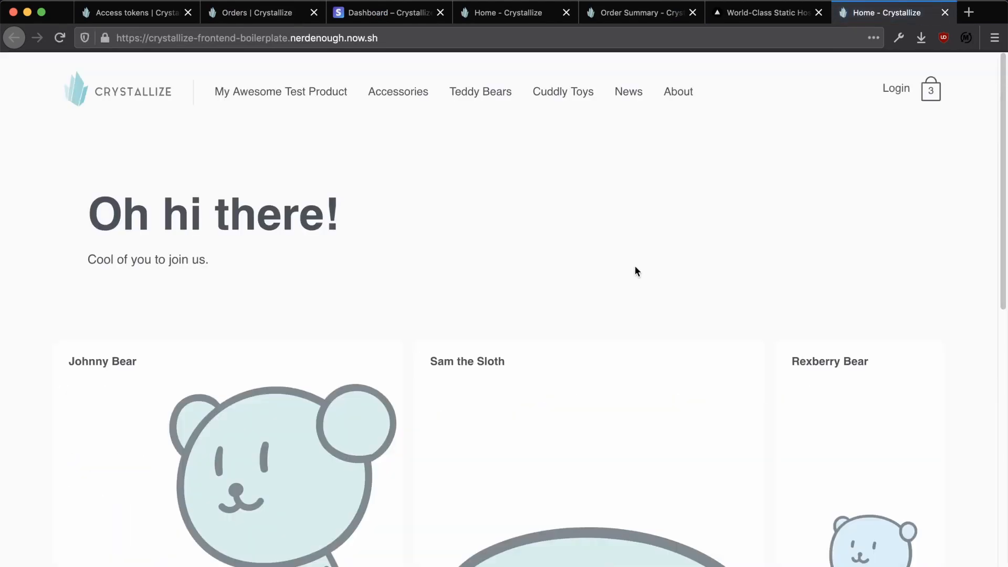
Step: Scroll the live homepage and go to the Cuddly Toys category for Unity the Unicorn
scroll(down, 3)
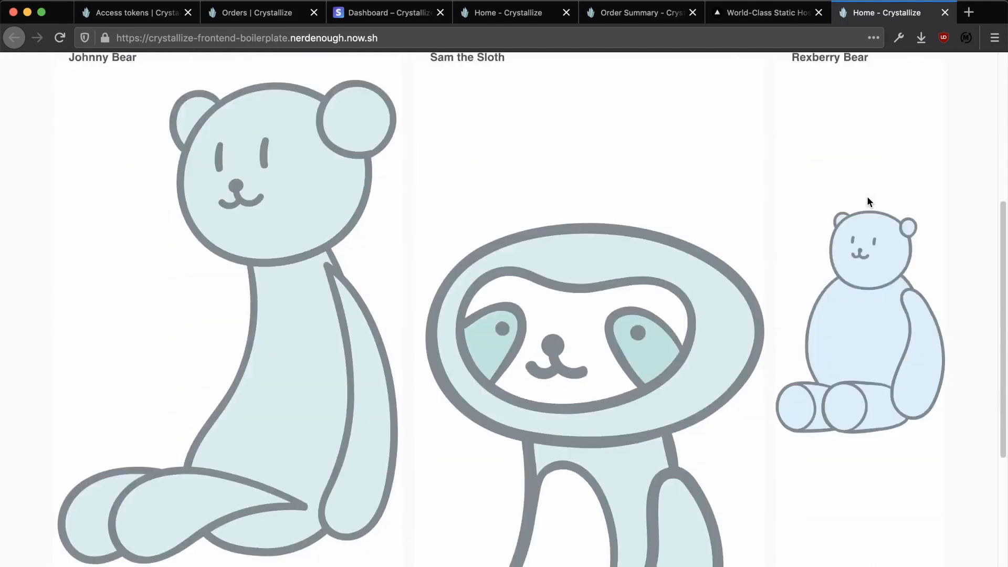
scroll(up, 3)
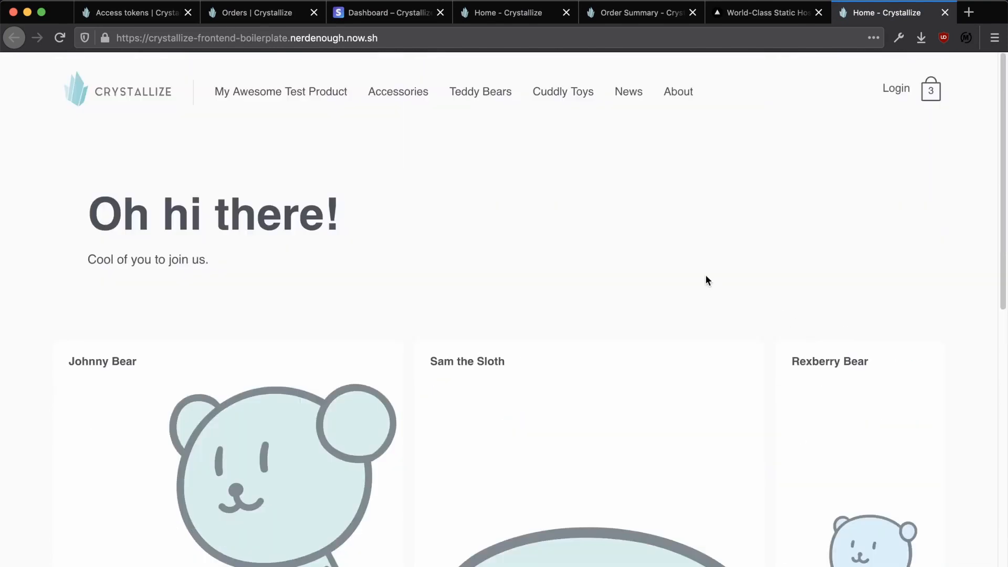
mouse_move(558, 96)
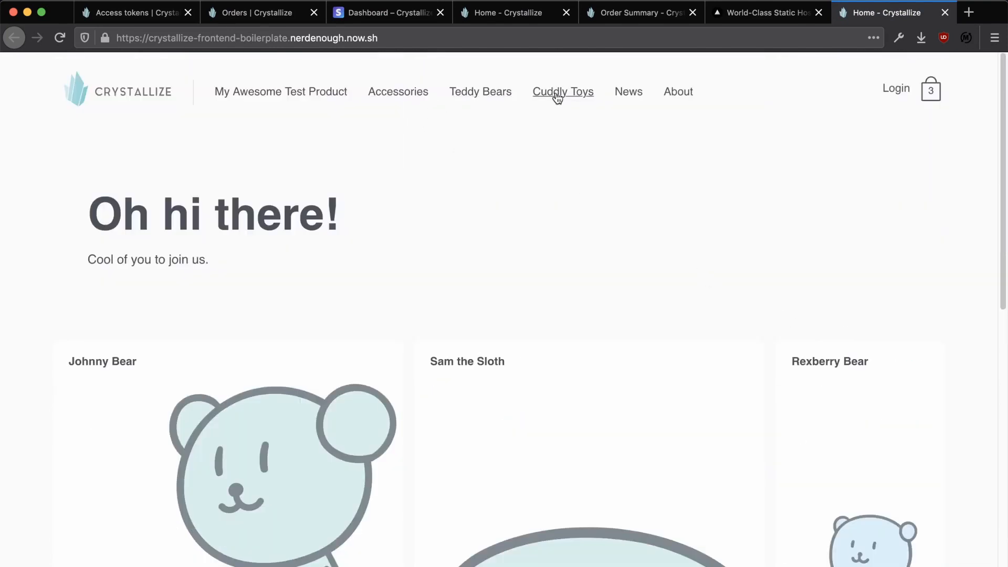
click(563, 92)
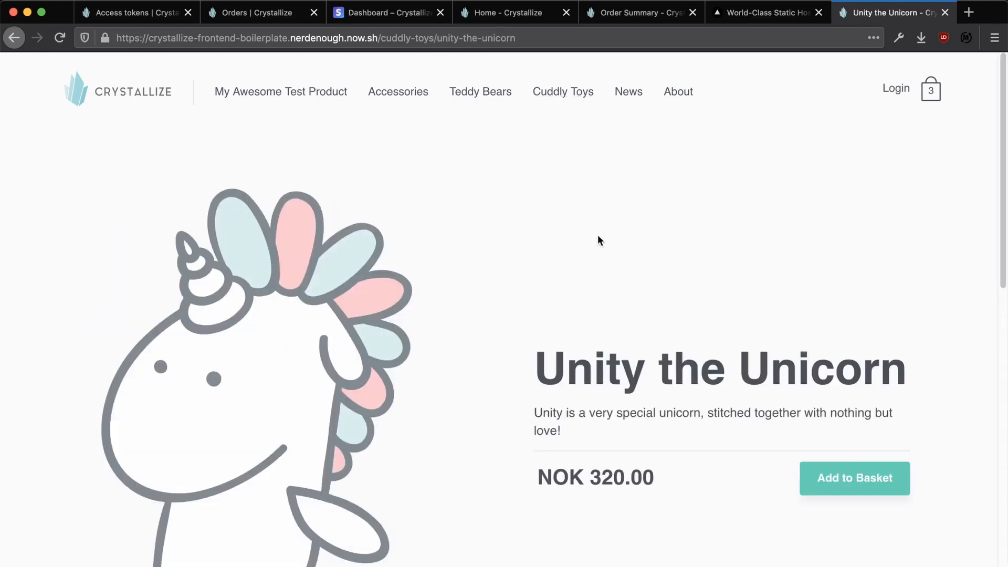
mouse_move(736, 135)
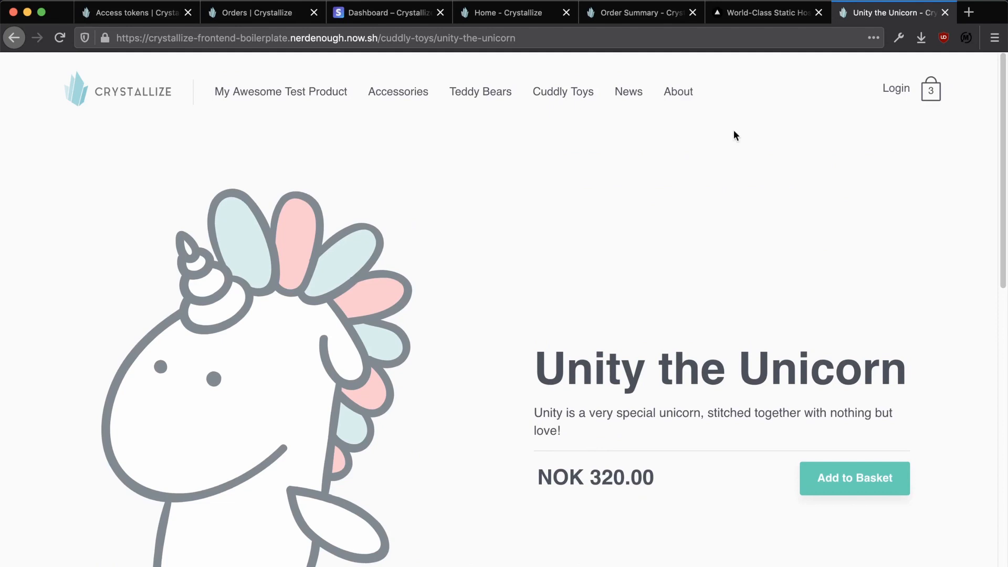